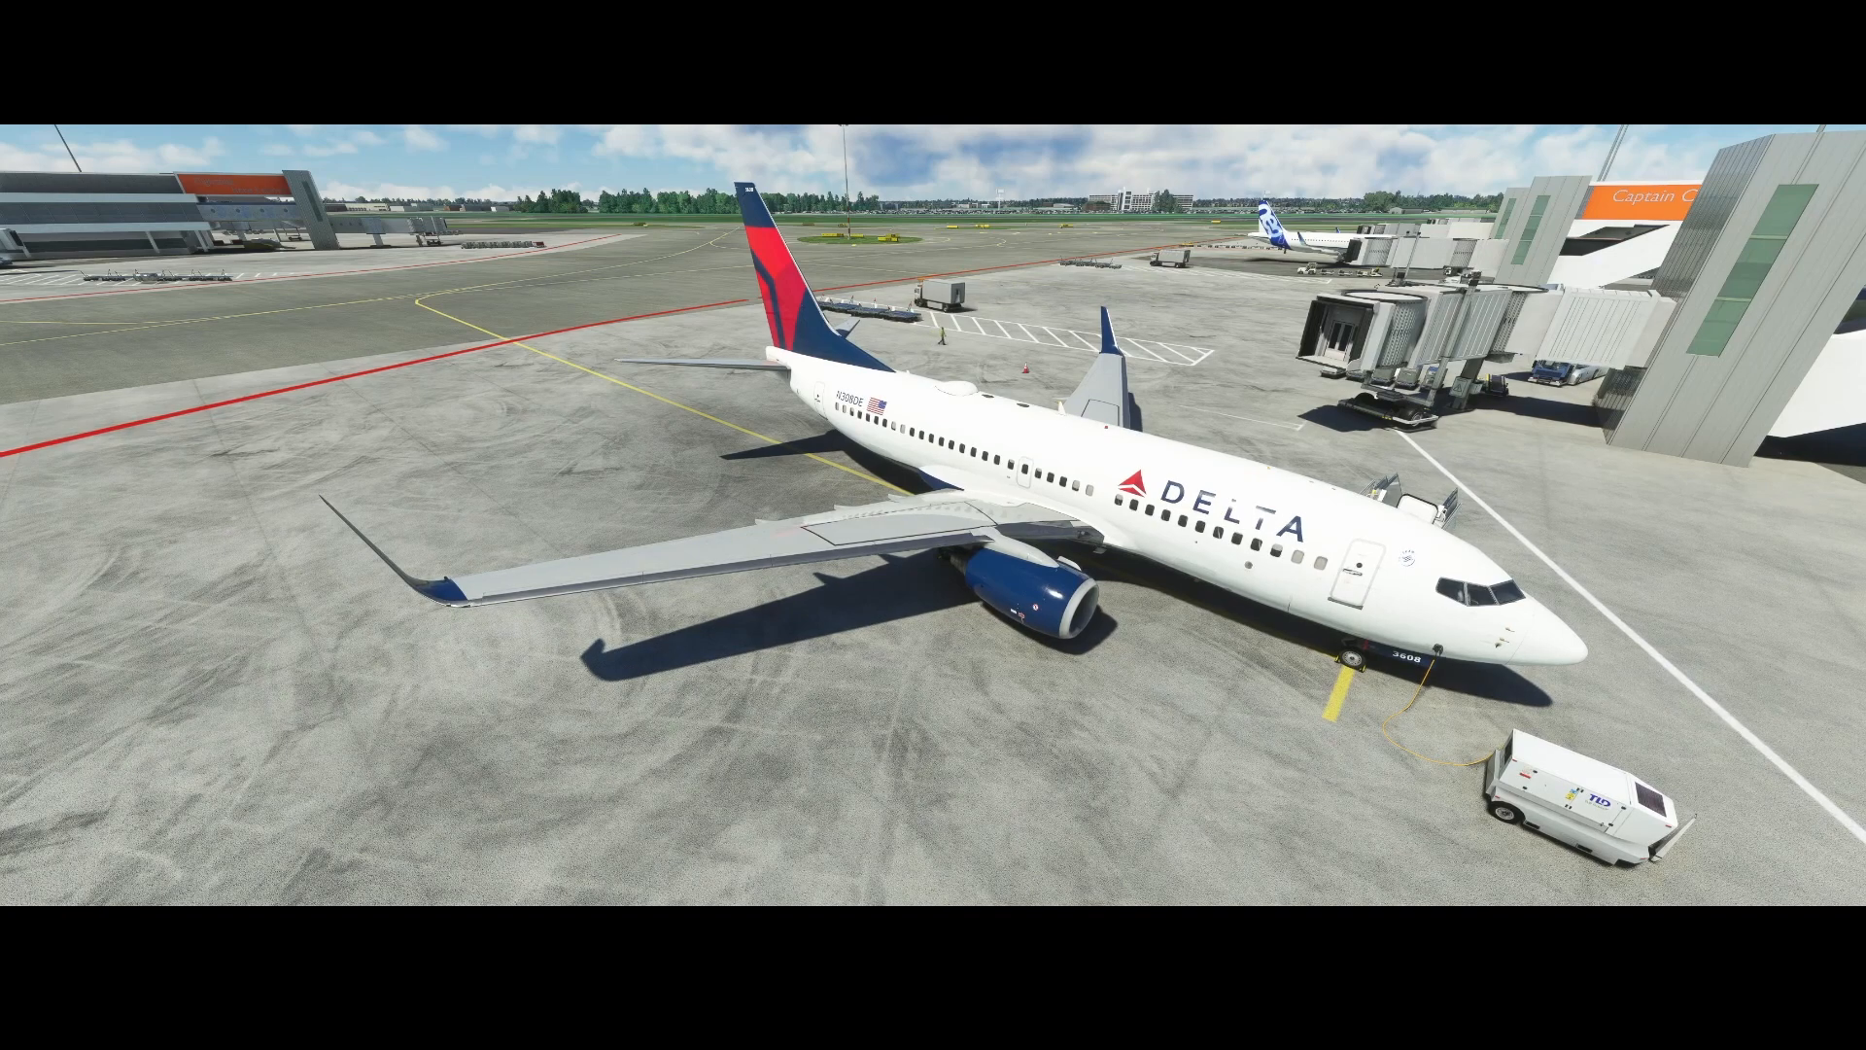
{"action": "mouse_move", "coordinate": [933, 525]}
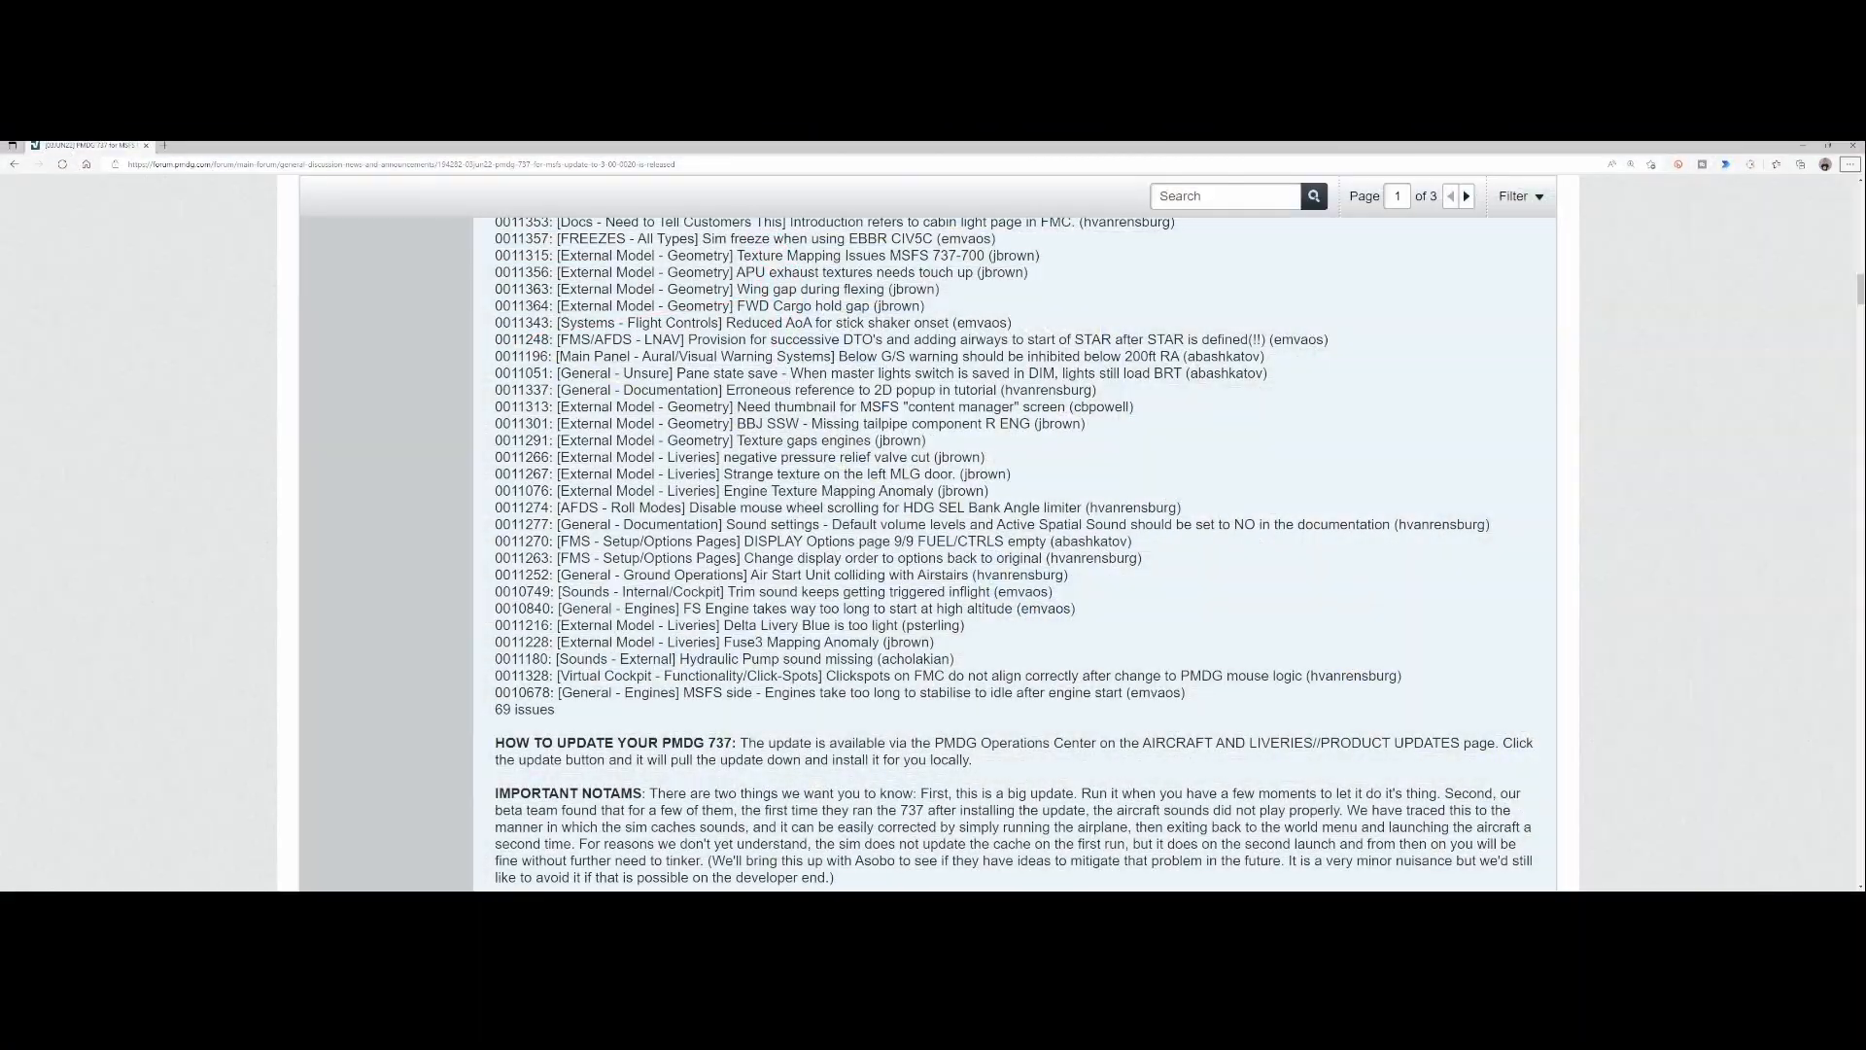
Scroll through the forum post's 69-issue changelog for build 3.00.0020 down to the update instructions.
{"action": "scroll", "scroll_direction": "up", "scroll_amount": 3}
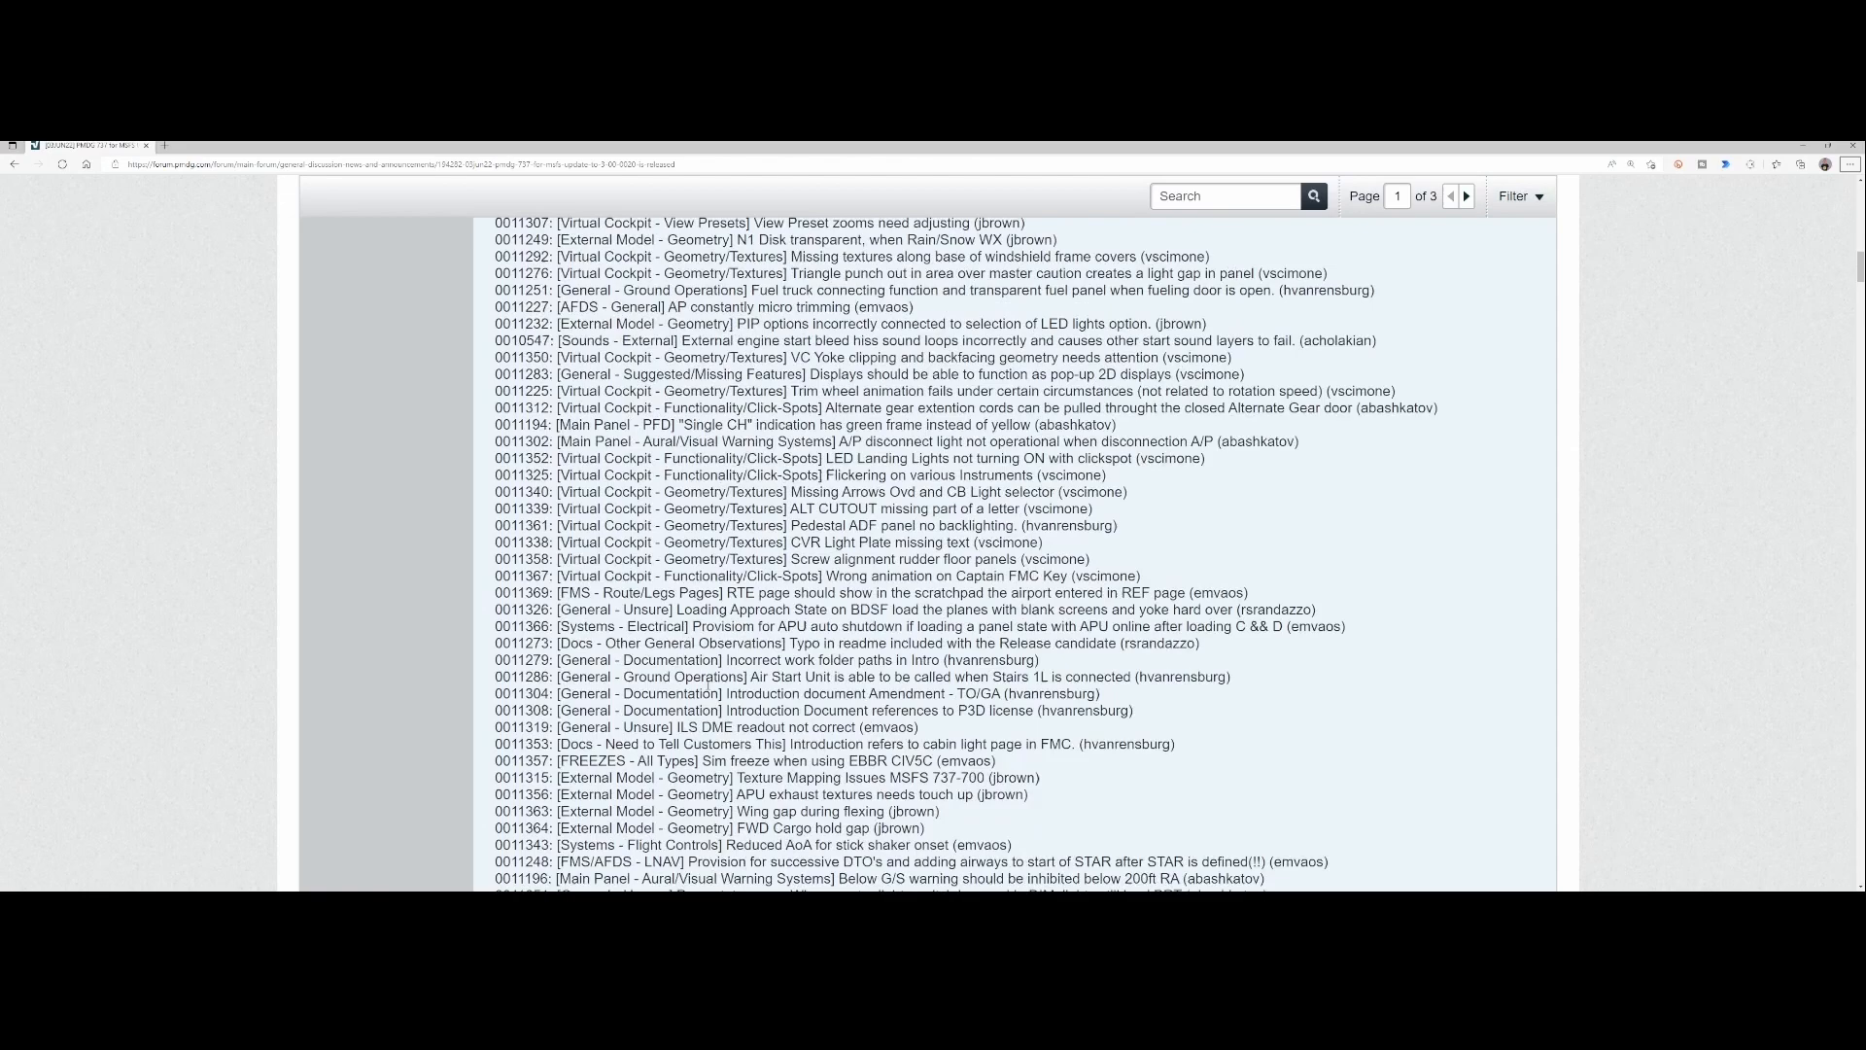
{"action": "scroll", "scroll_direction": "up", "scroll_amount": 3}
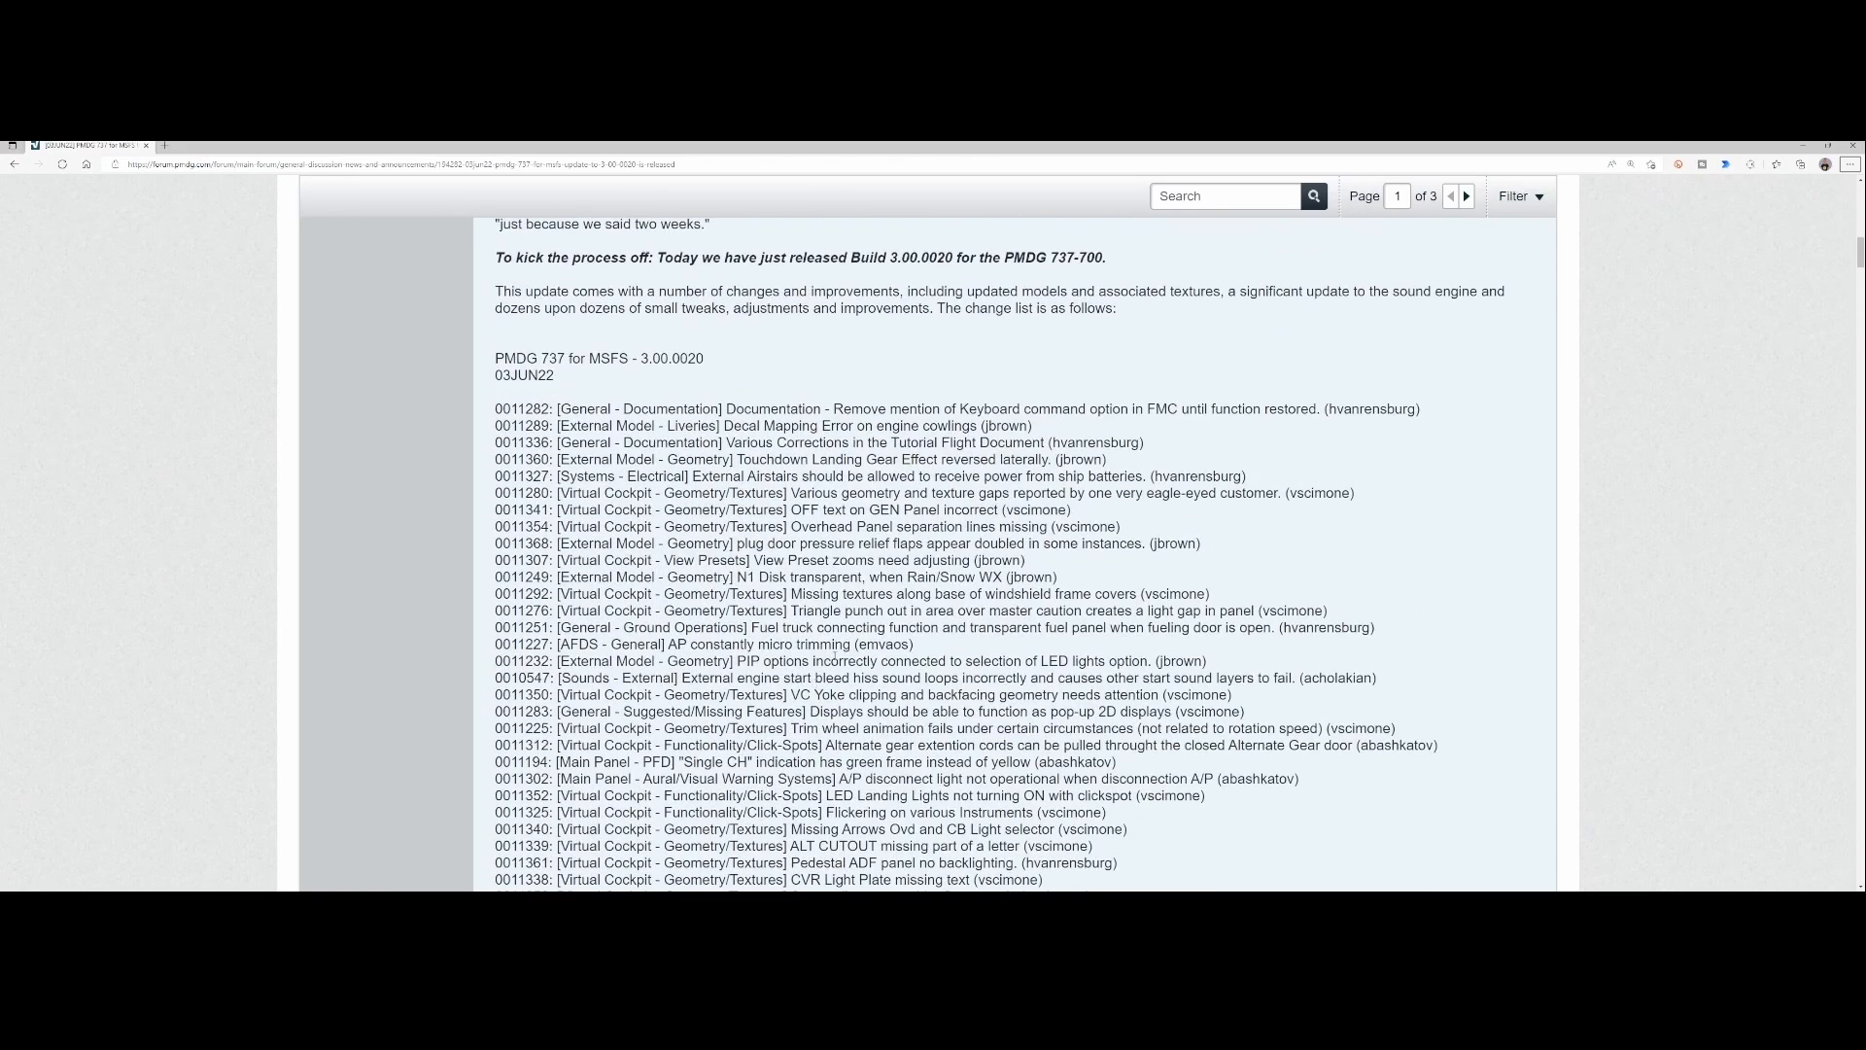
{"action": "mouse_move", "coordinate": [731, 379]}
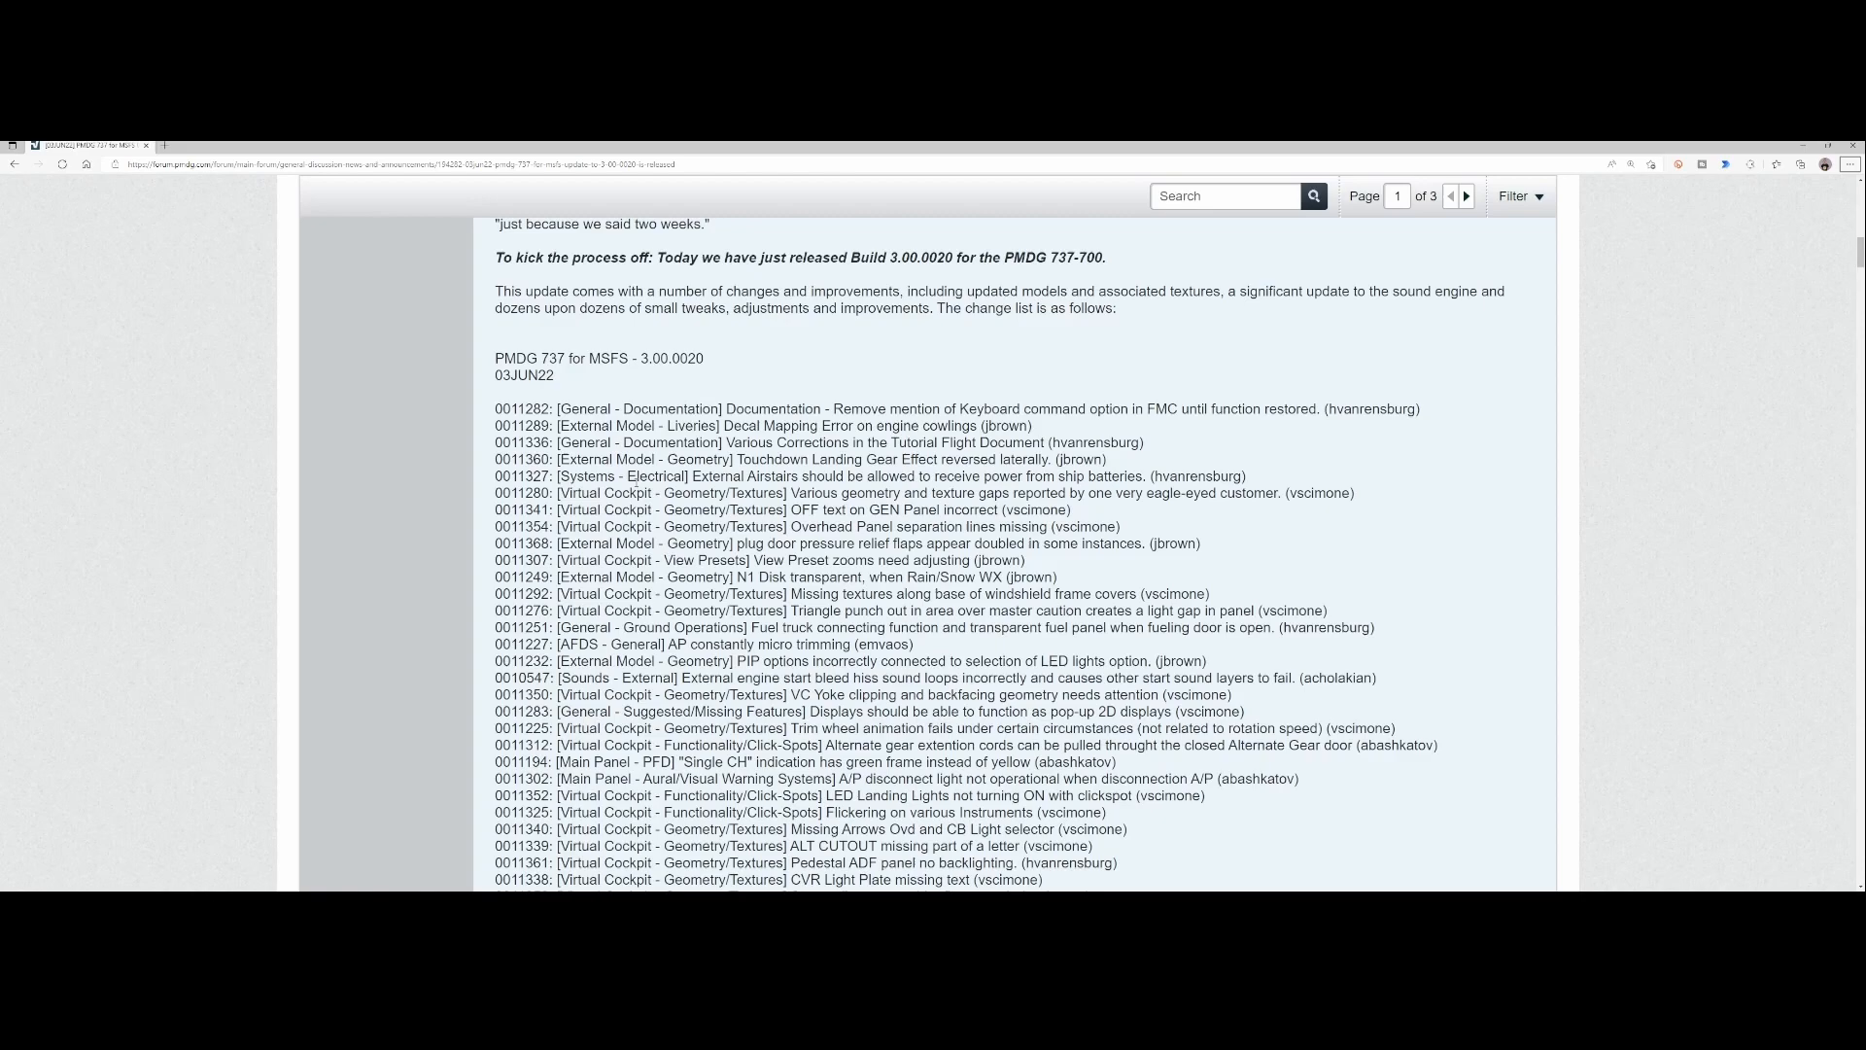
{"action": "scroll", "scroll_direction": "down", "scroll_amount": 3}
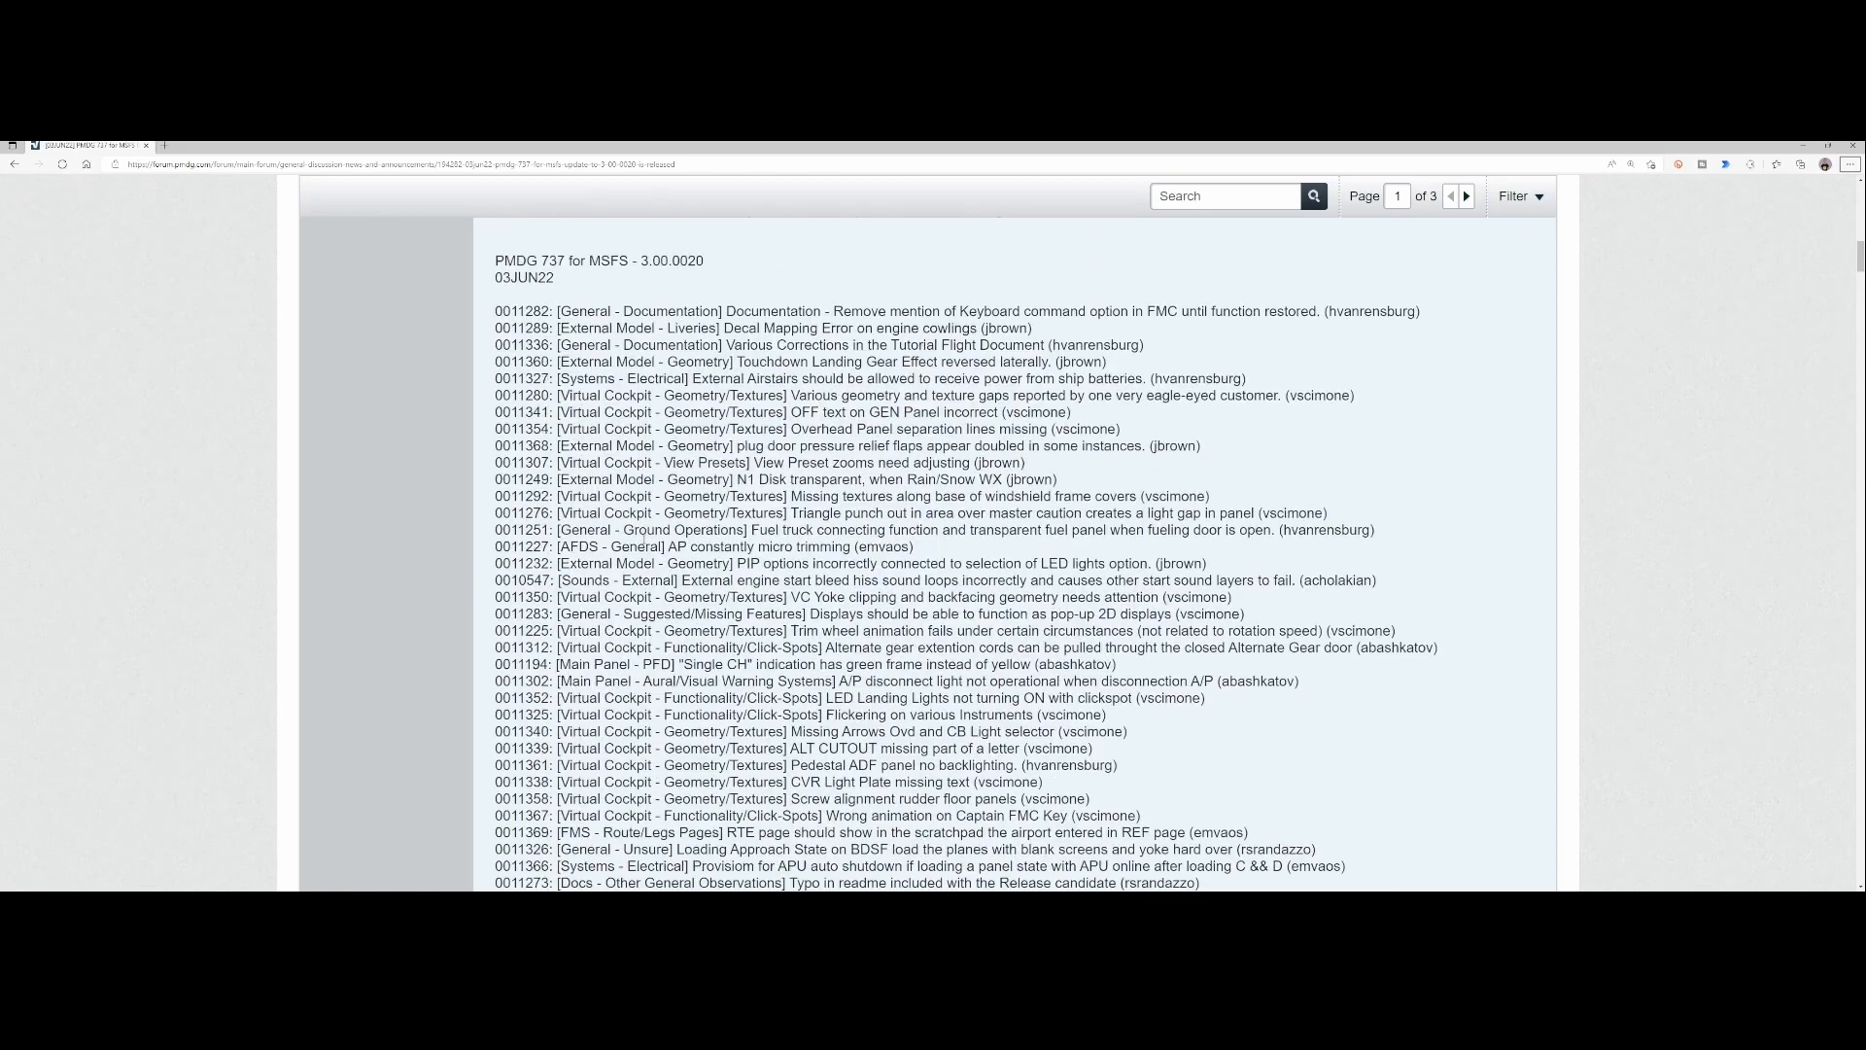
{"action": "scroll", "scroll_direction": "down", "scroll_amount": 3}
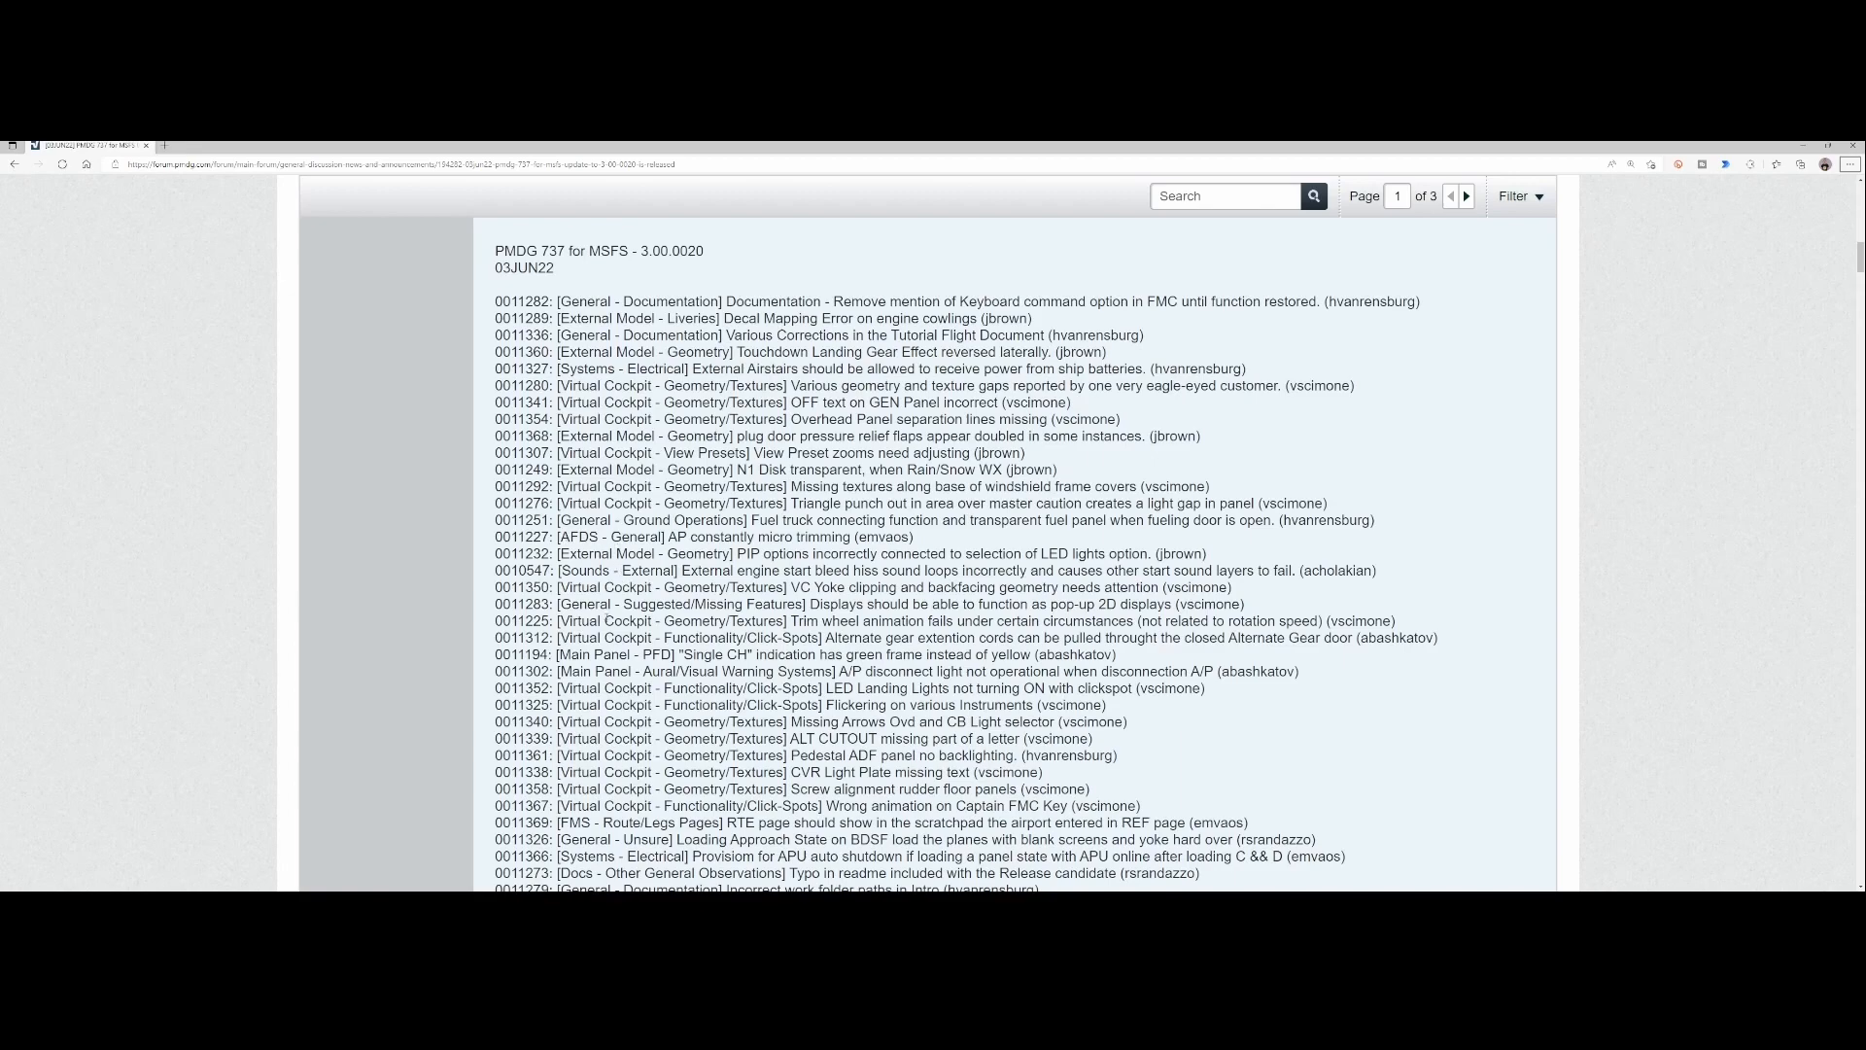
{"action": "scroll", "scroll_direction": "down", "scroll_amount": 3}
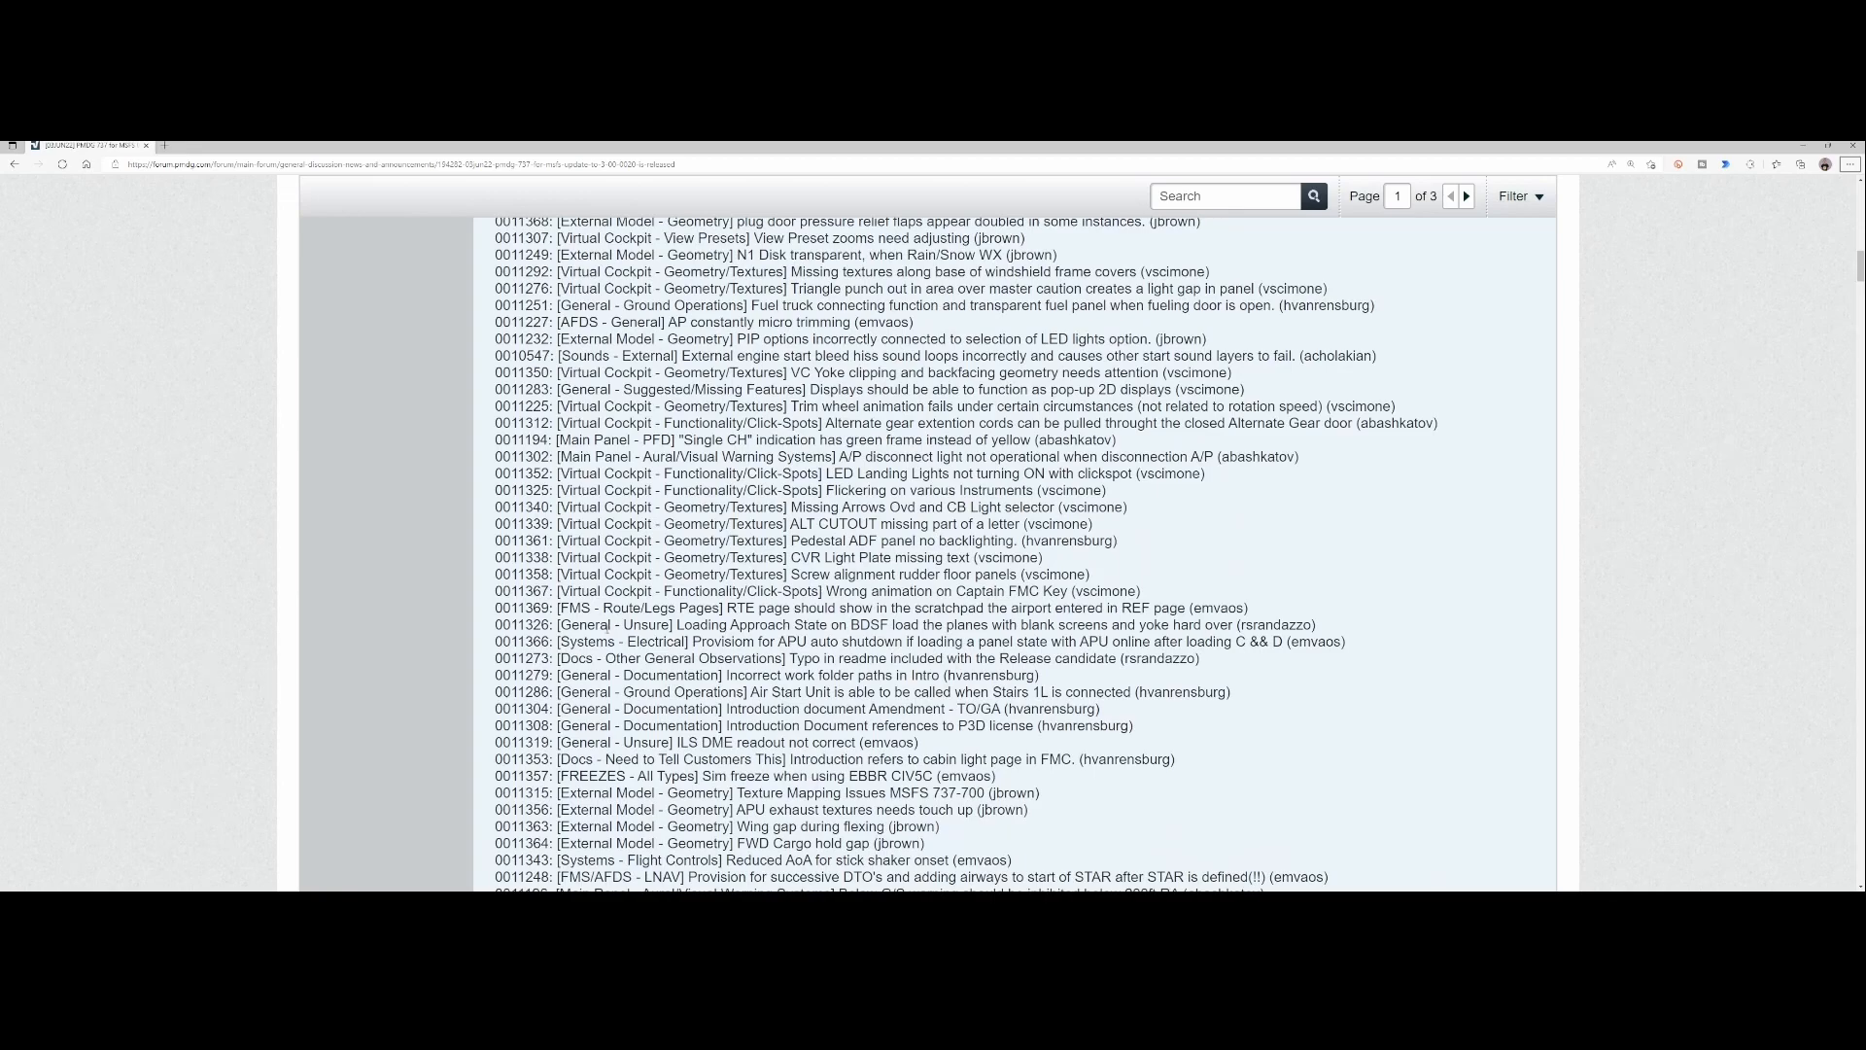
{"action": "scroll", "scroll_direction": "down", "scroll_amount": 3}
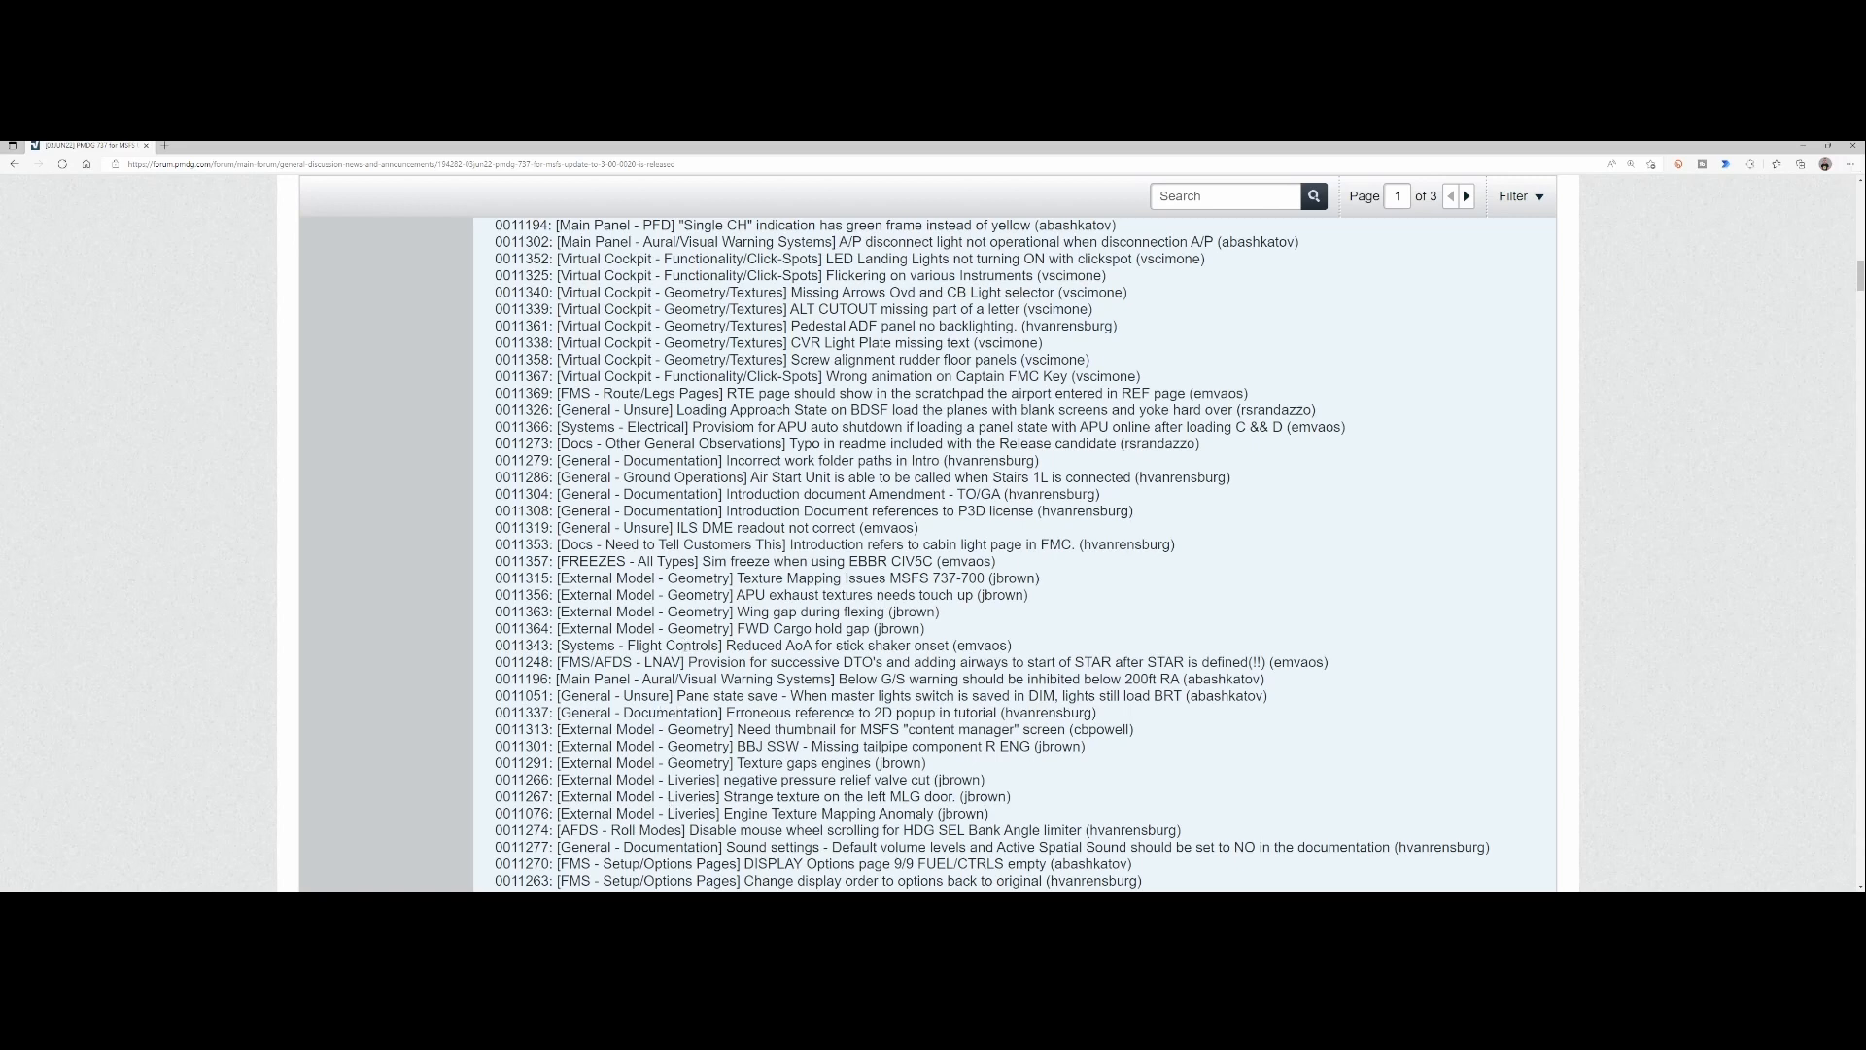
{"action": "scroll", "scroll_direction": "down", "scroll_amount": 3}
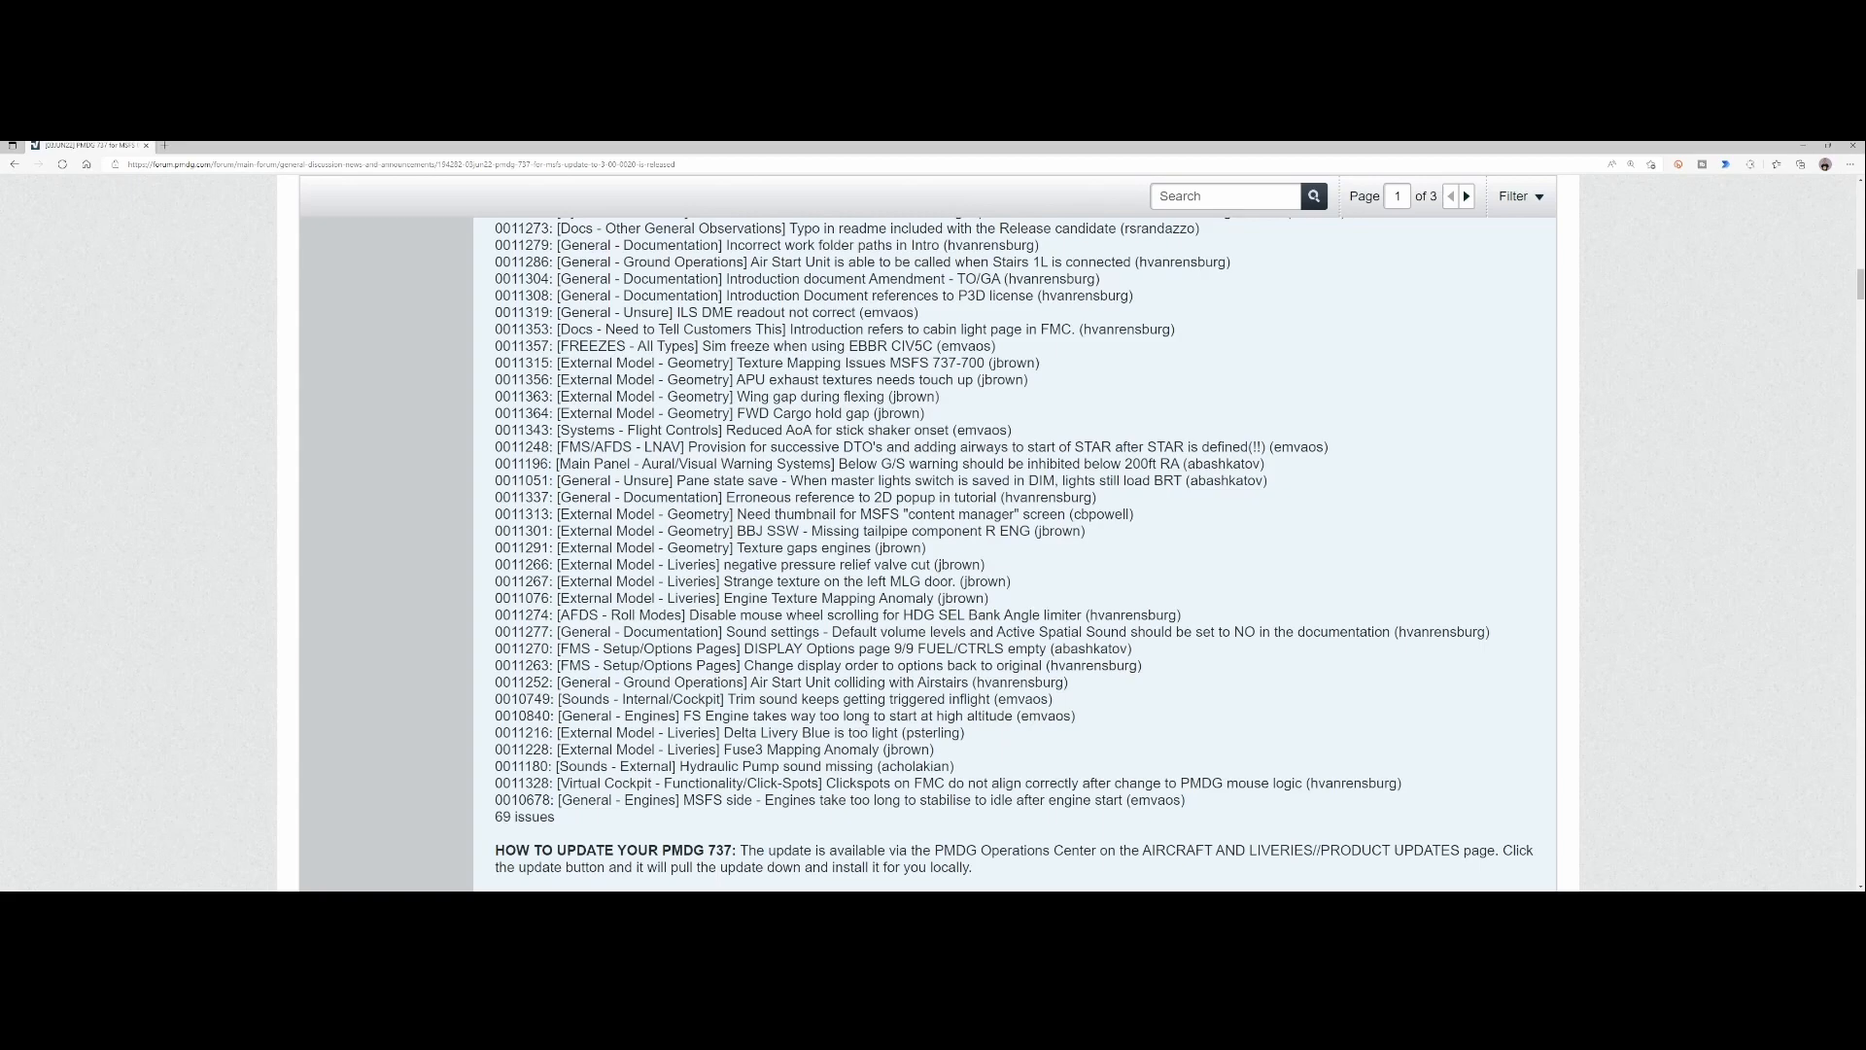
Scroll to the end of the release notes, past the update instructions and NOTAMs.
{"action": "scroll", "scroll_direction": "down", "scroll_amount": 3}
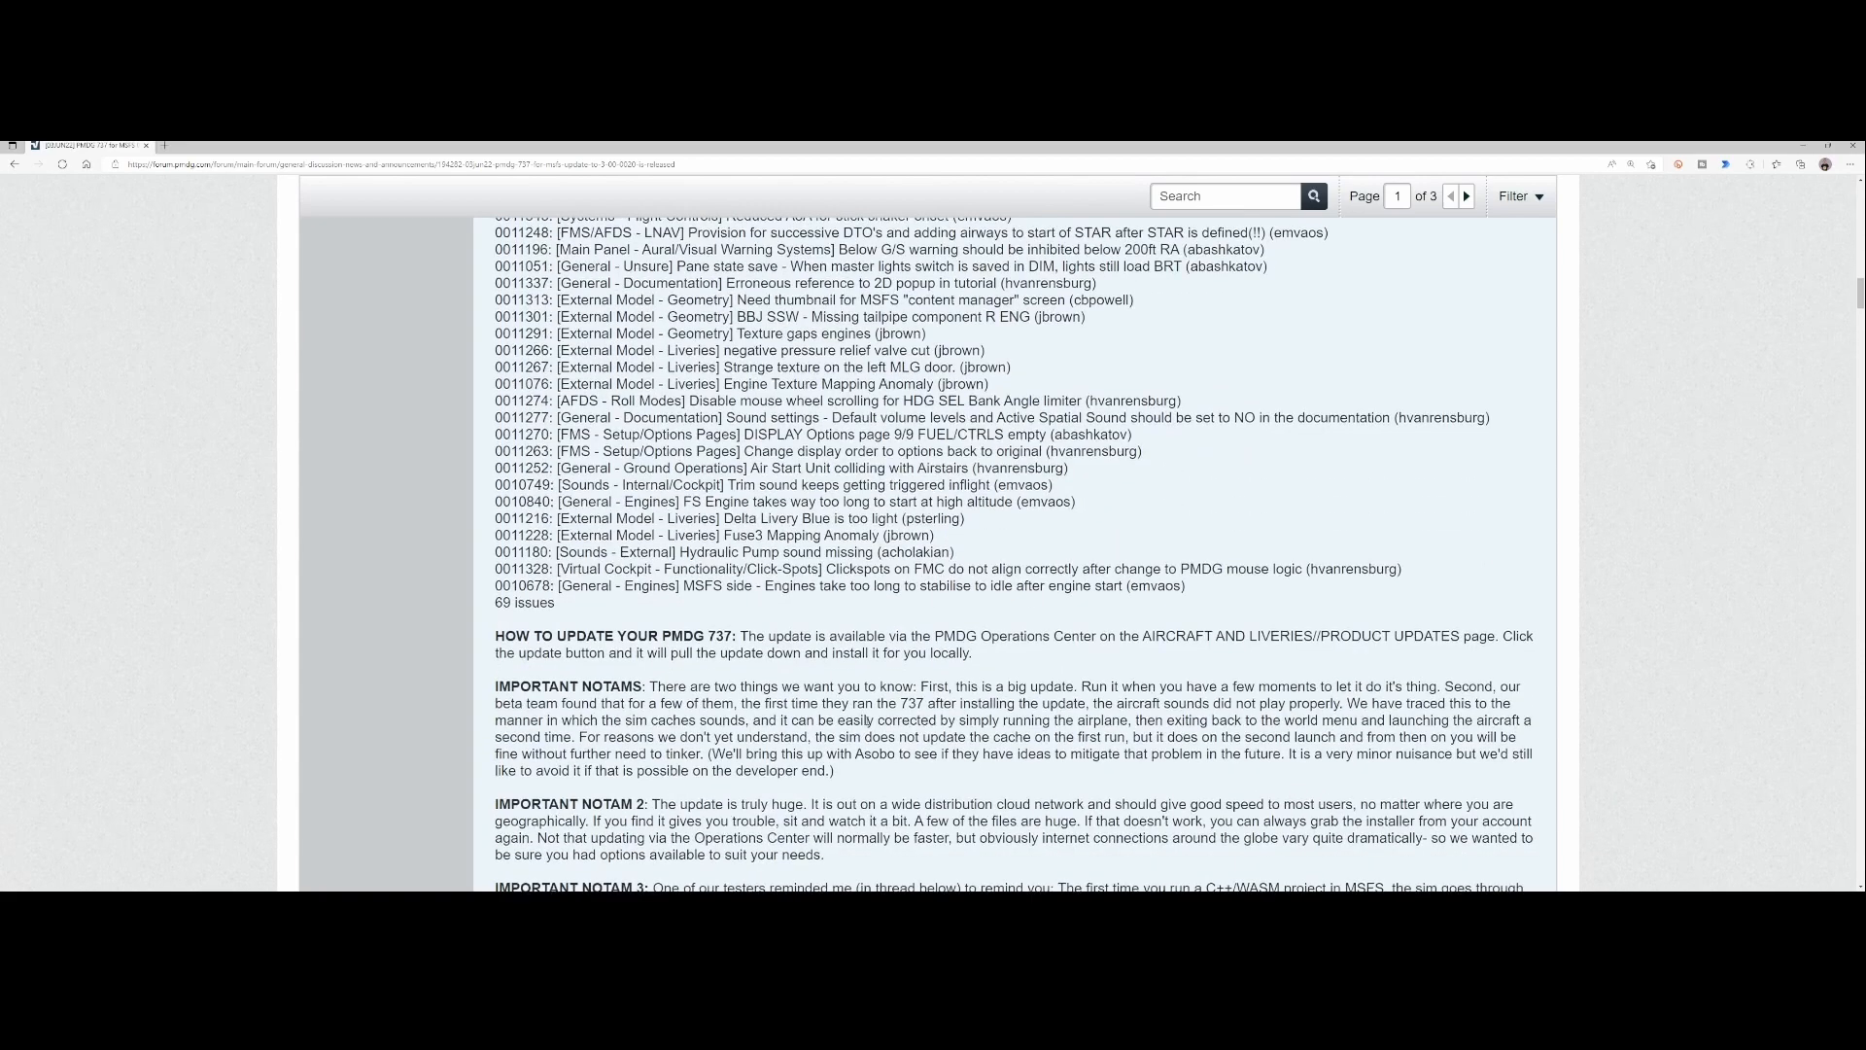
{"action": "scroll", "scroll_direction": "down", "scroll_amount": 3}
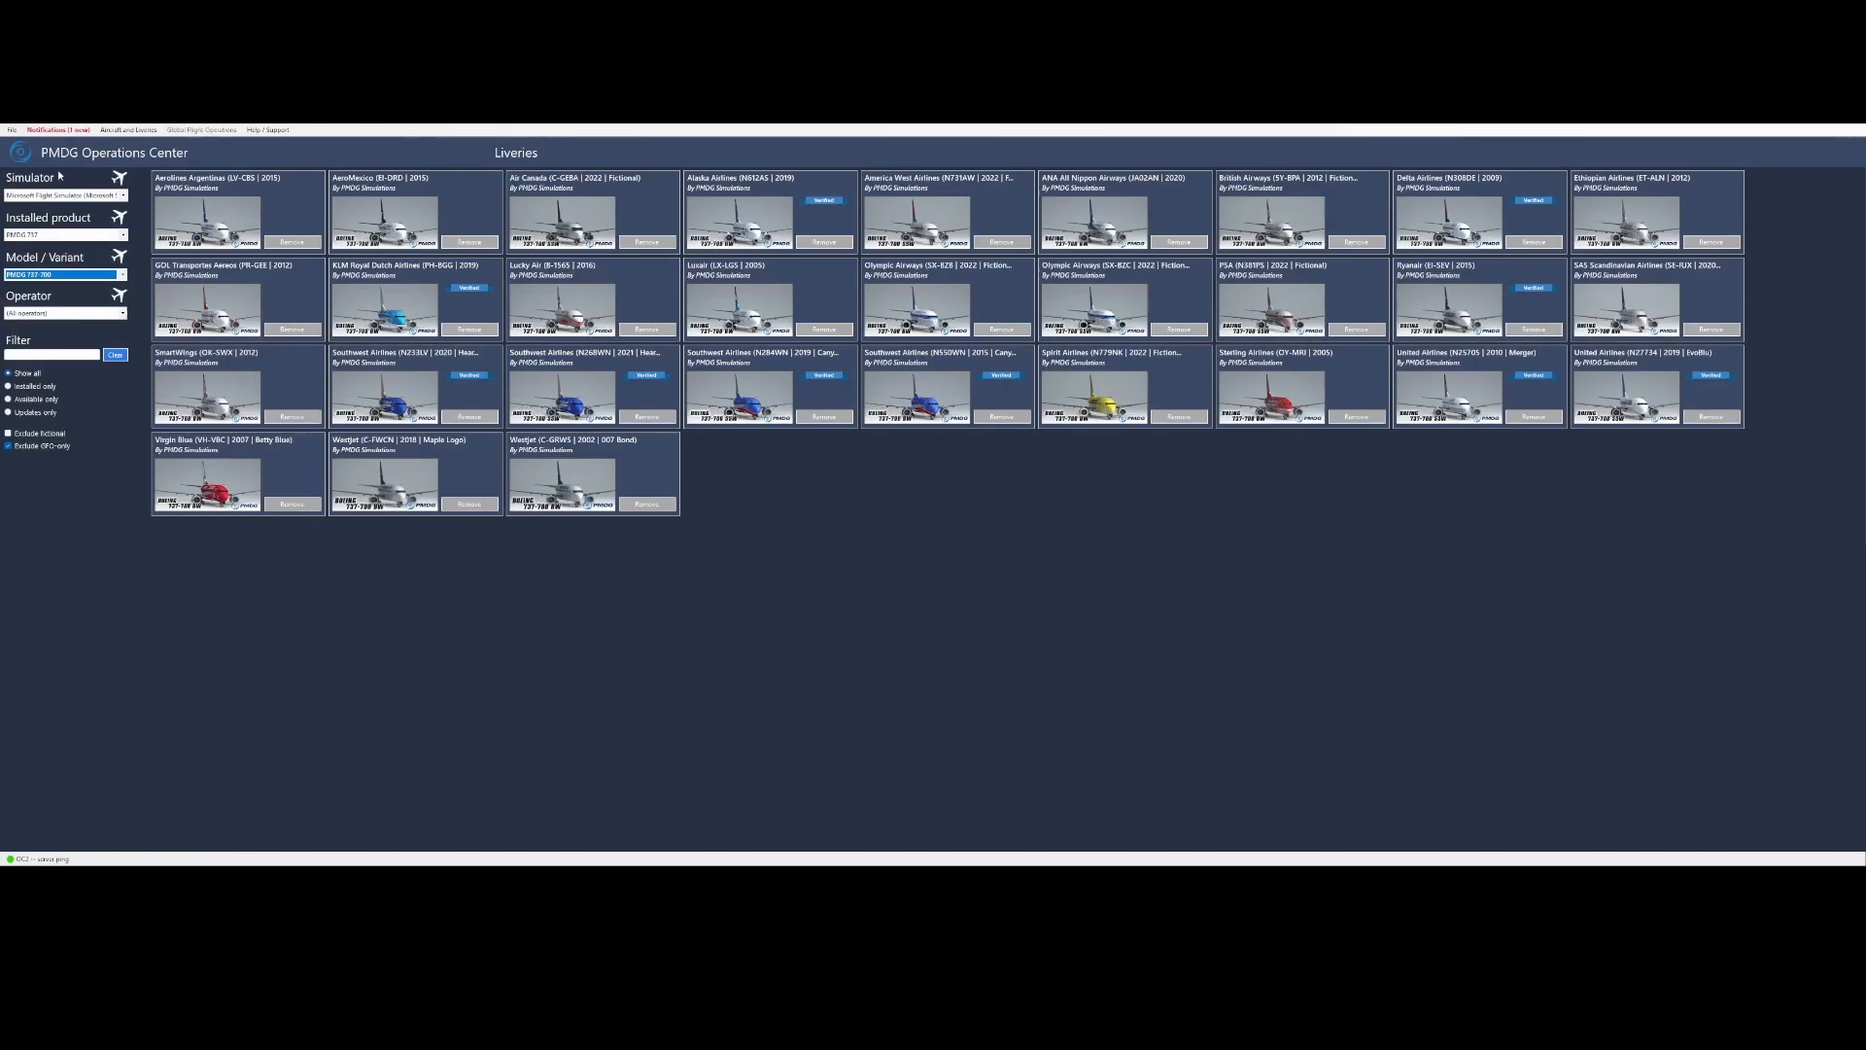
{"action": "left_click", "coordinate": [56, 130]}
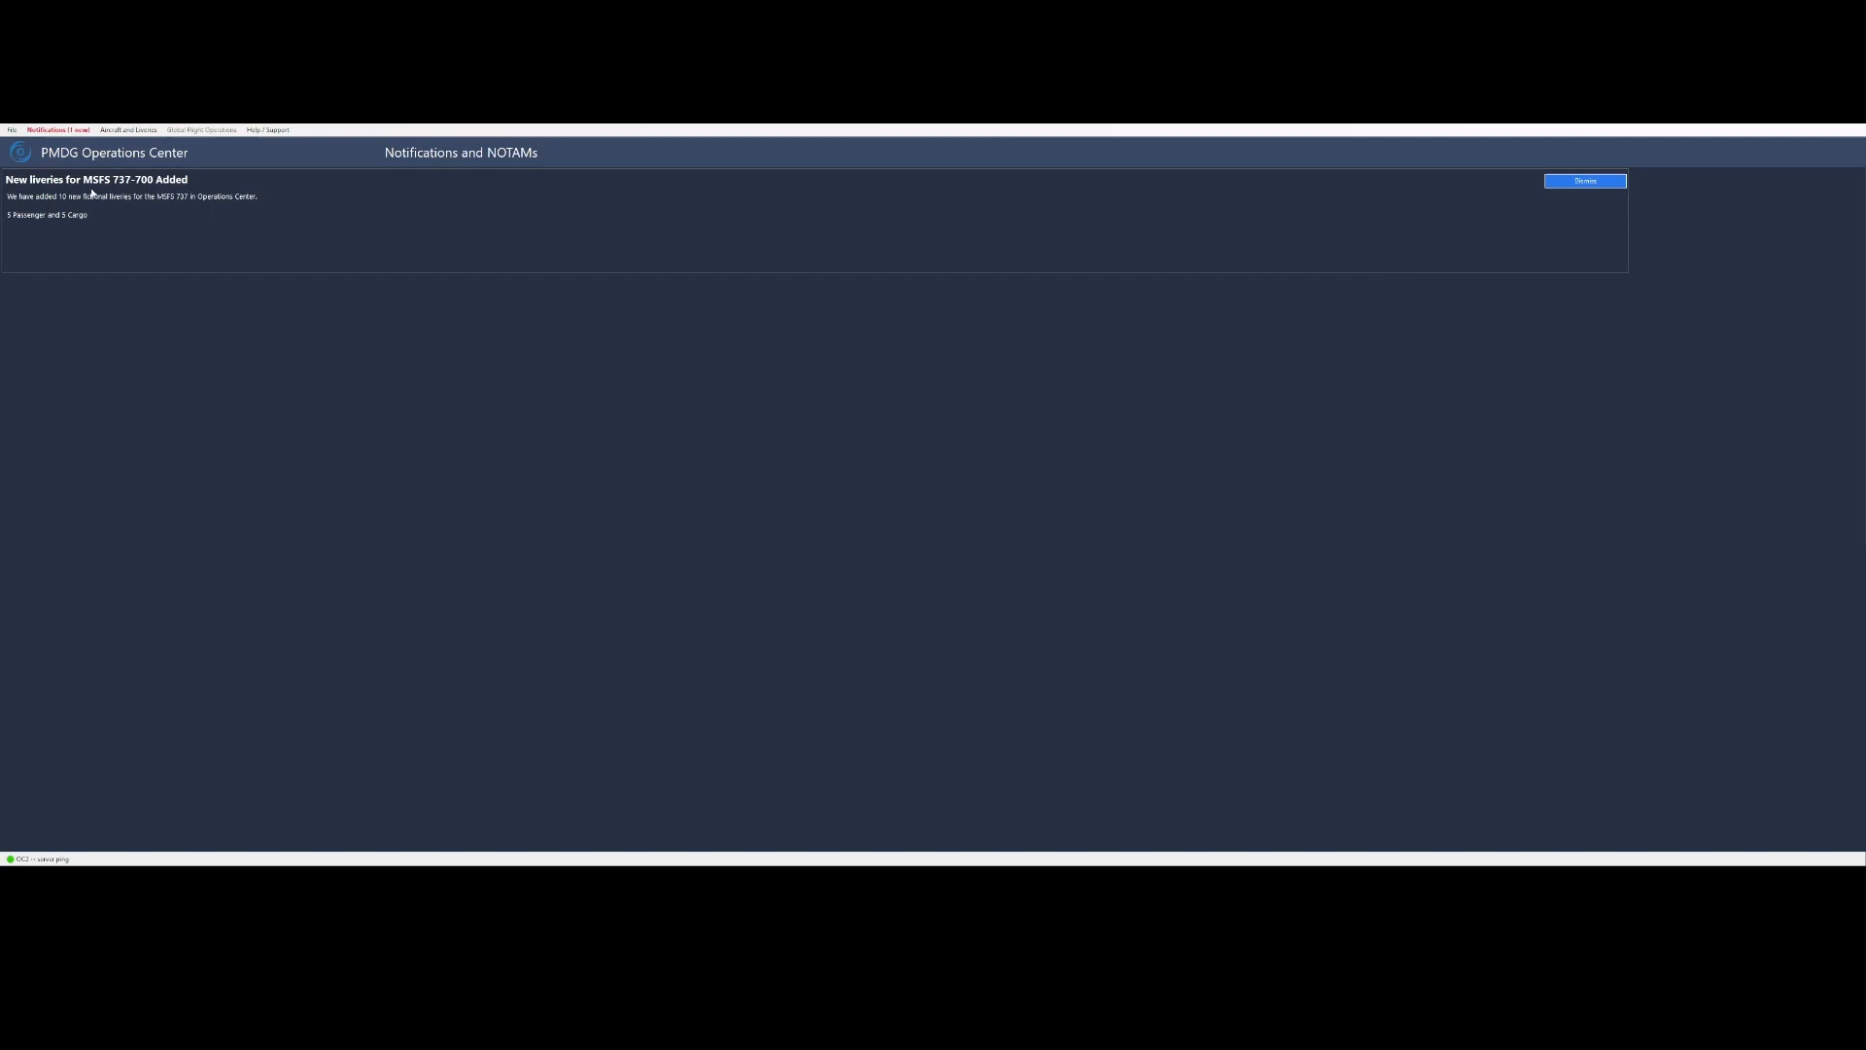
{"action": "mouse_move", "coordinate": [416, 309]}
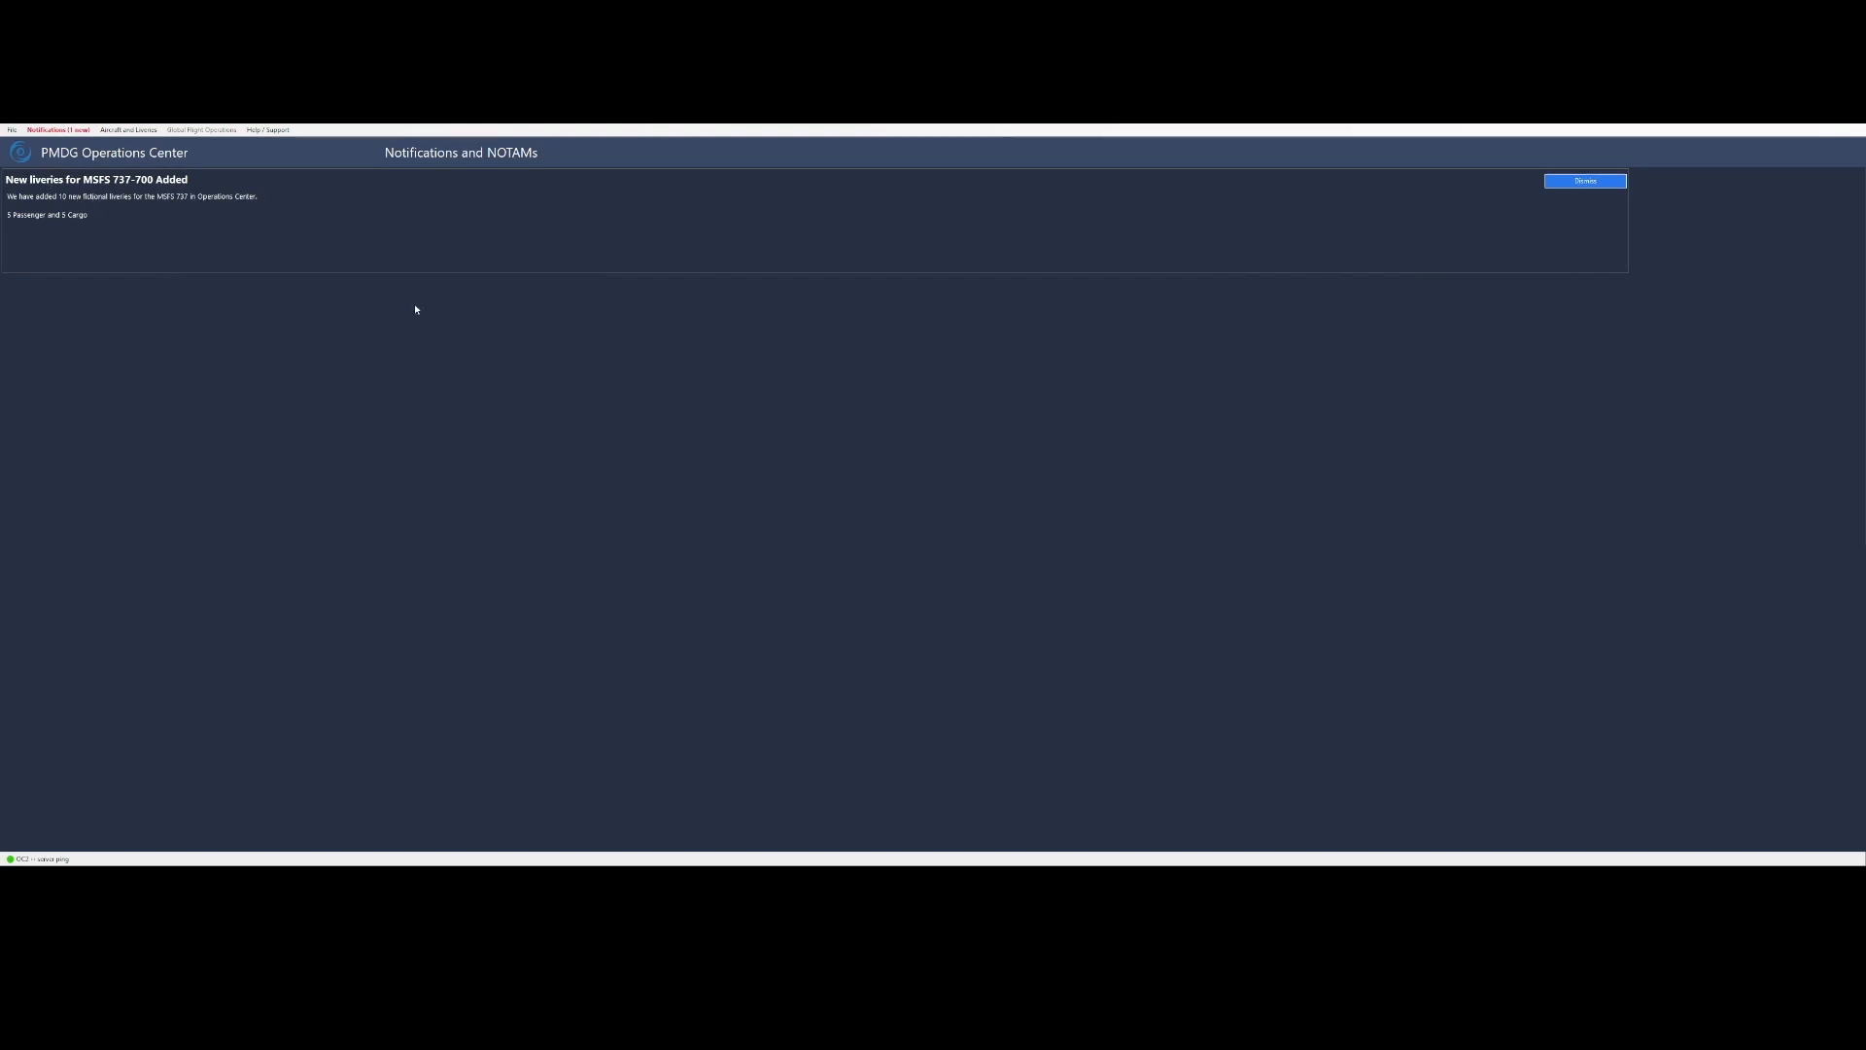
{"action": "mouse_move", "coordinate": [49, 225]}
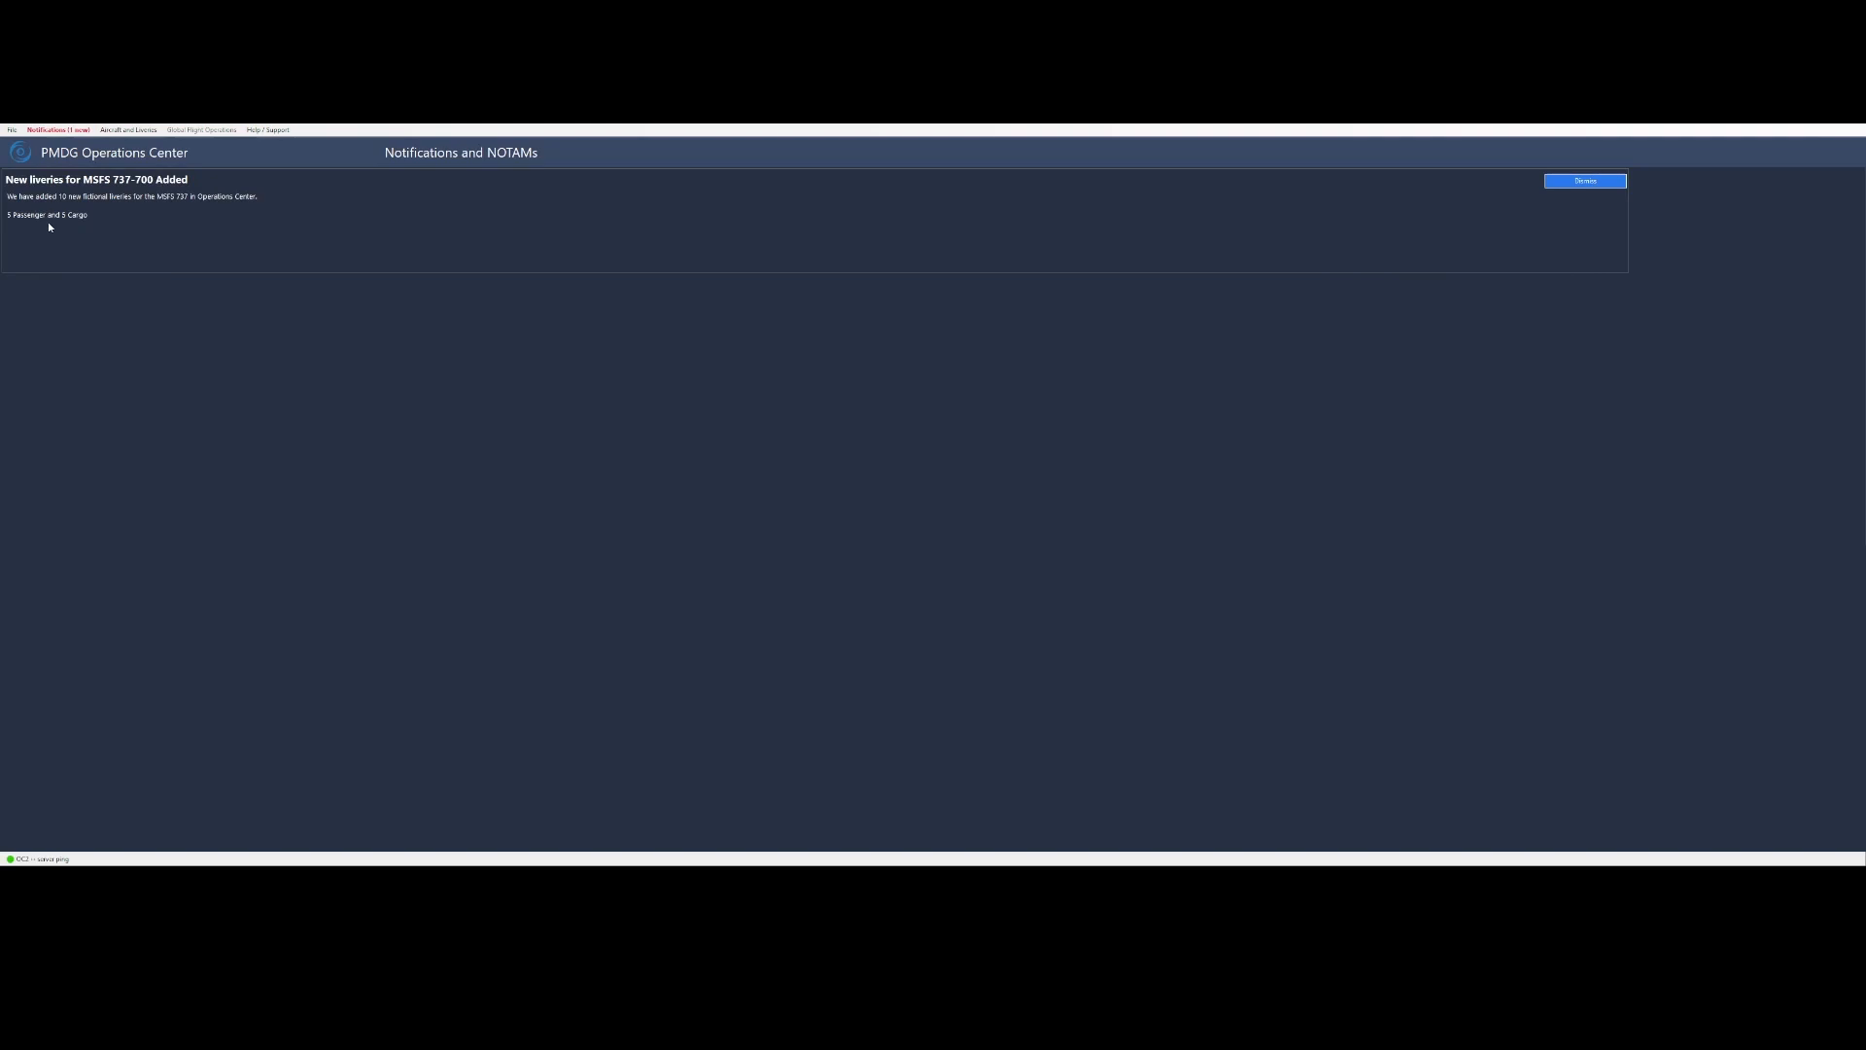
{"action": "left_click", "coordinate": [120, 131]}
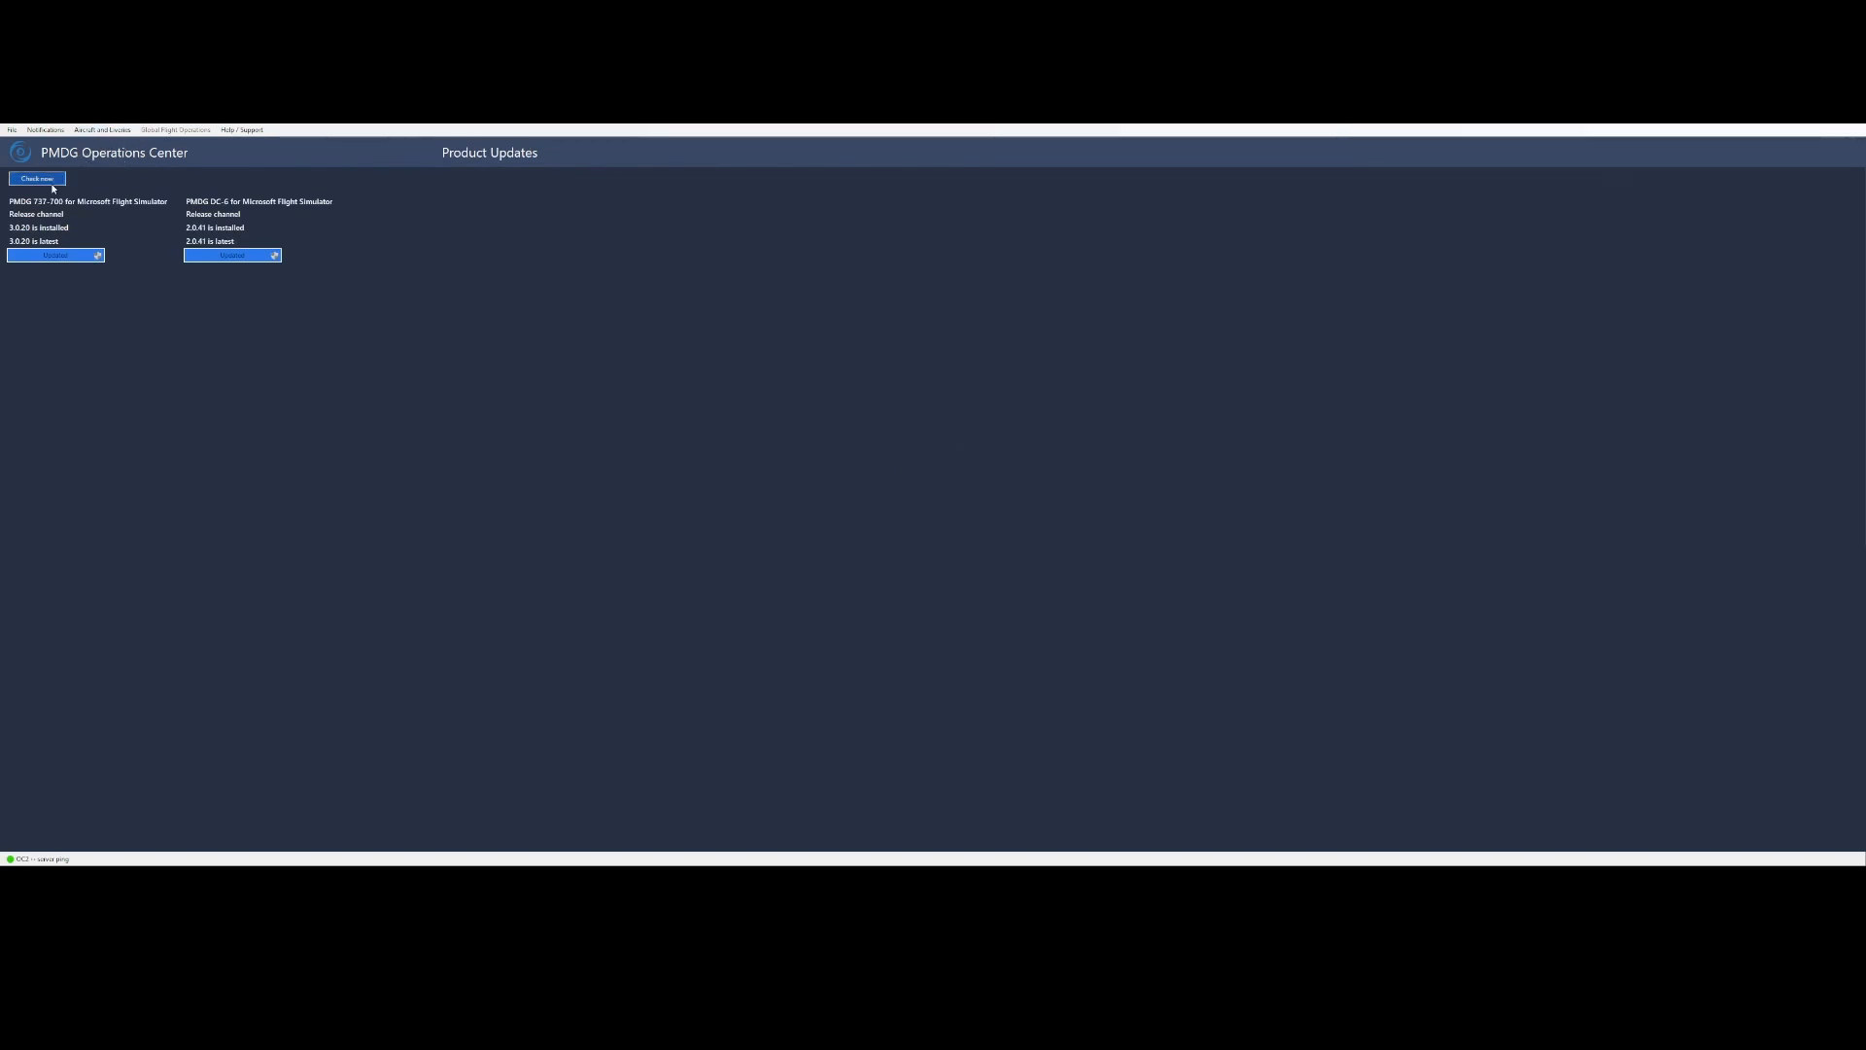
{"action": "mouse_move", "coordinate": [101, 130]}
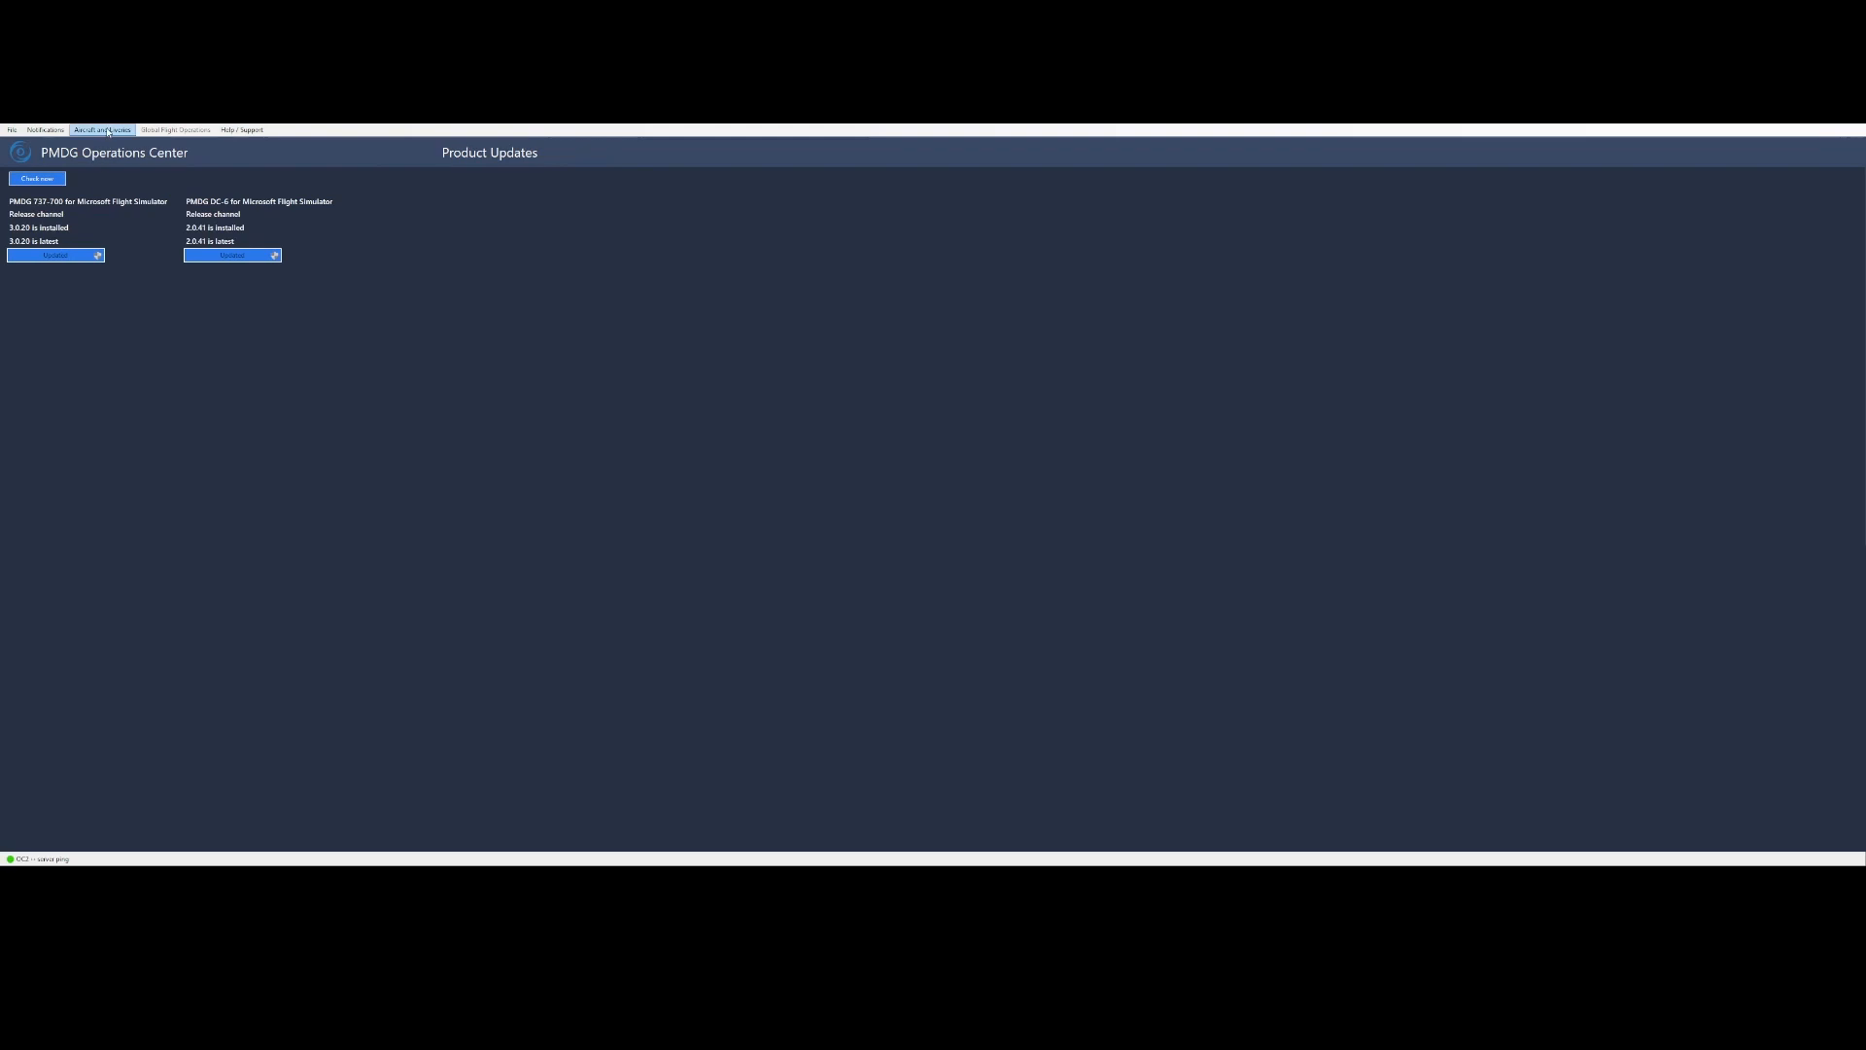
{"action": "left_click", "coordinate": [101, 130]}
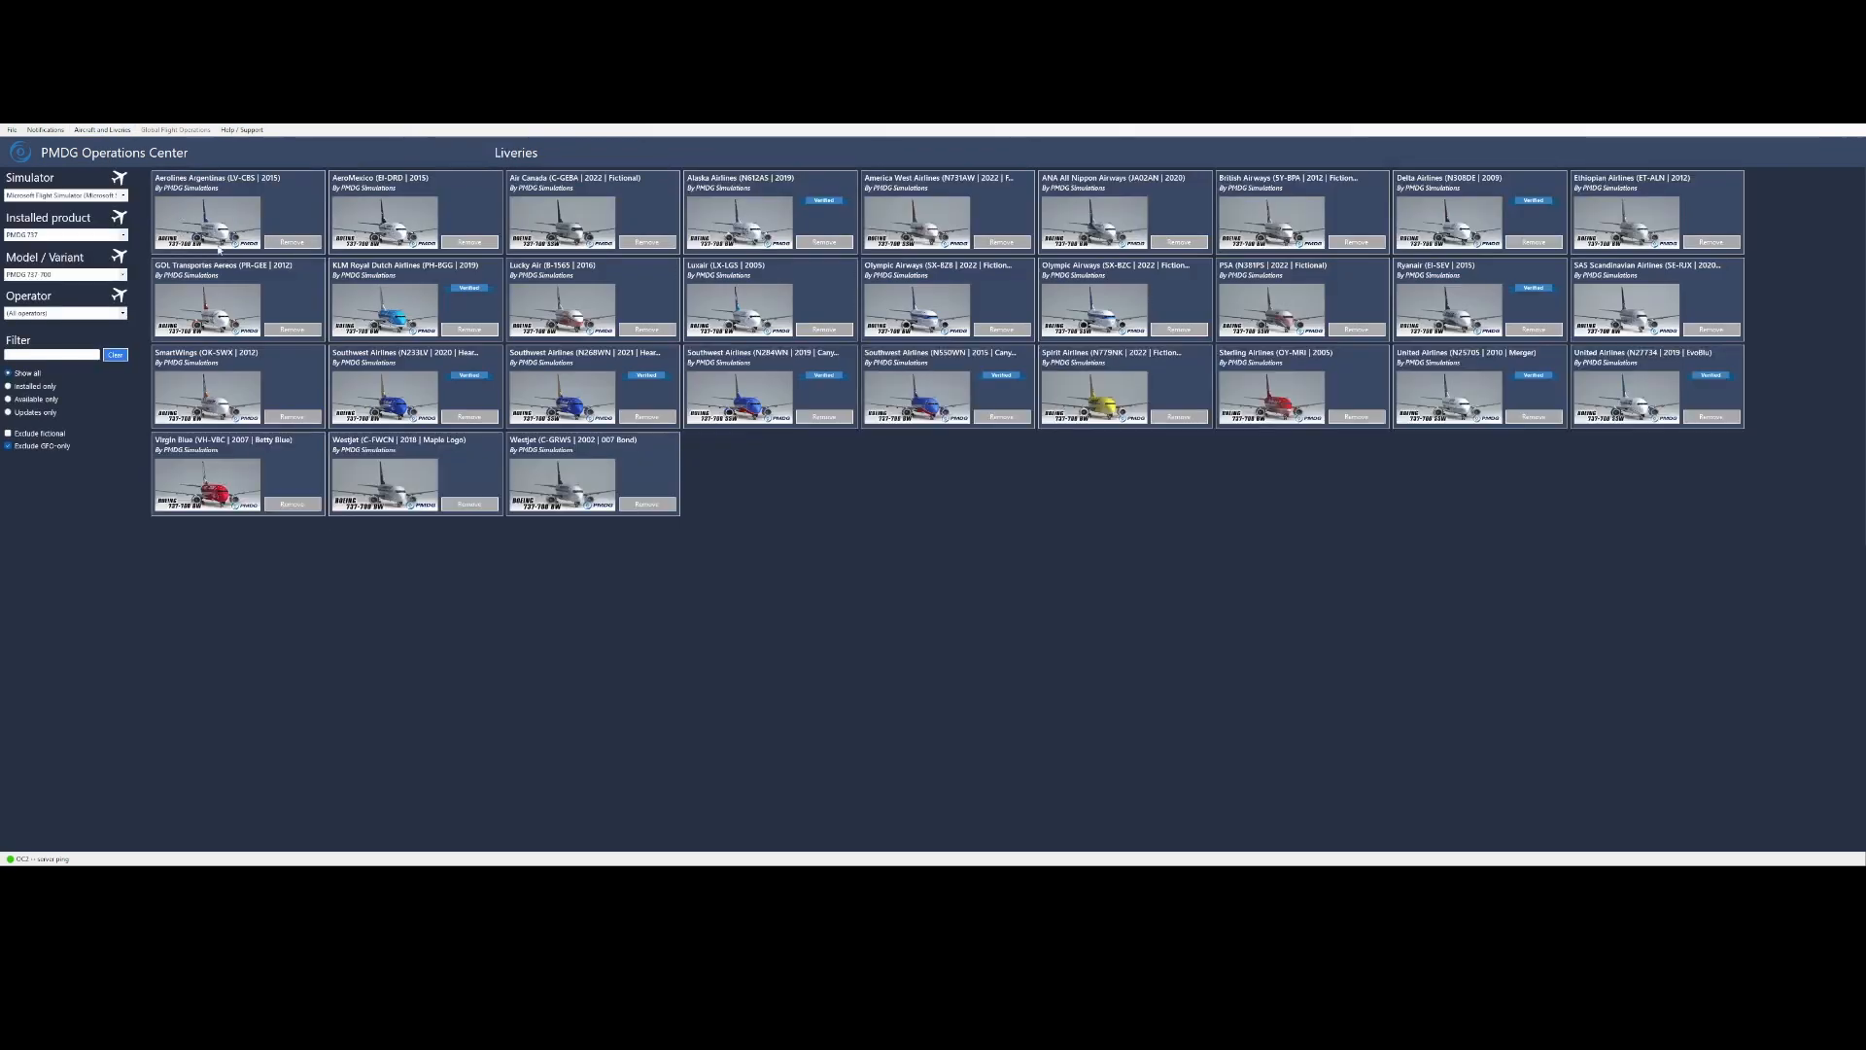
{"action": "mouse_move", "coordinate": [369, 628]}
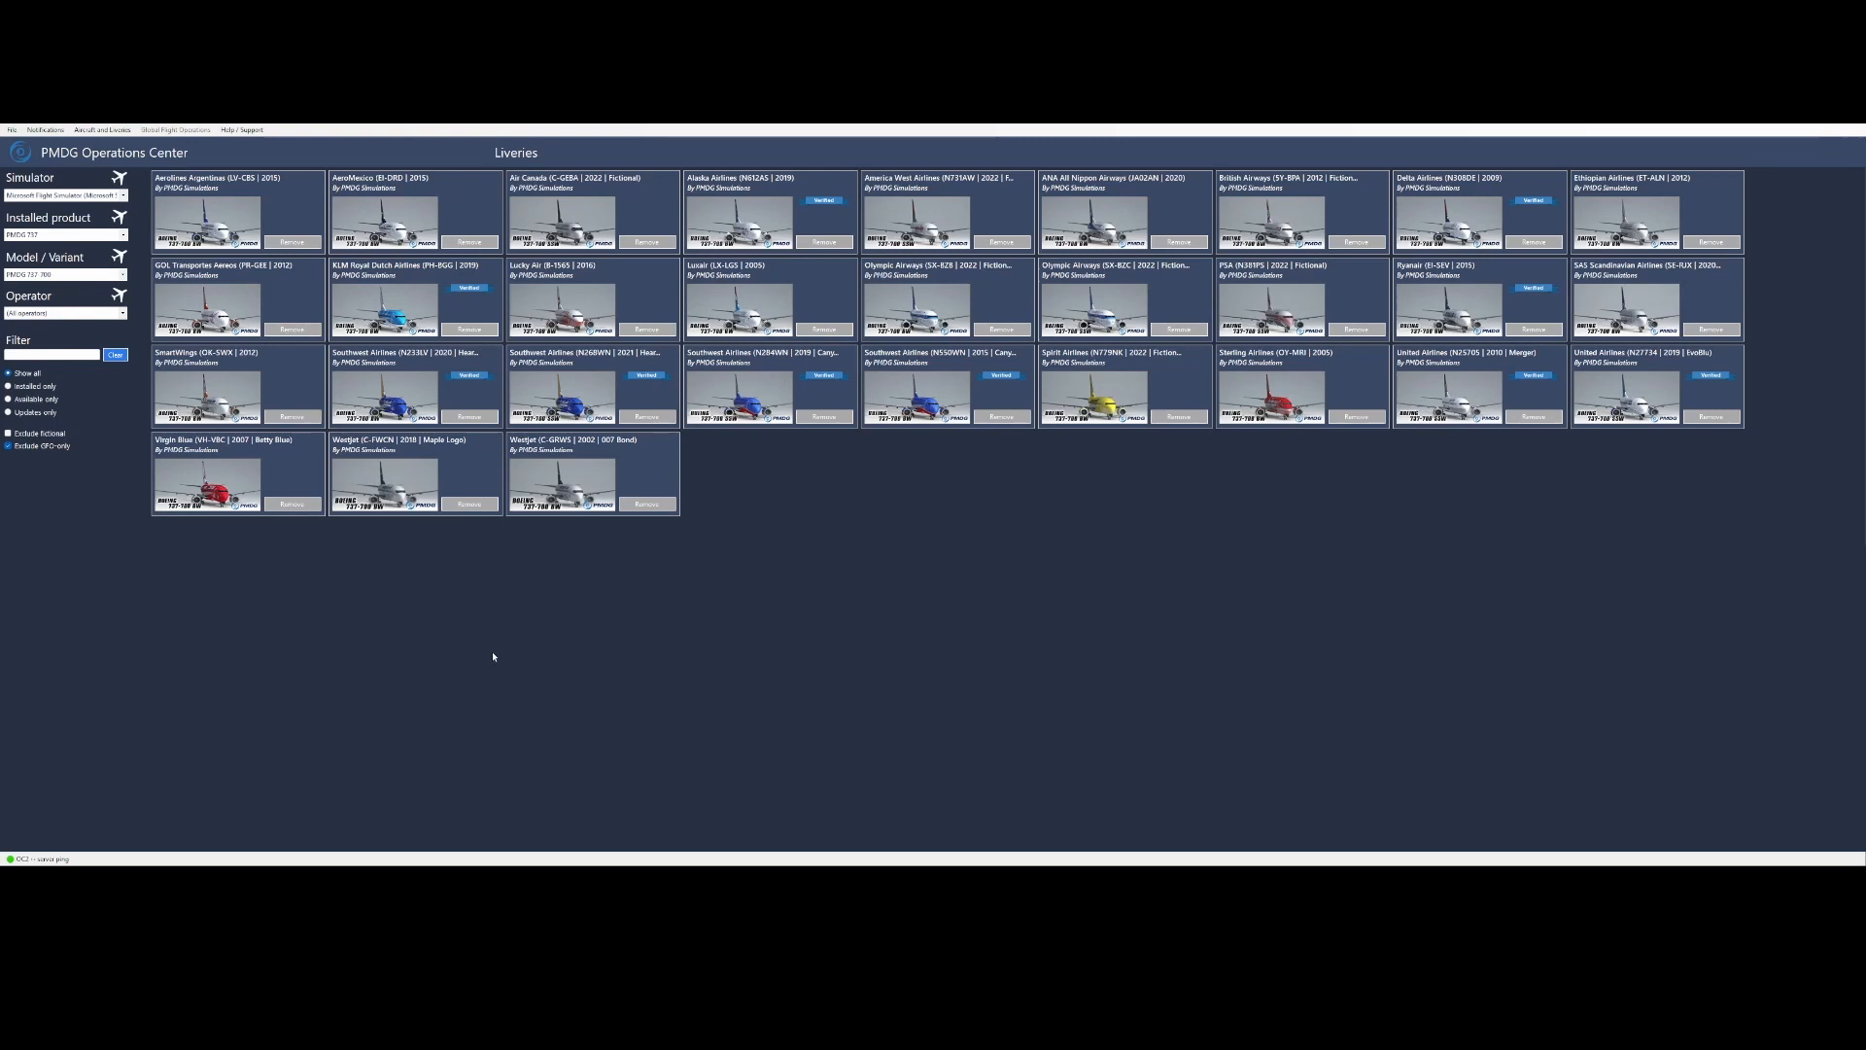
{"action": "mouse_move", "coordinate": [432, 381]}
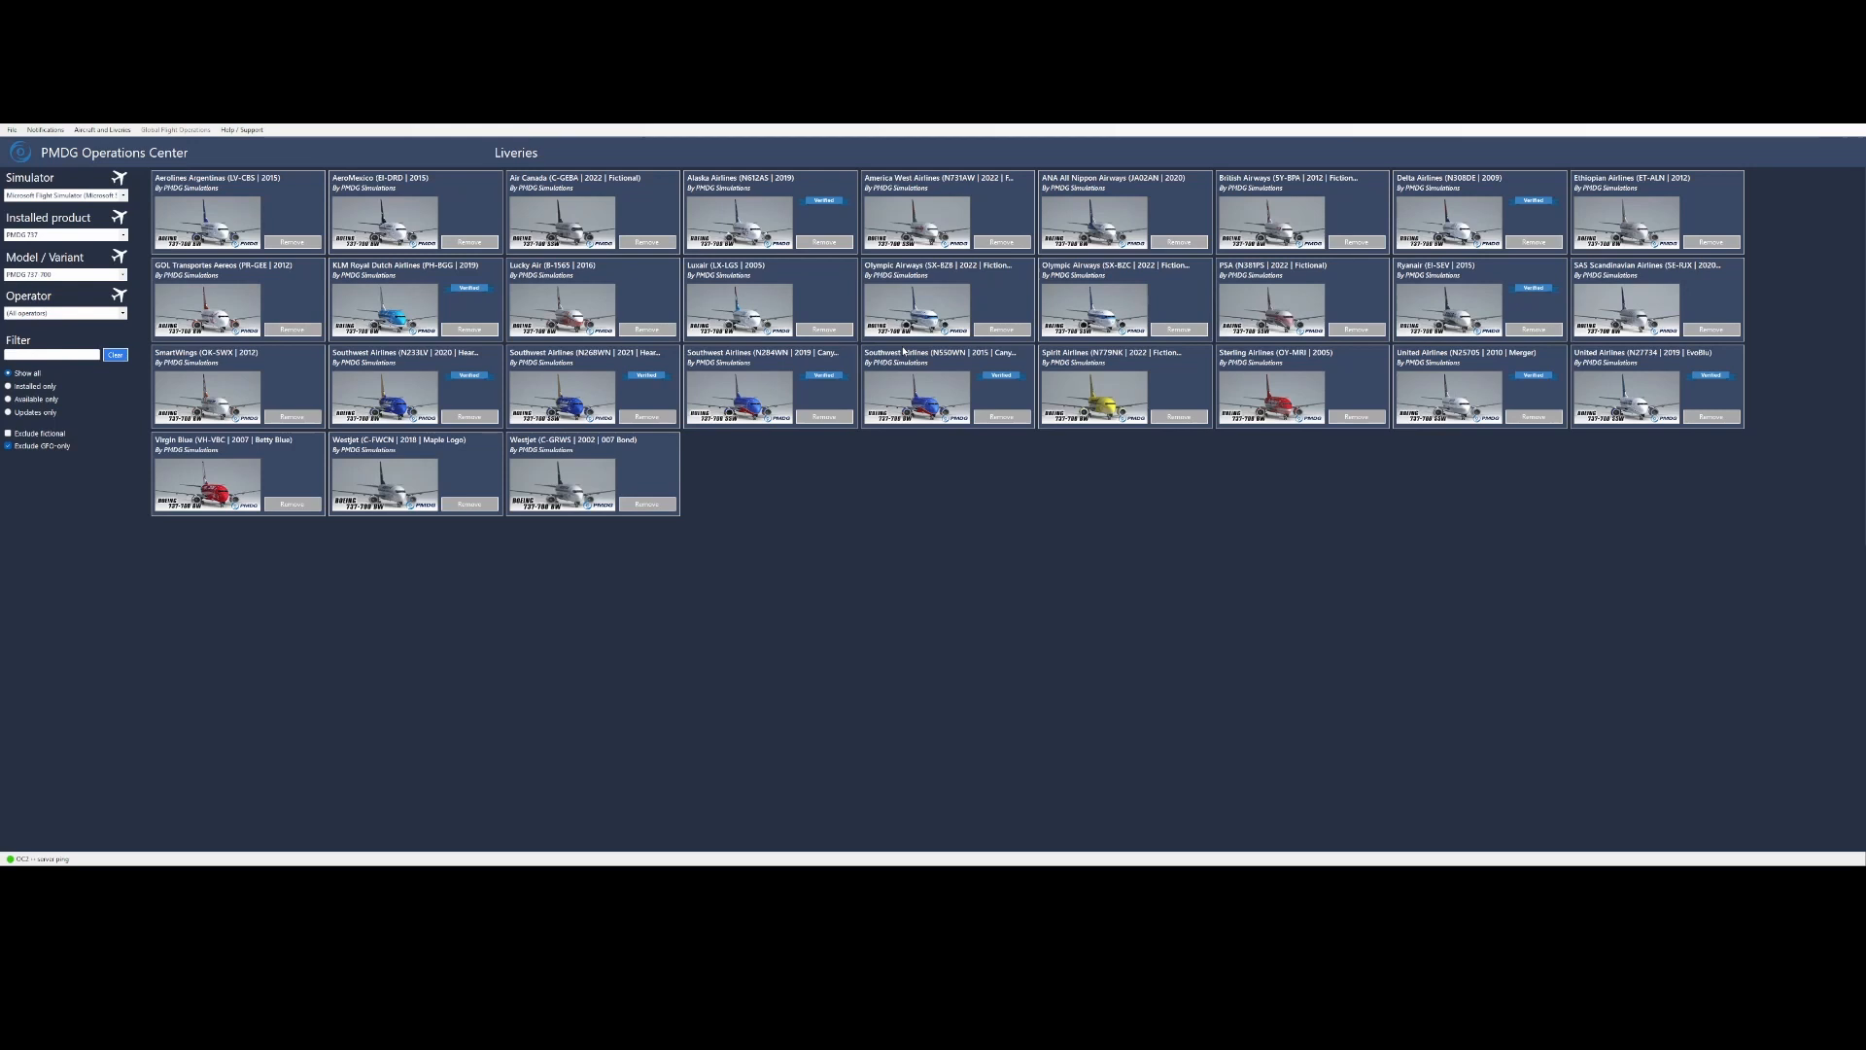
{"action": "mouse_move", "coordinate": [1075, 518]}
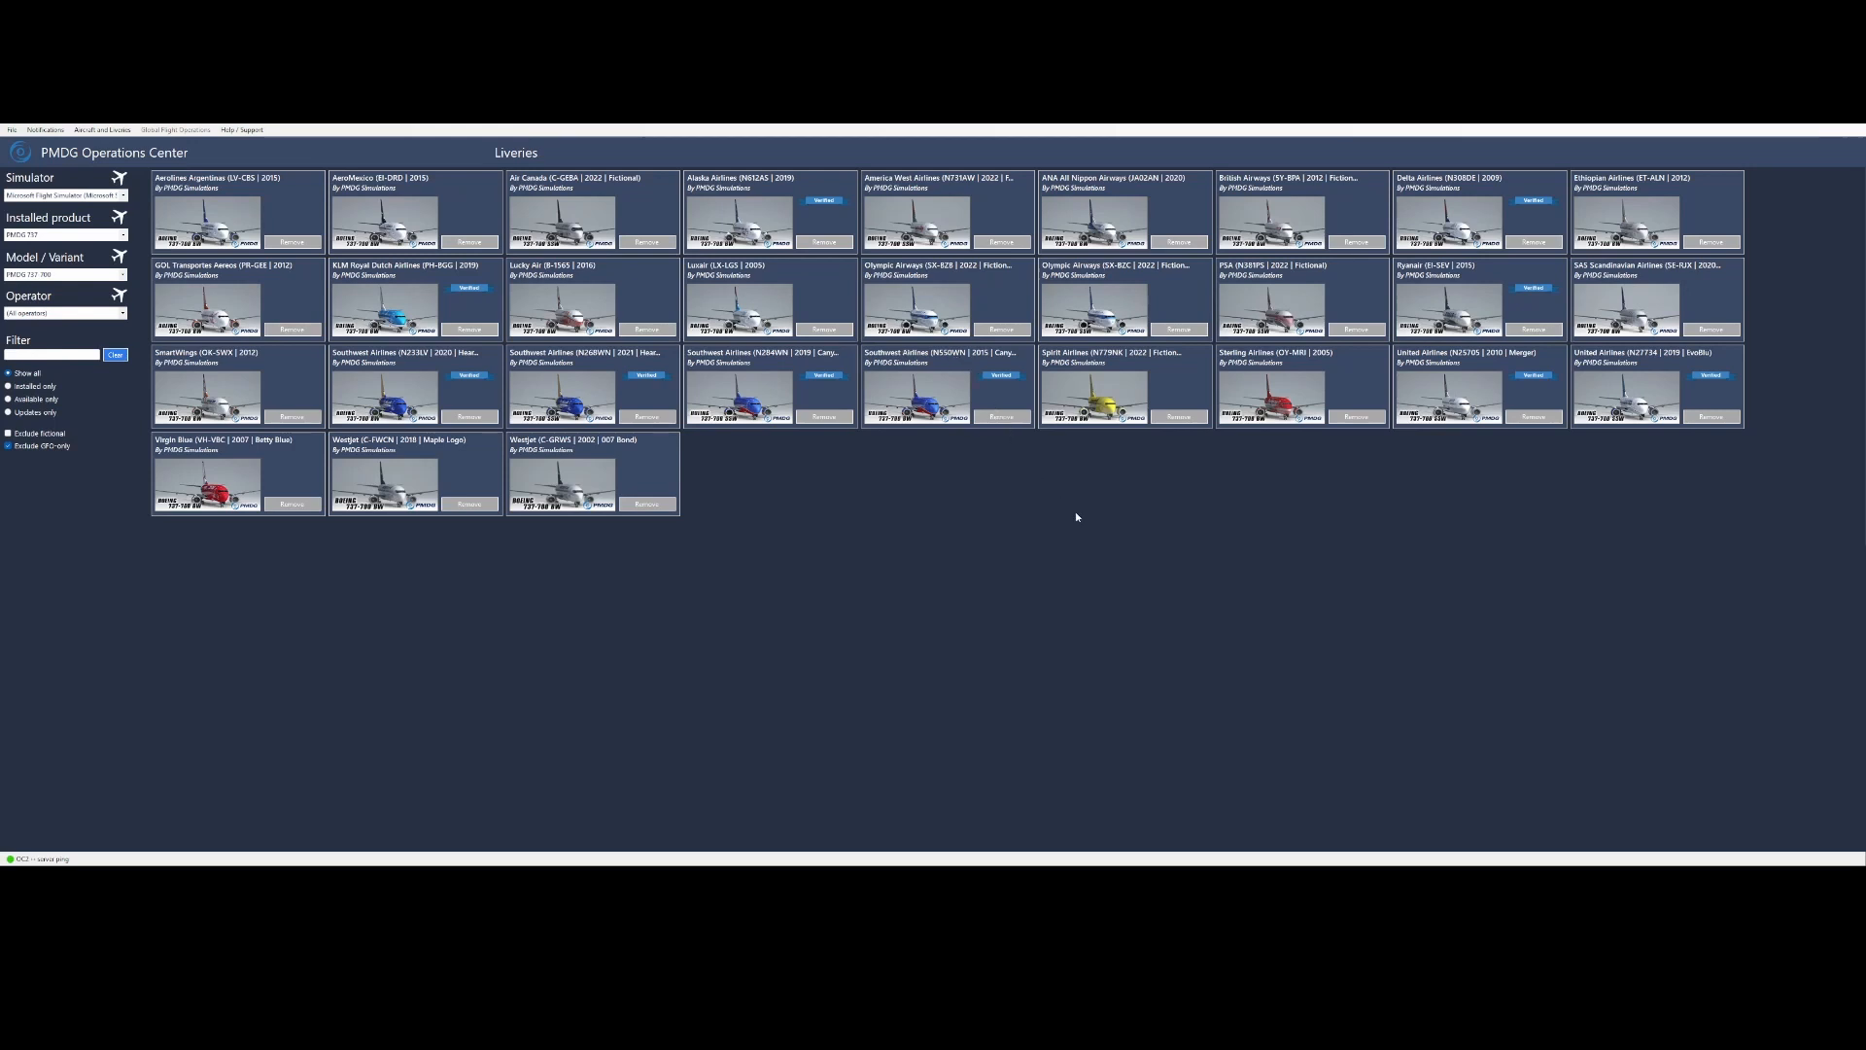
{"action": "mouse_move", "coordinate": [1120, 379]}
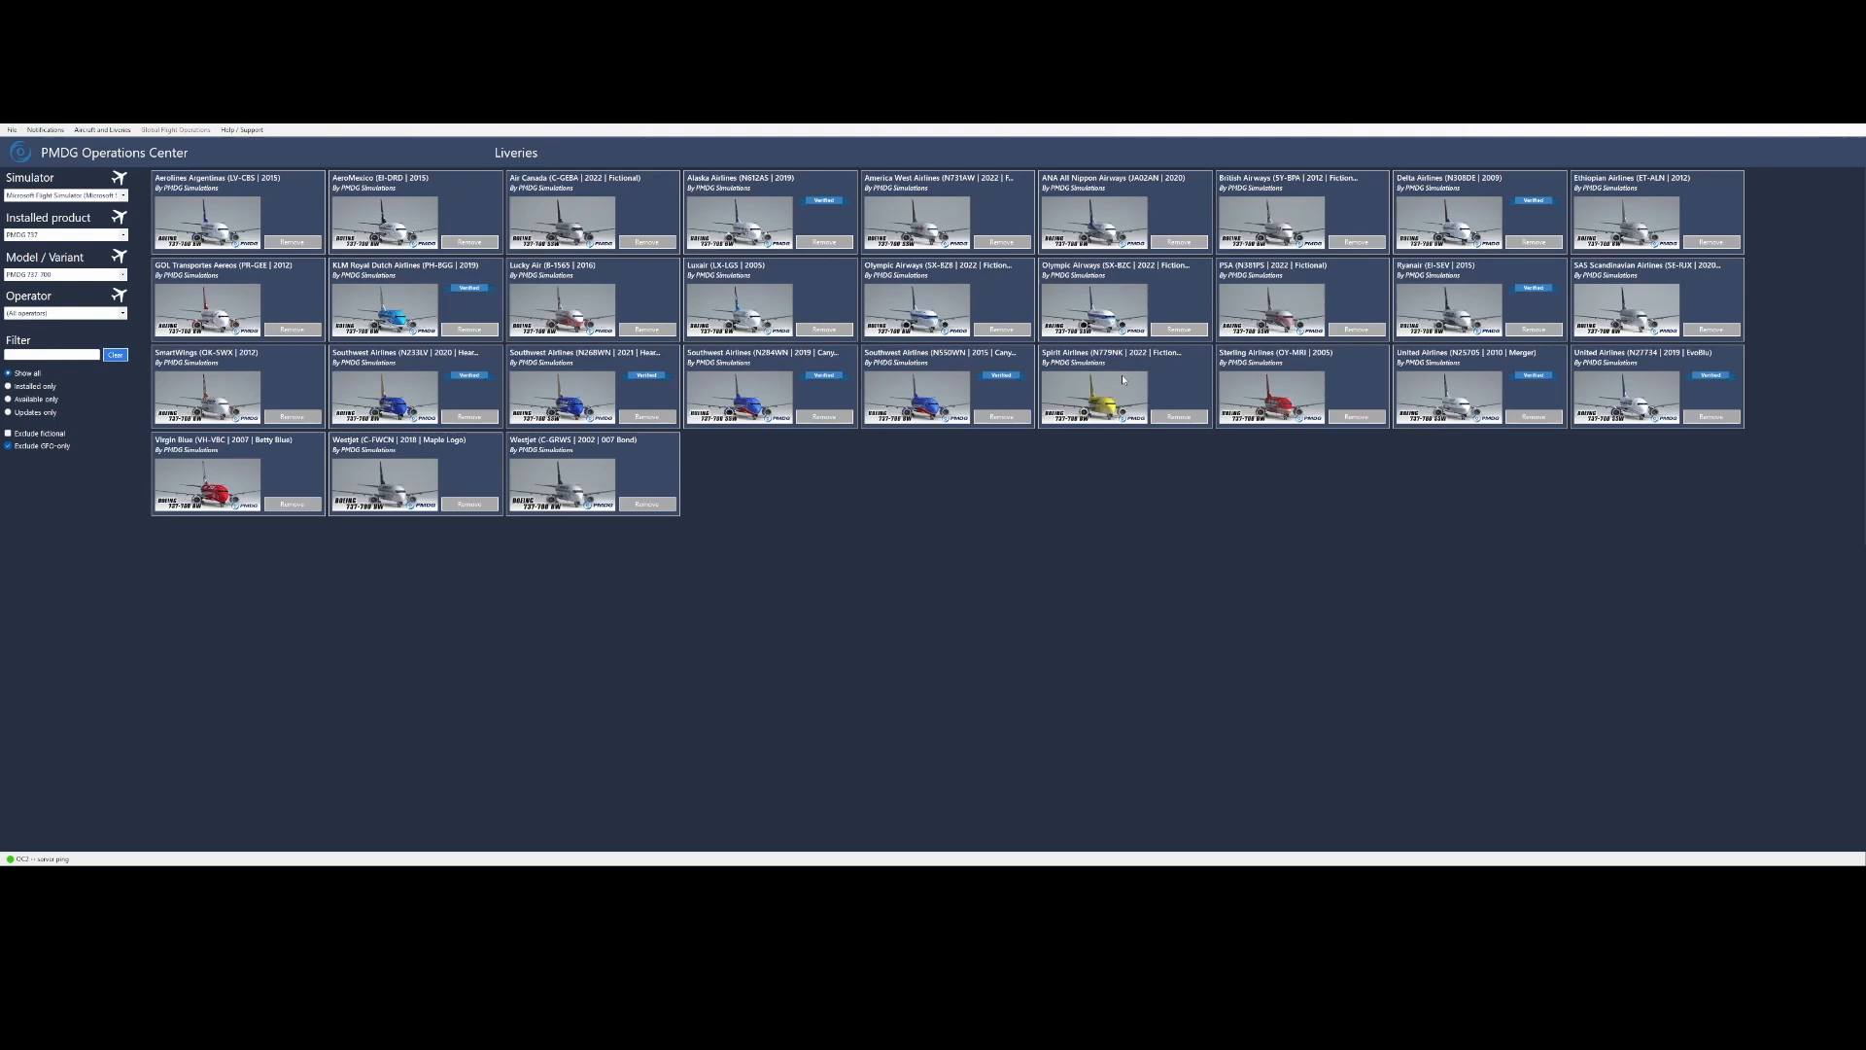
{"action": "mouse_move", "coordinate": [1291, 209]}
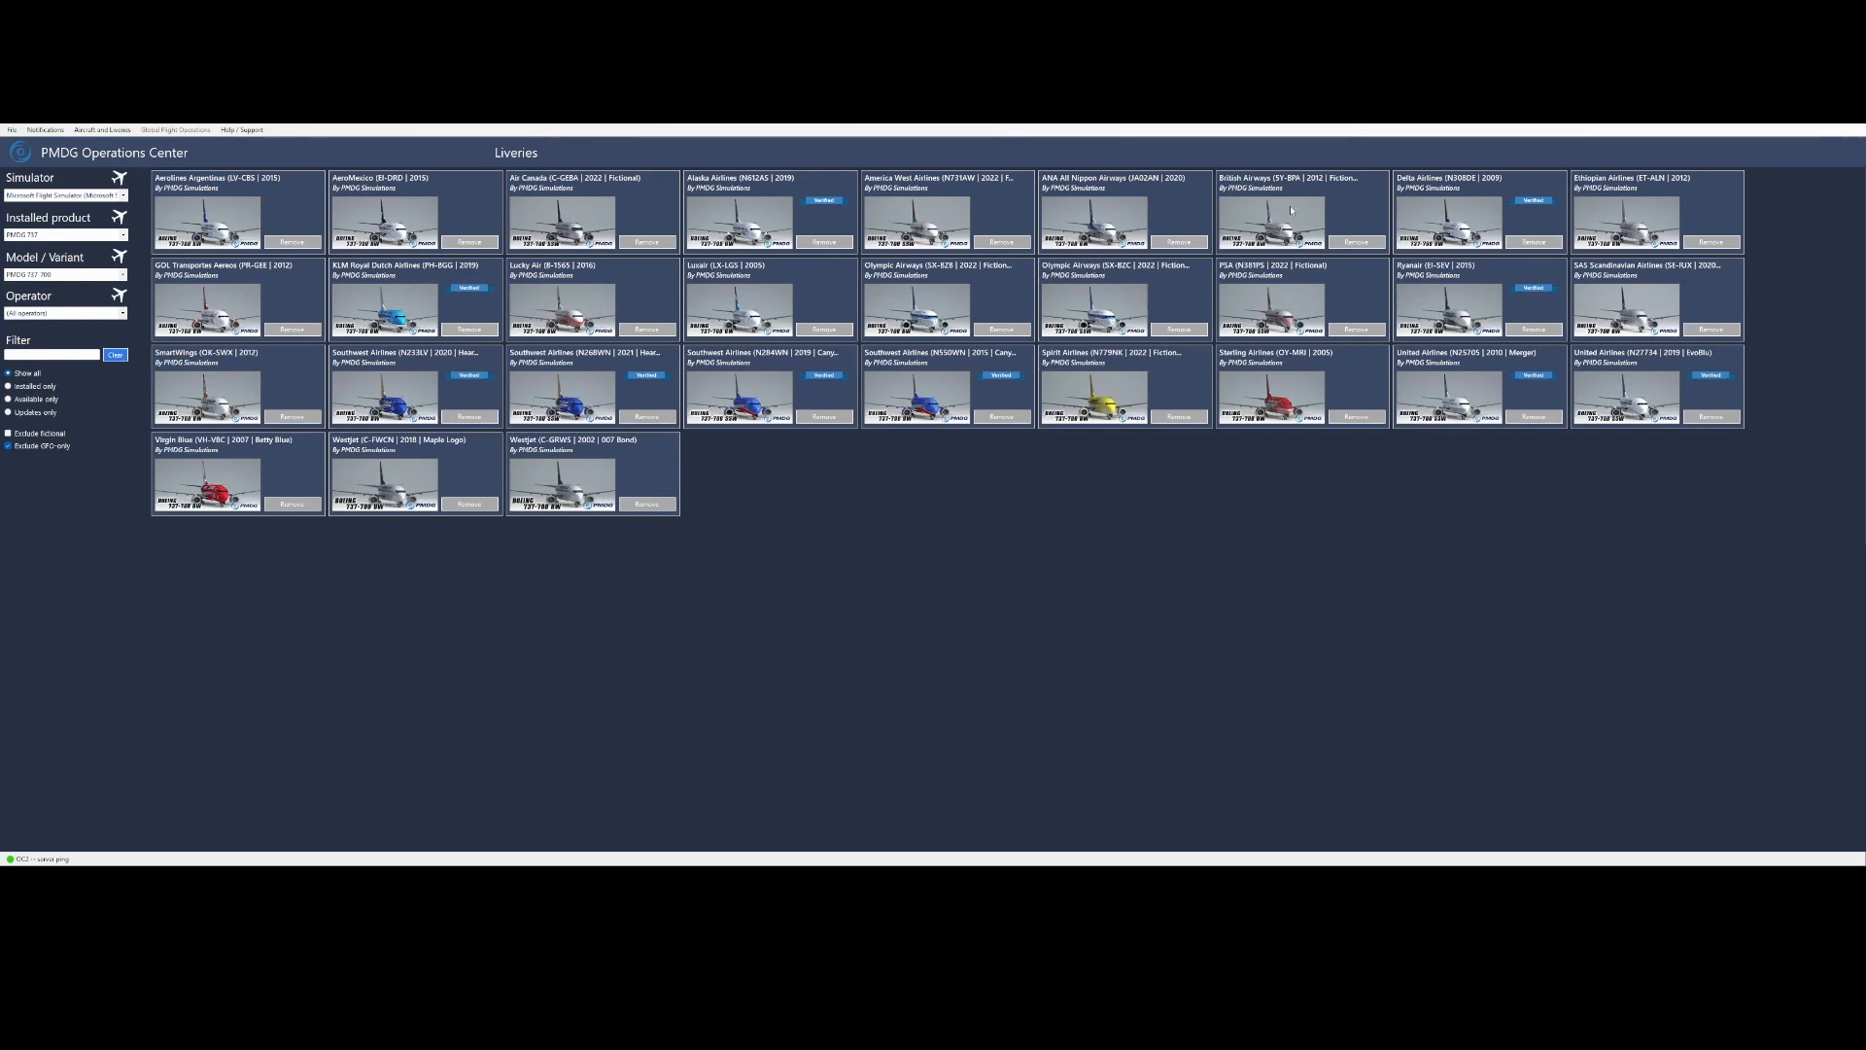
{"action": "mouse_move", "coordinate": [1017, 155]}
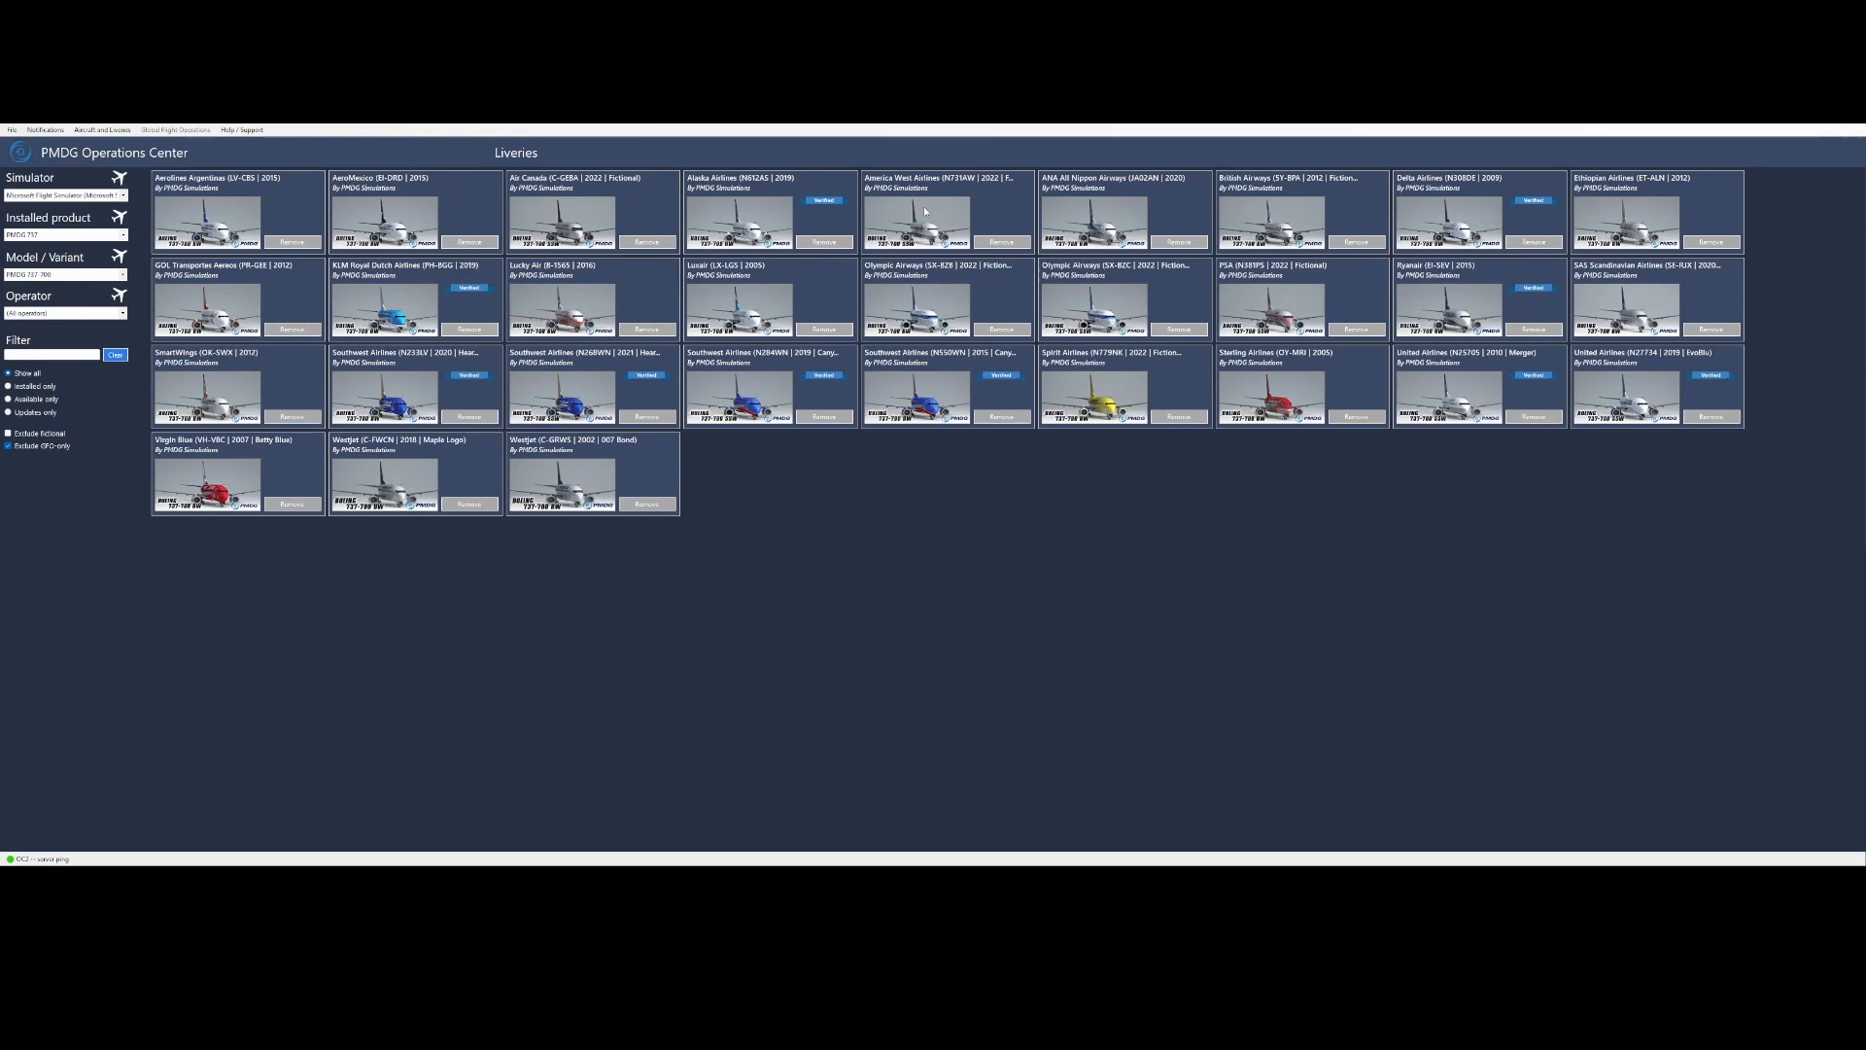
Switch the Model / Variant selection to the 737 BDSF freighter to list its cargo liveries.
{"action": "left_click", "coordinate": [62, 274]}
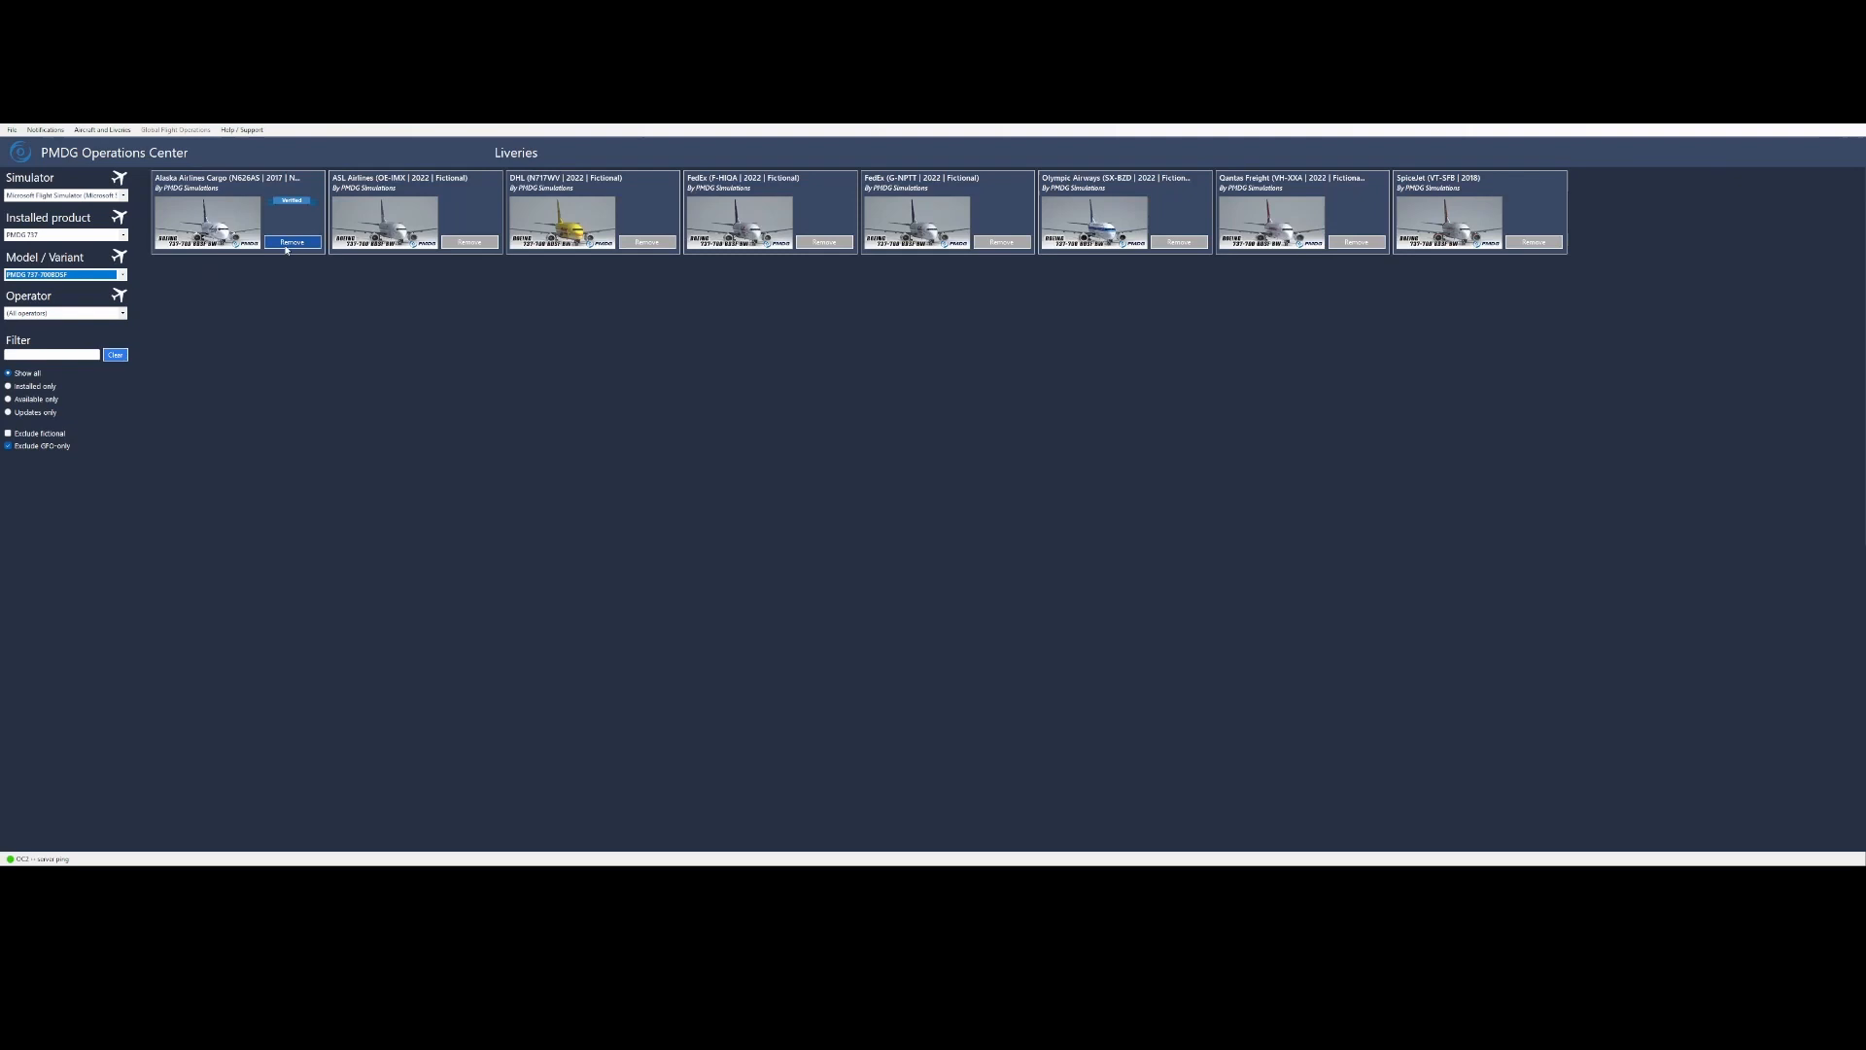
{"action": "mouse_move", "coordinate": [458, 226]}
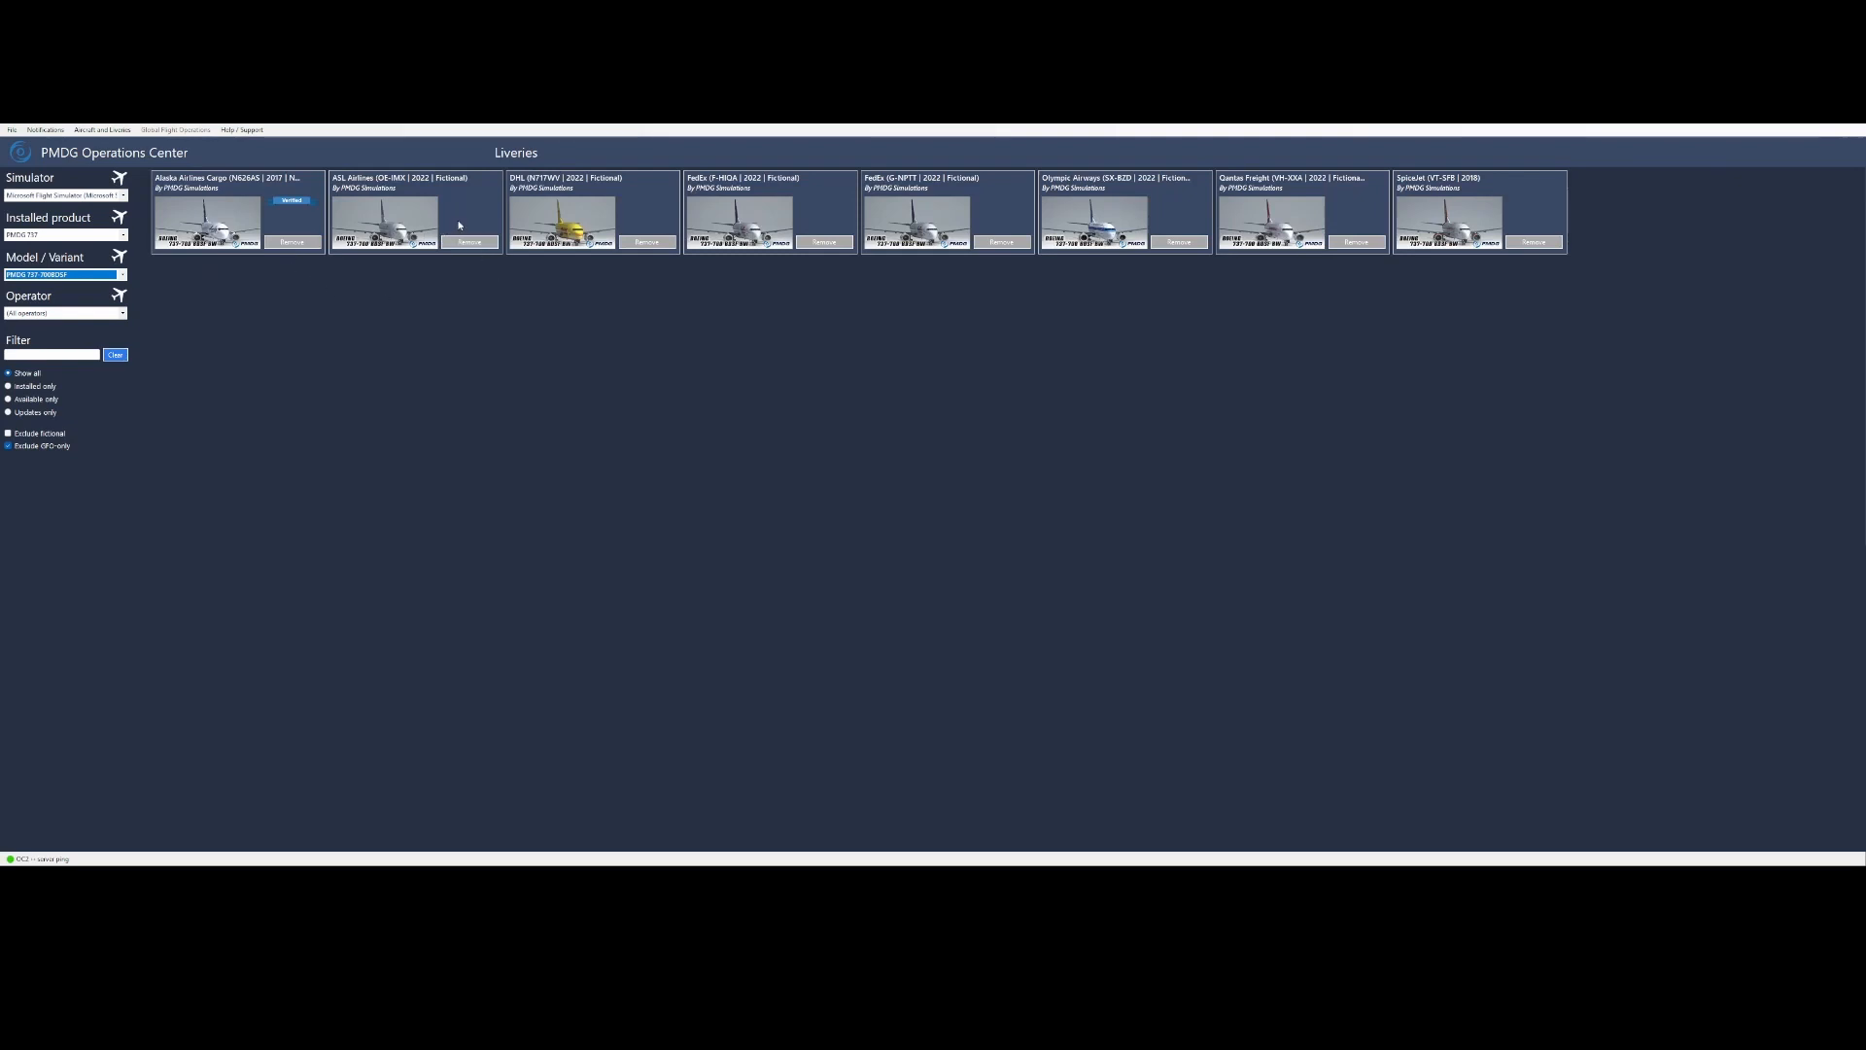
{"action": "mouse_move", "coordinate": [776, 182]}
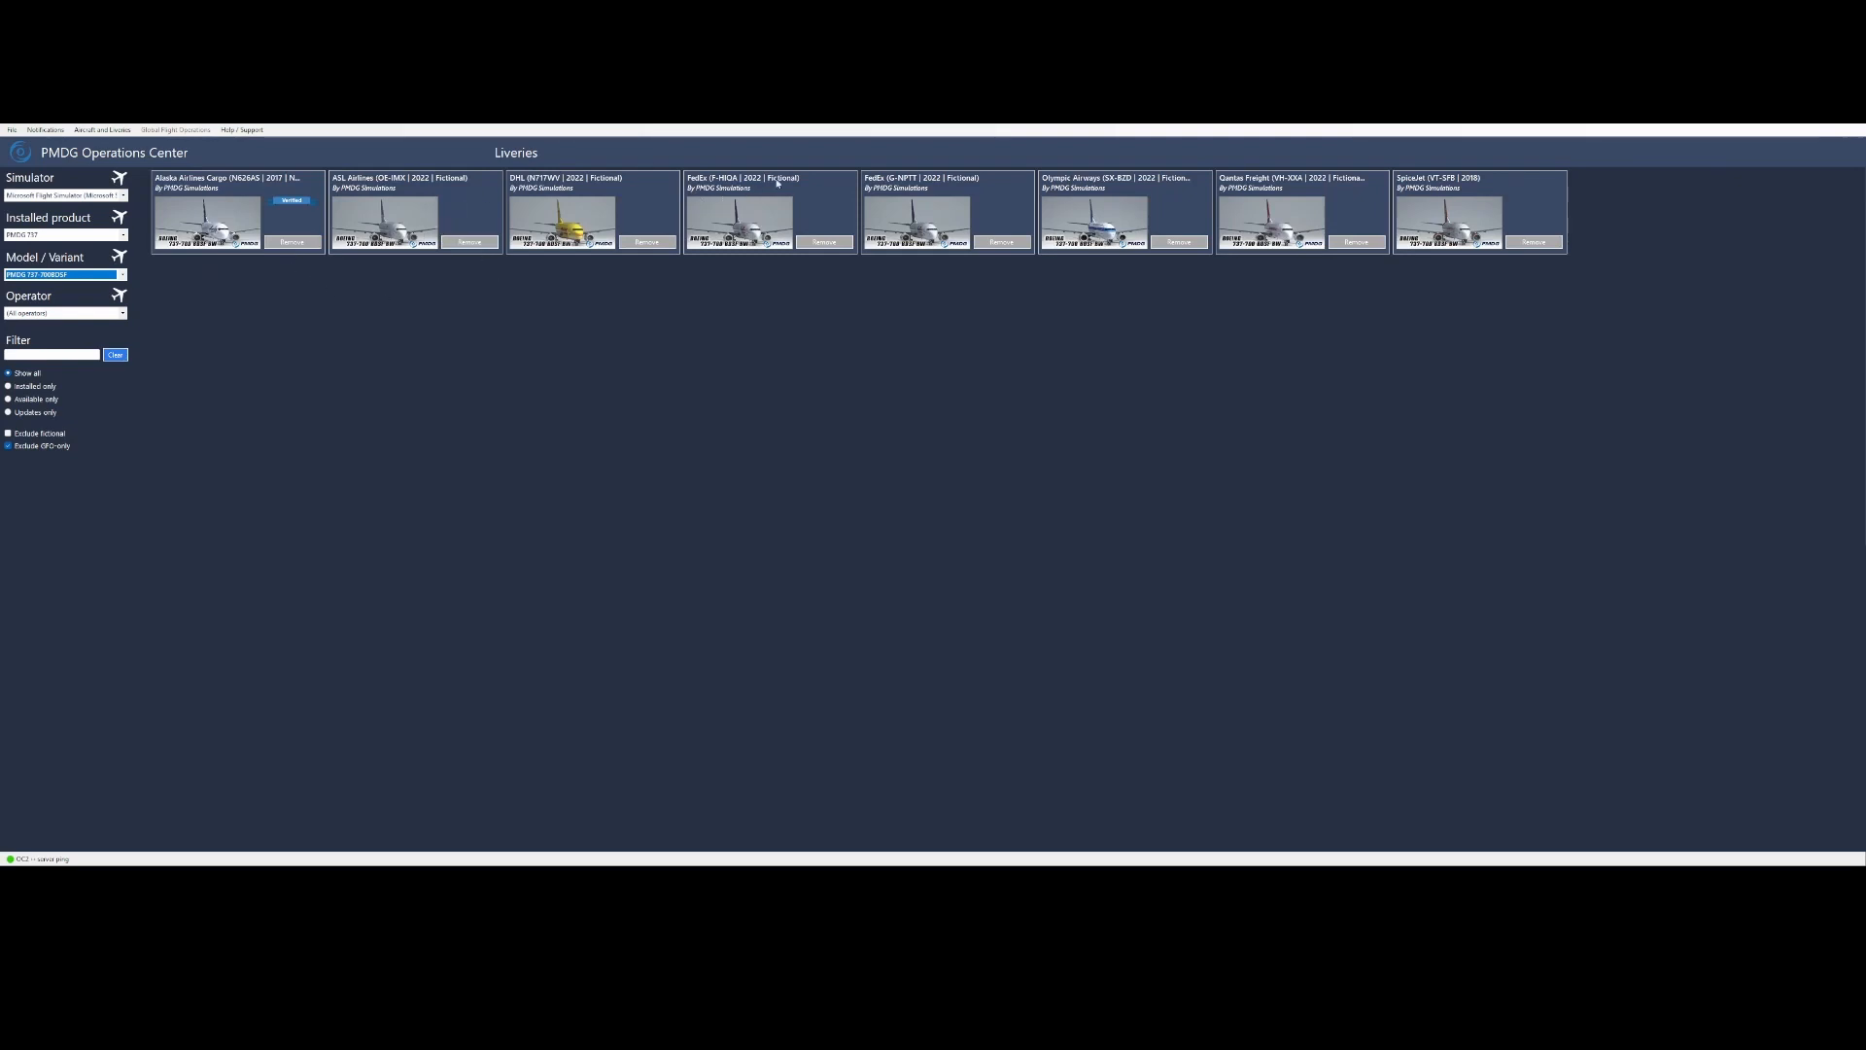
{"action": "mouse_move", "coordinate": [941, 217]}
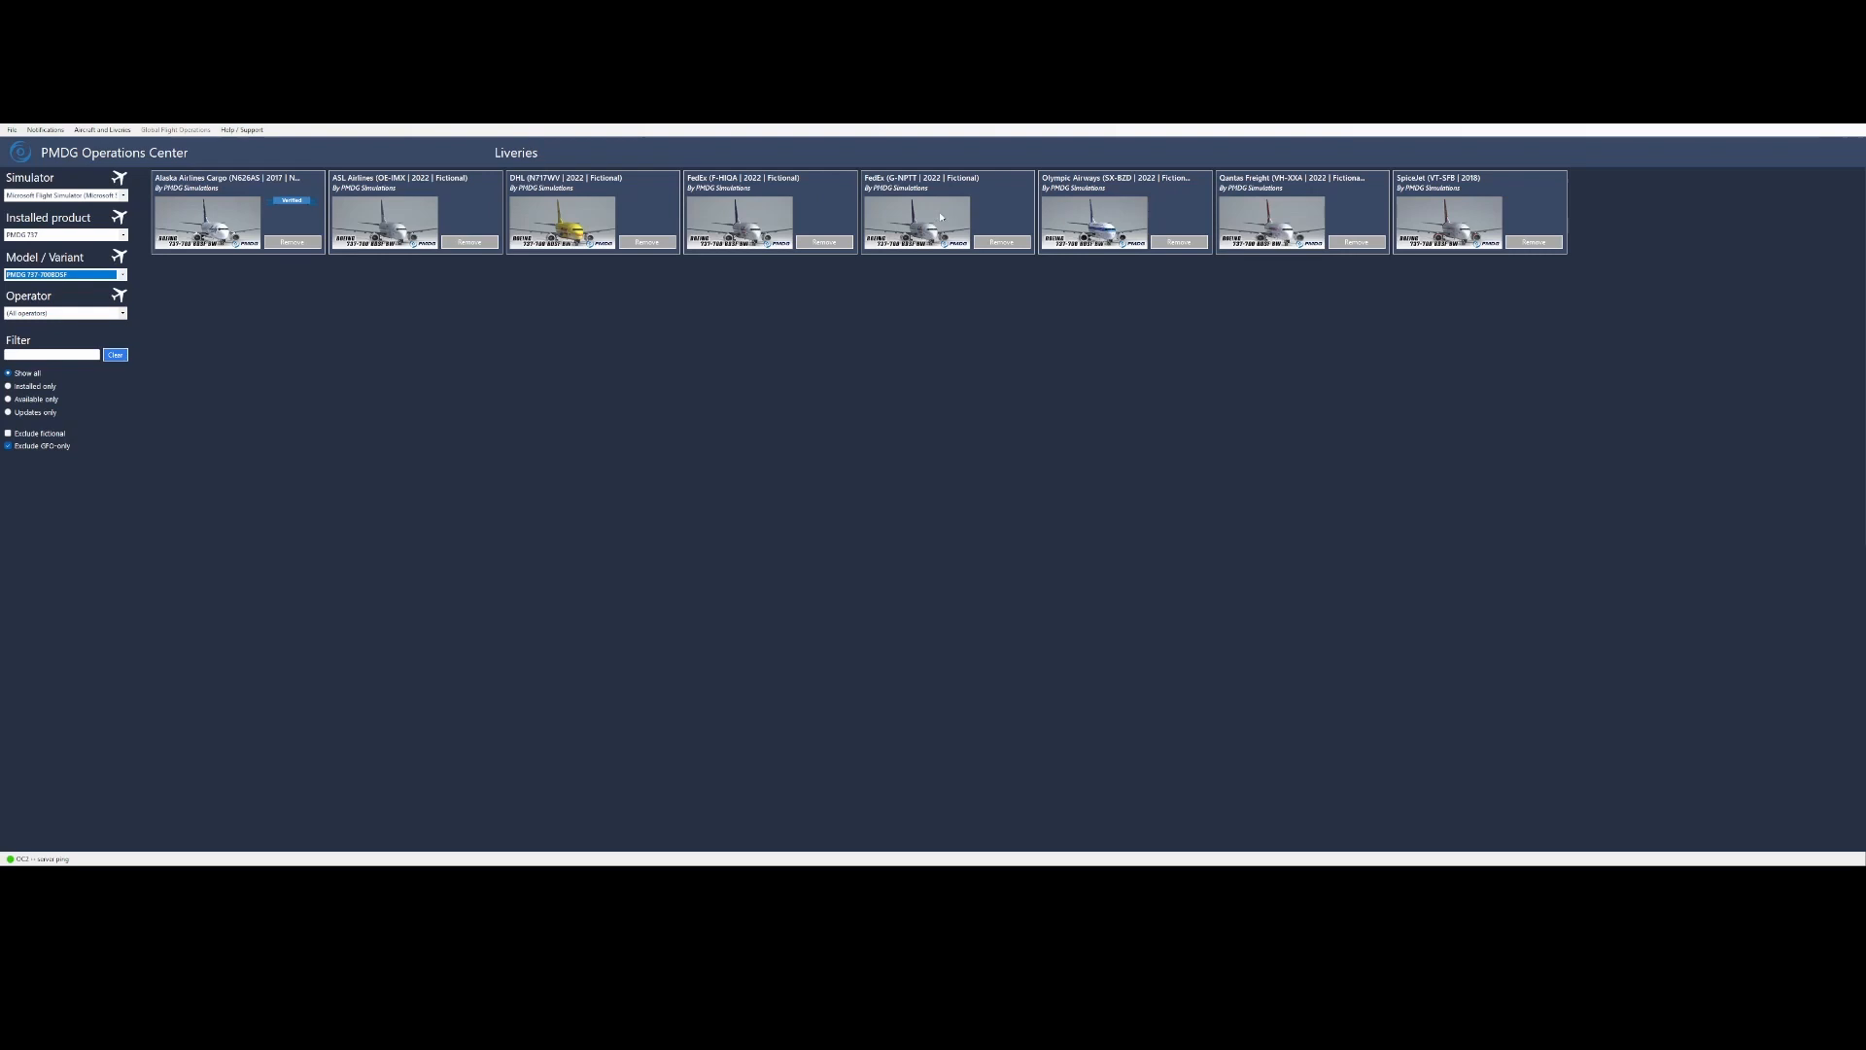
{"action": "mouse_move", "coordinate": [1110, 183]}
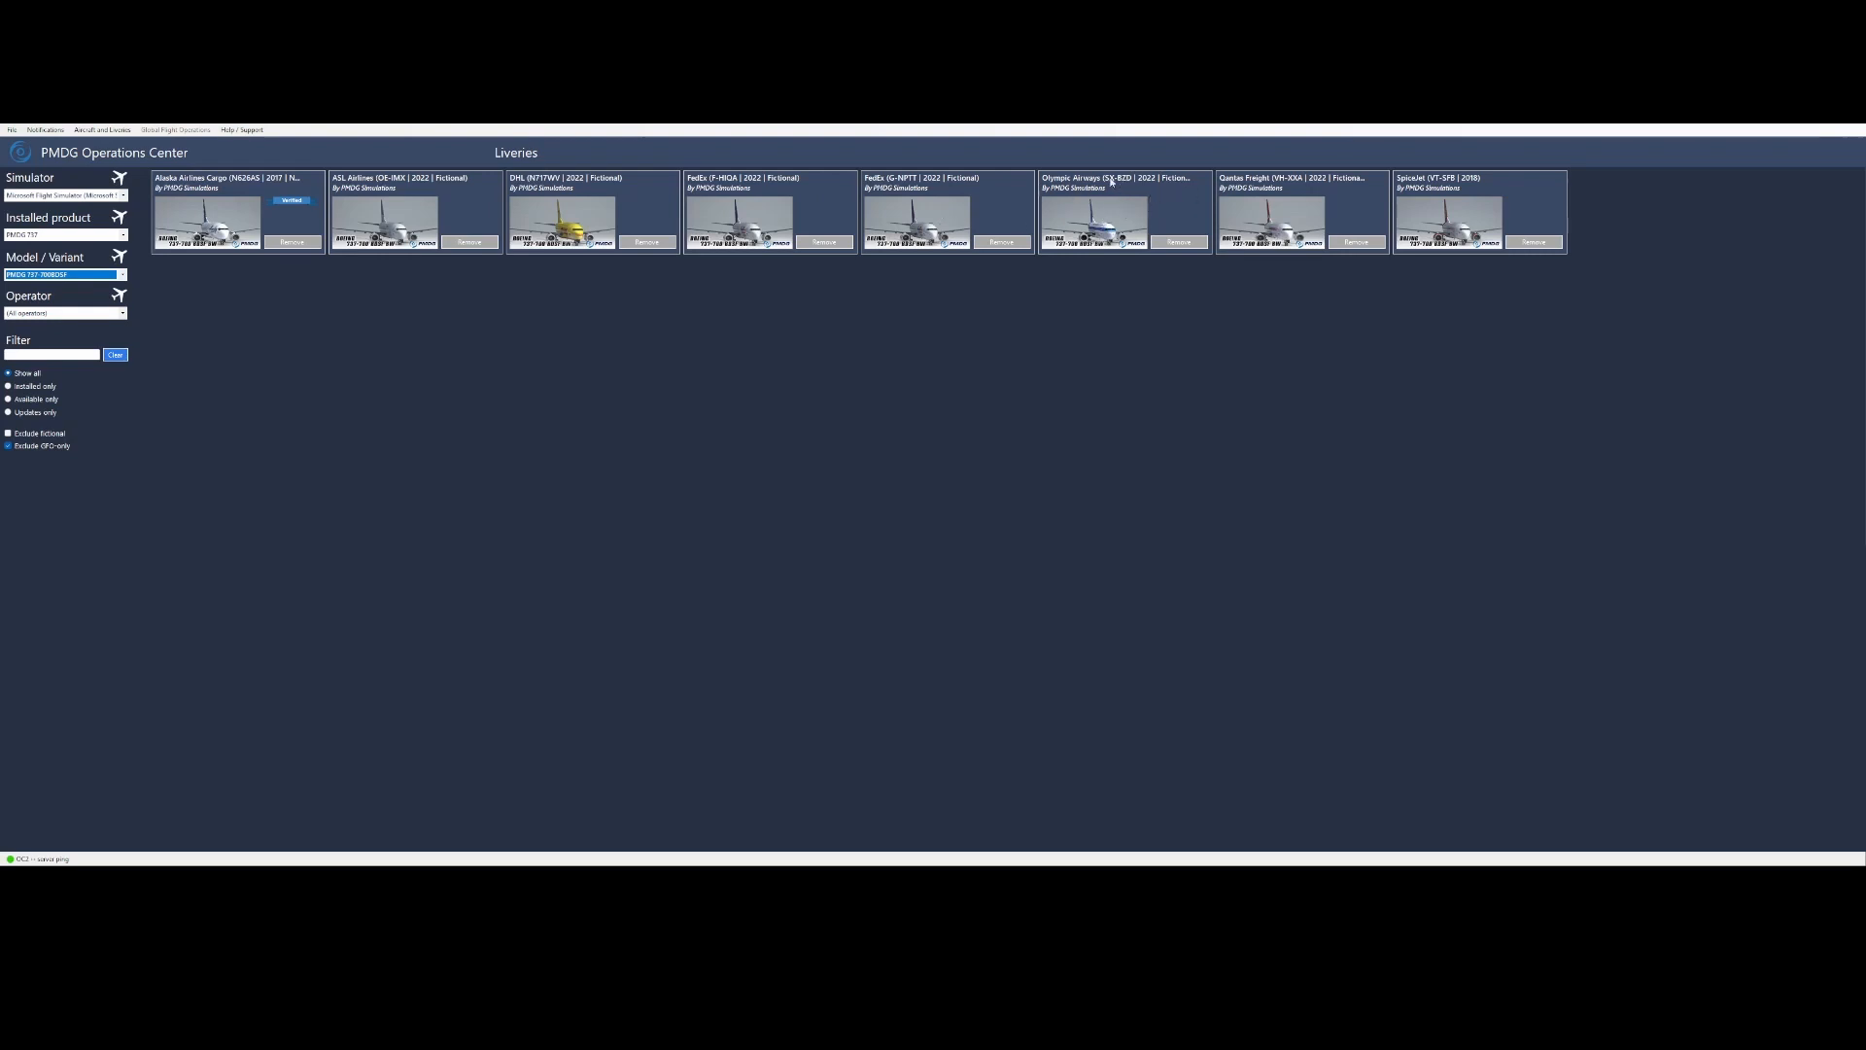
{"action": "mouse_move", "coordinate": [638, 649]}
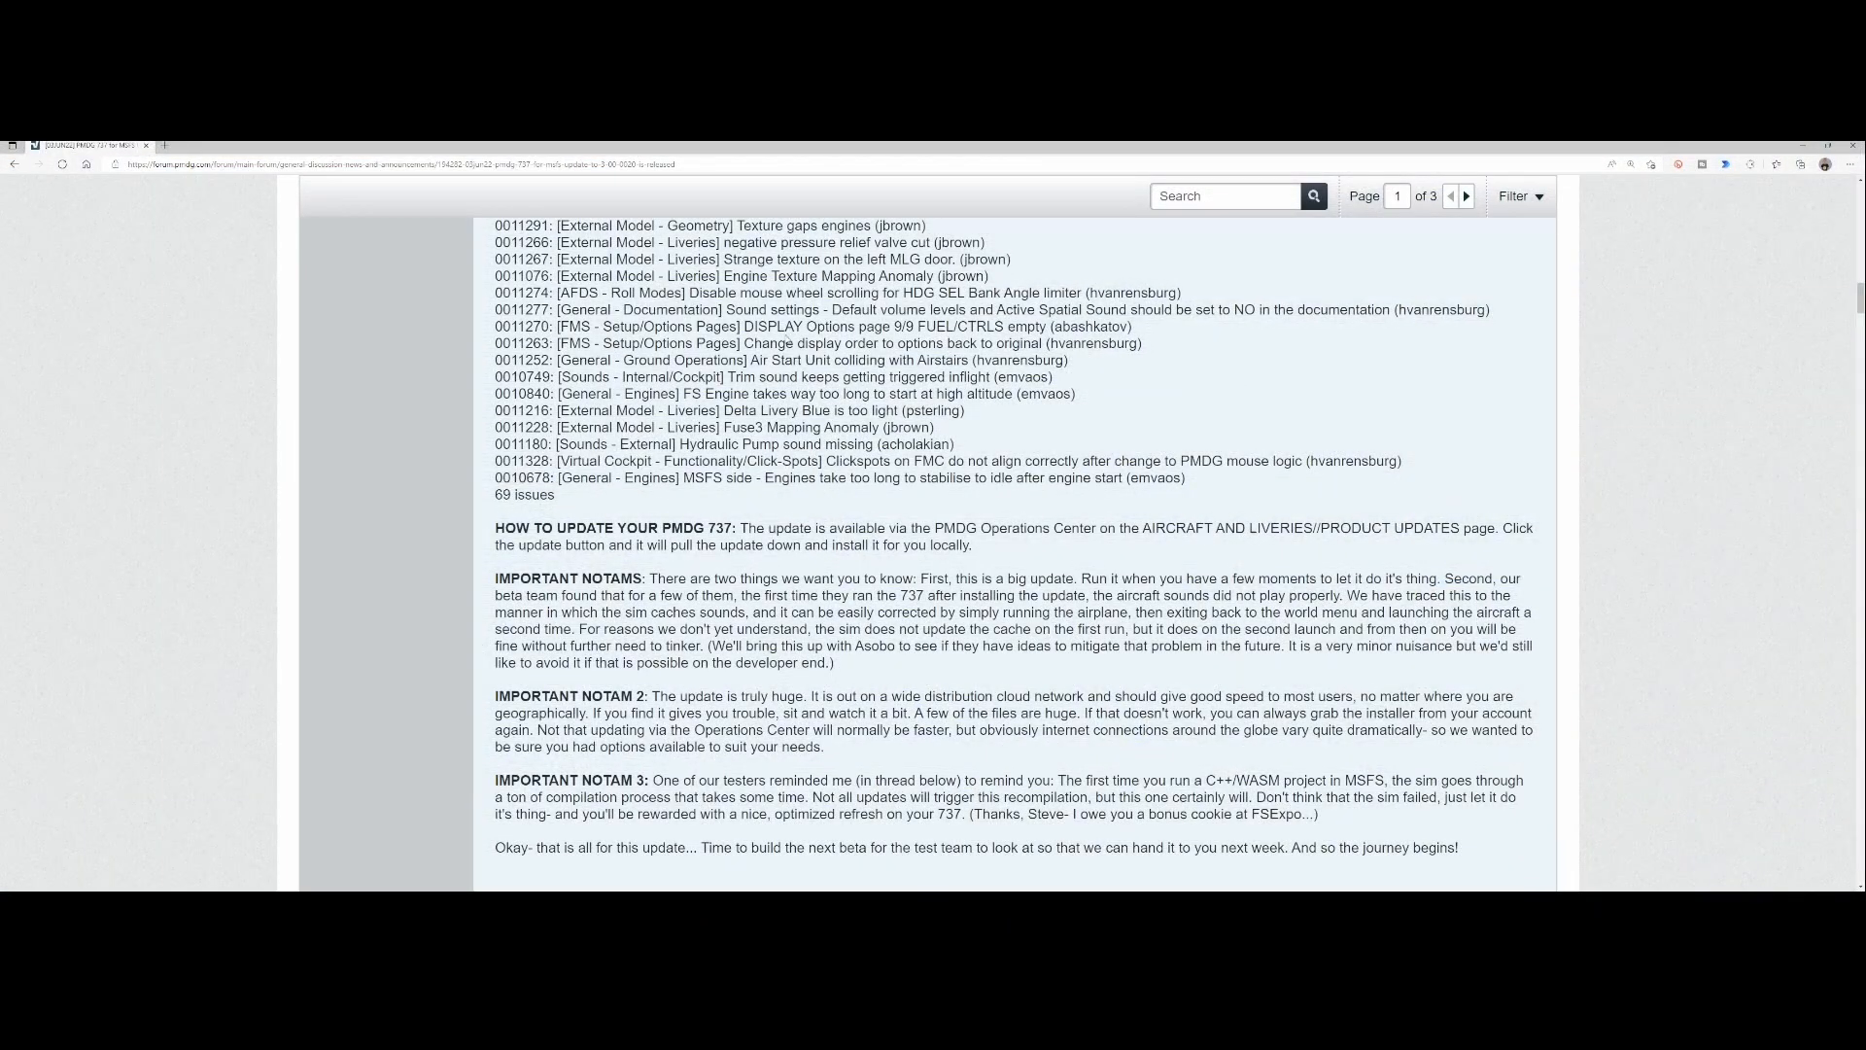
{"action": "scroll", "scroll_direction": "up", "scroll_amount": 3}
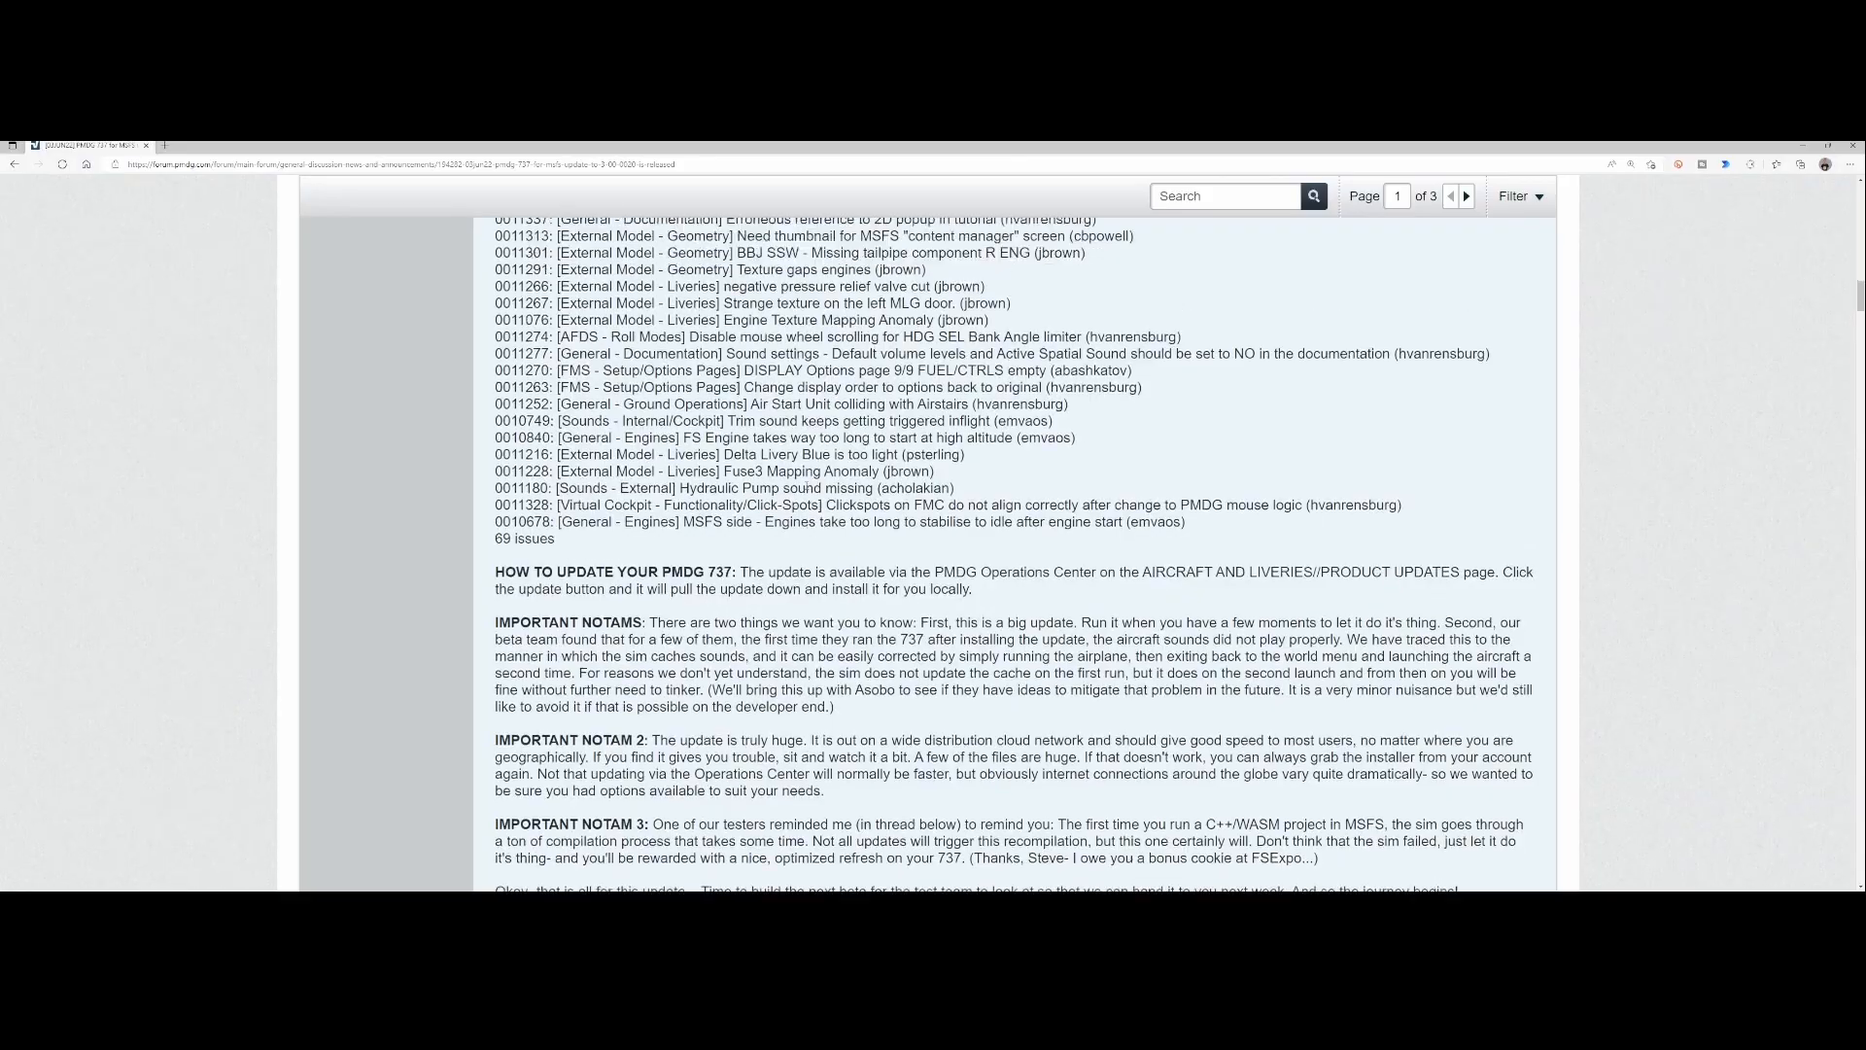
{"action": "scroll", "scroll_direction": "up", "scroll_amount": 3}
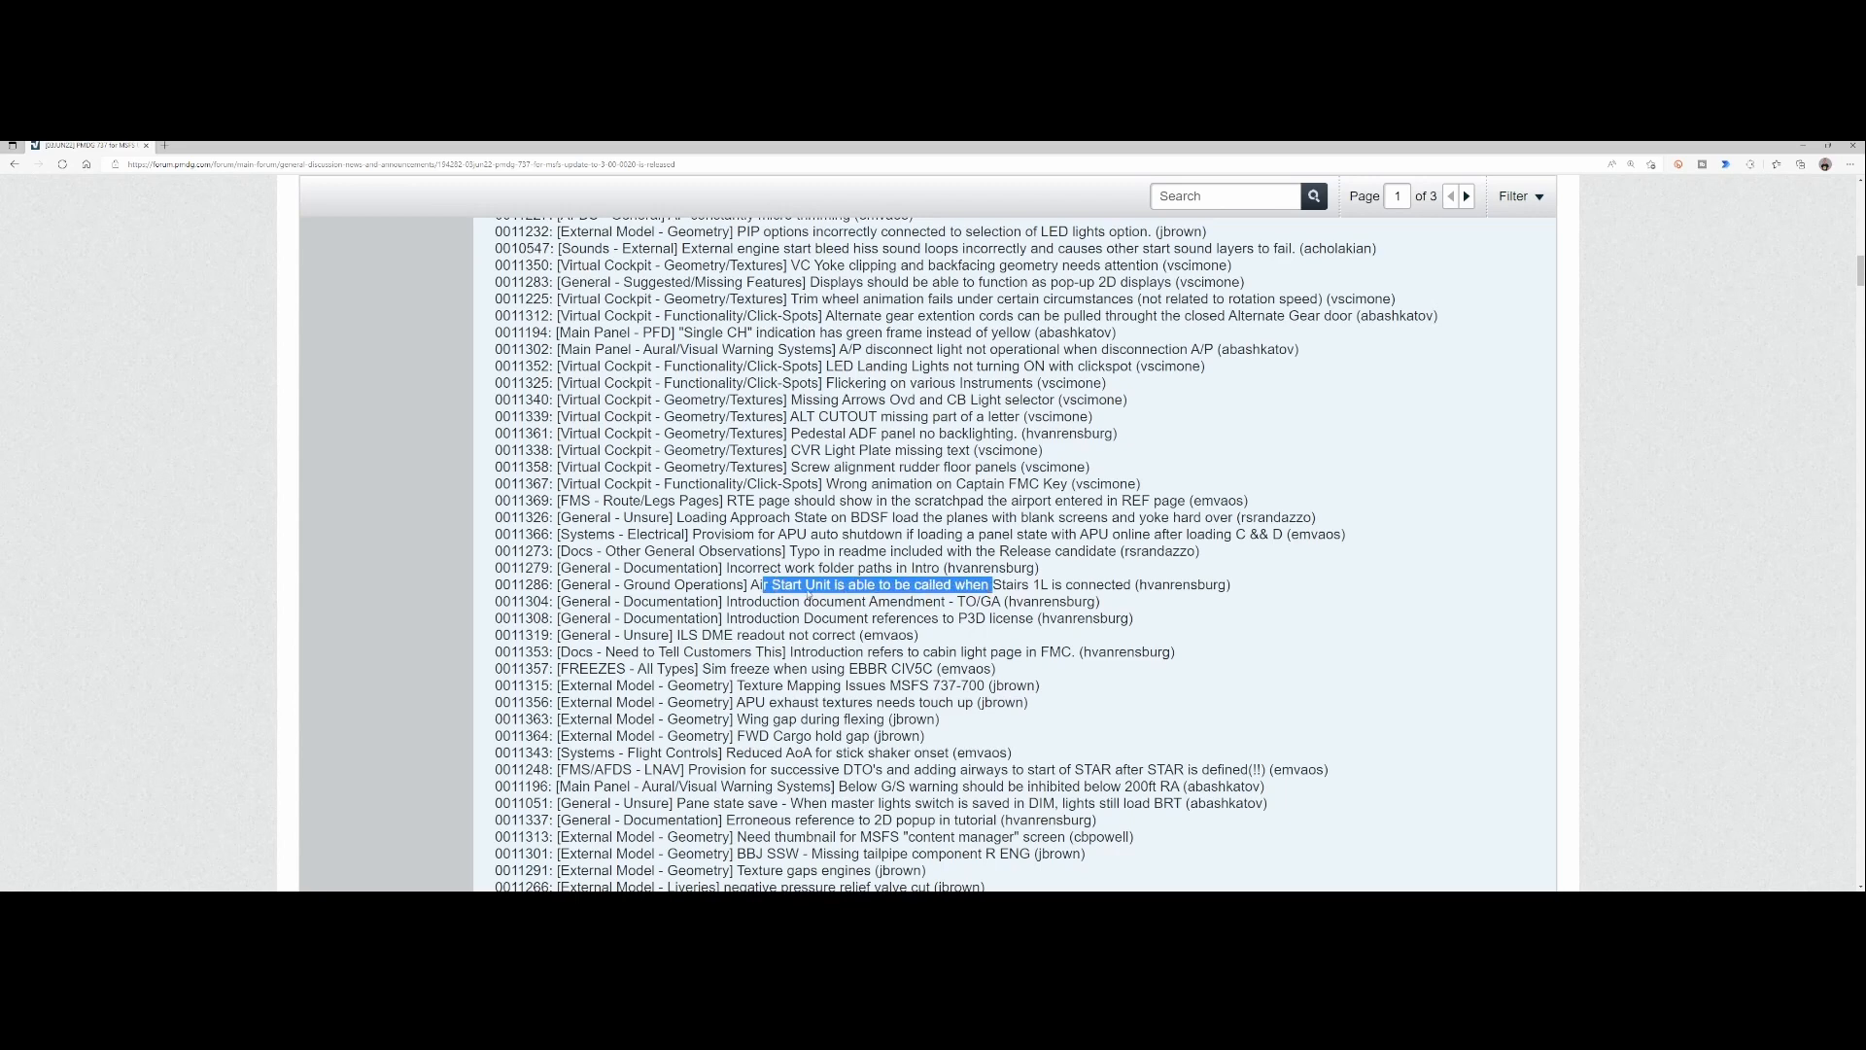
{"action": "double_click", "coordinate": [680, 585]}
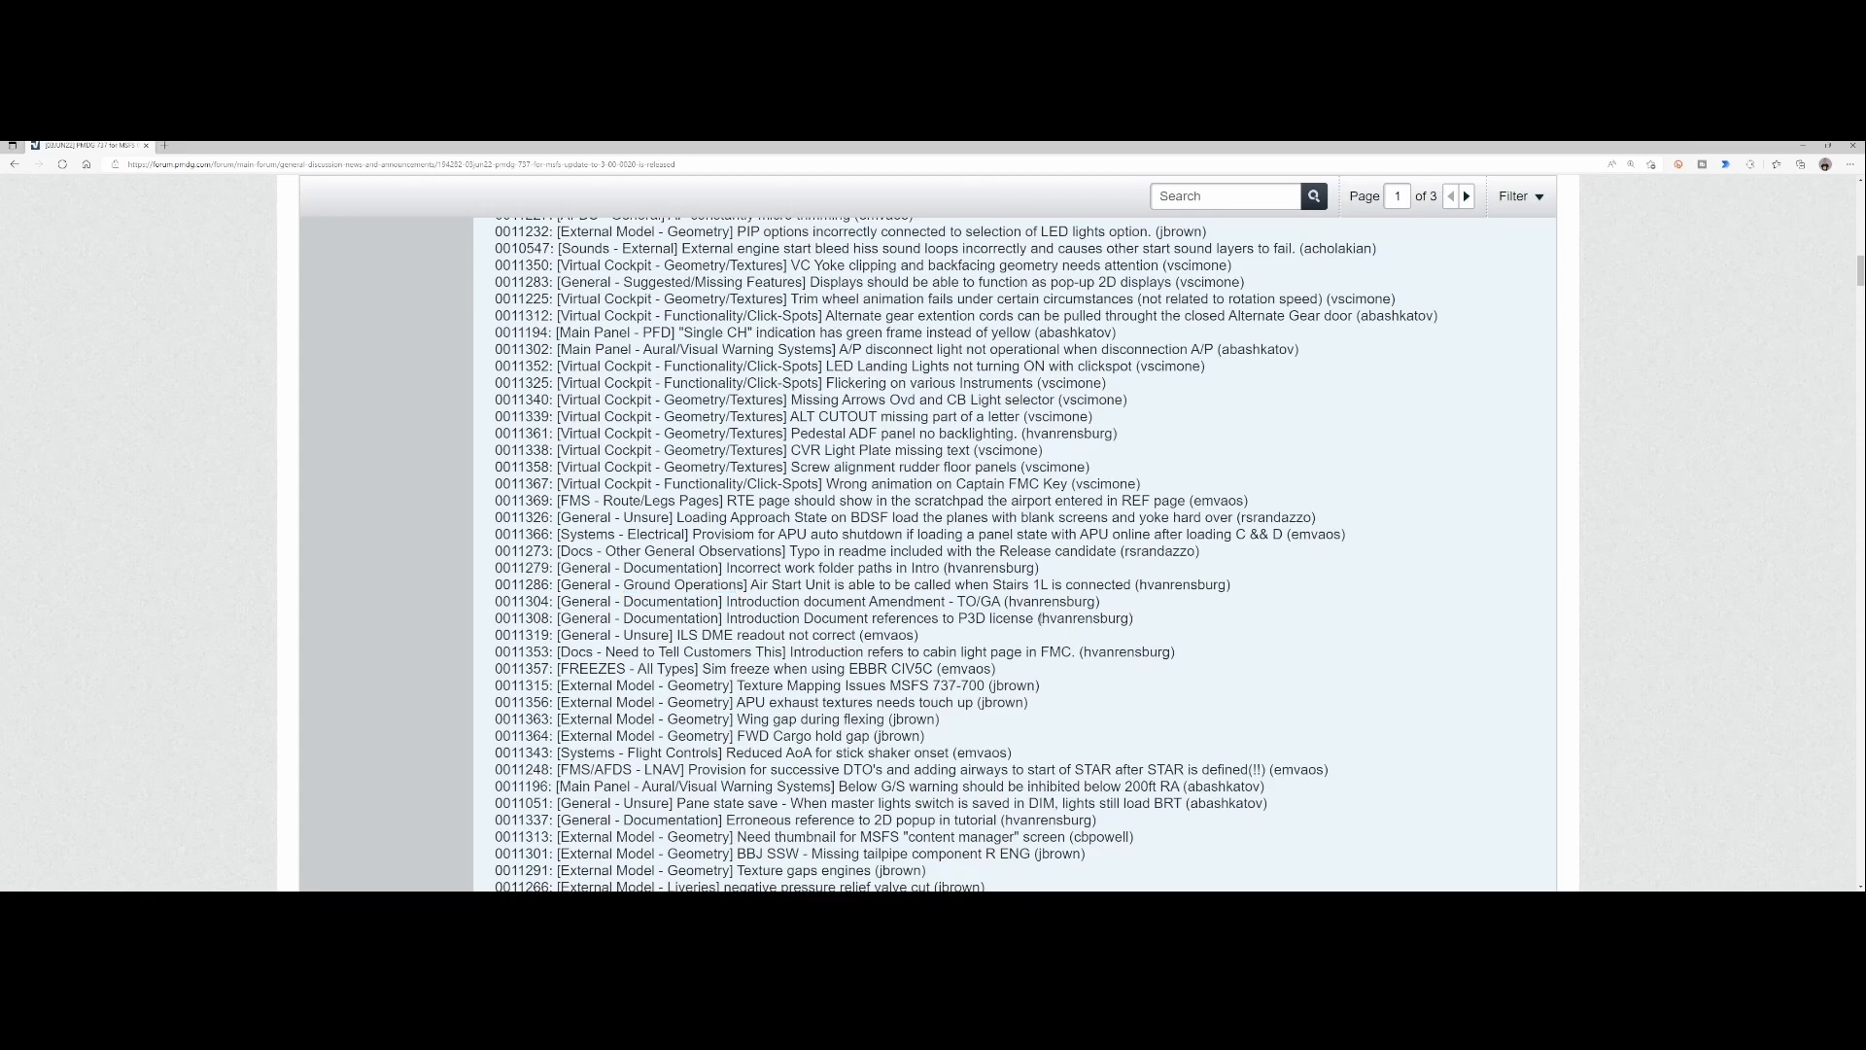
{"action": "double_click", "coordinate": [1083, 618]}
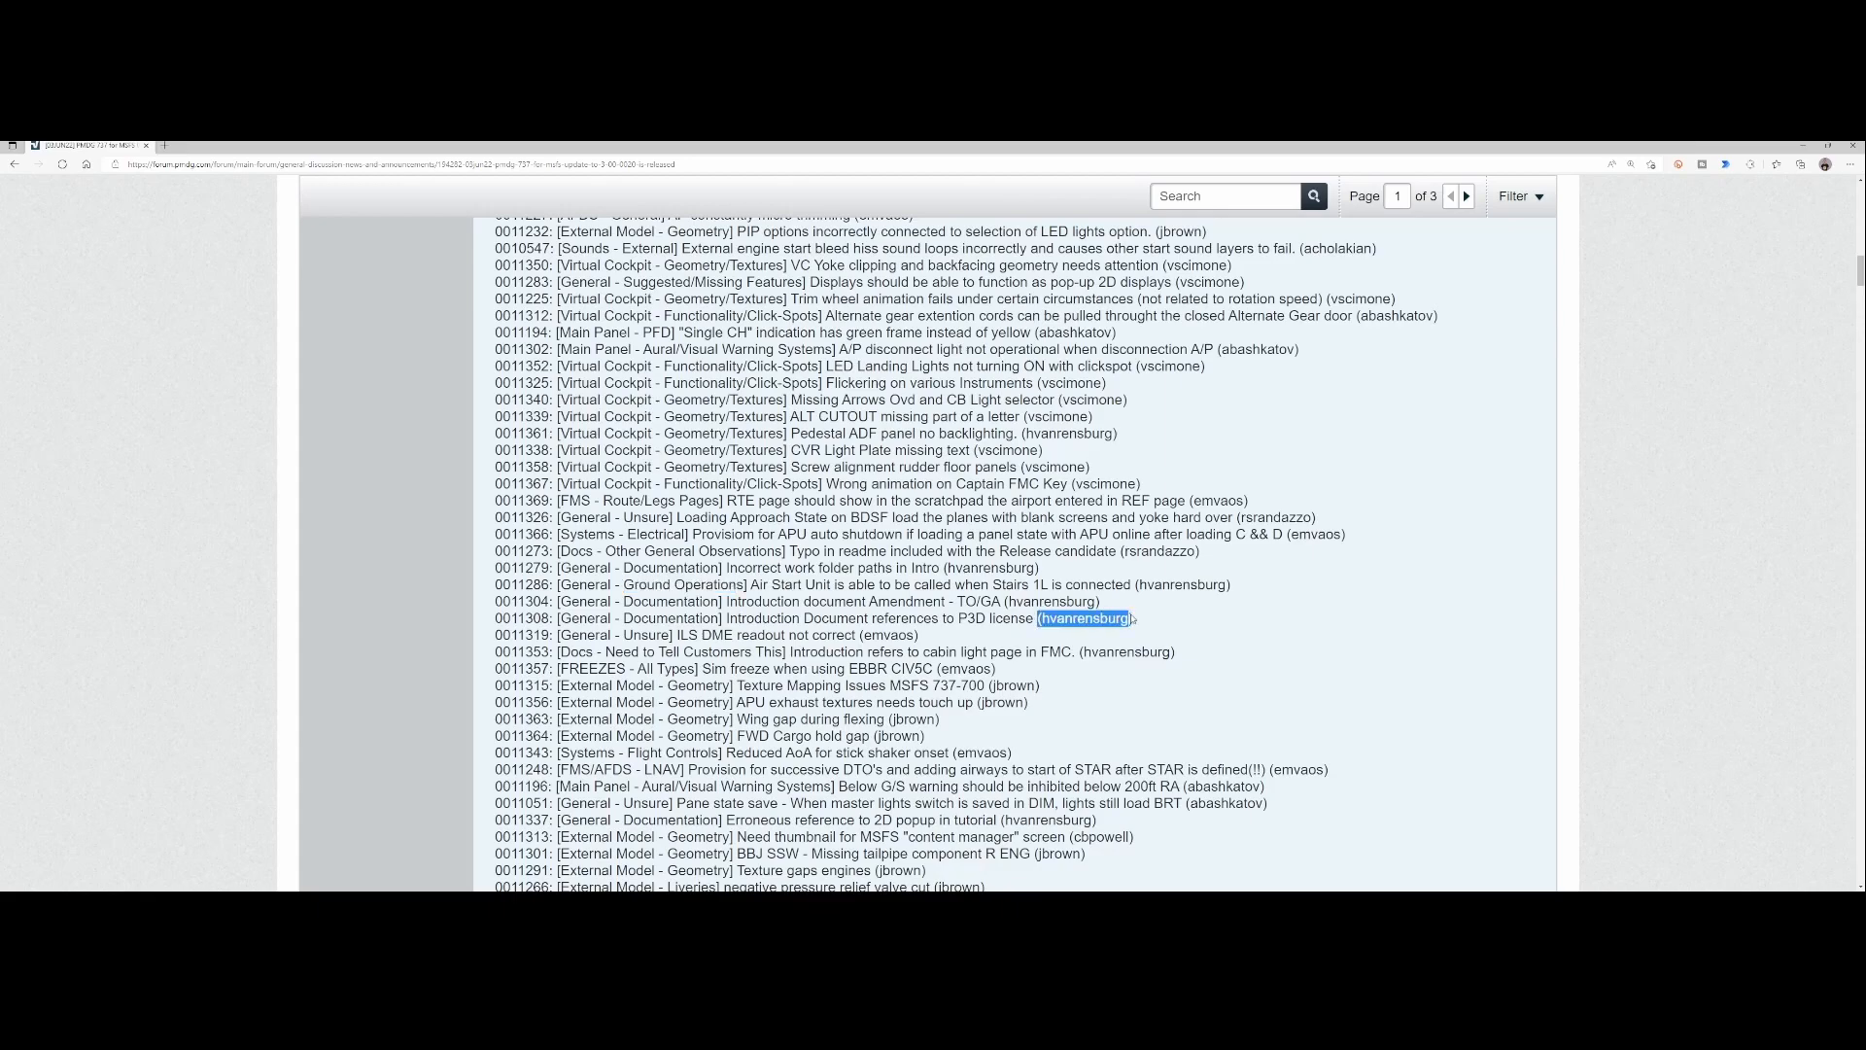
{"action": "scroll", "scroll_direction": "up", "scroll_amount": 3}
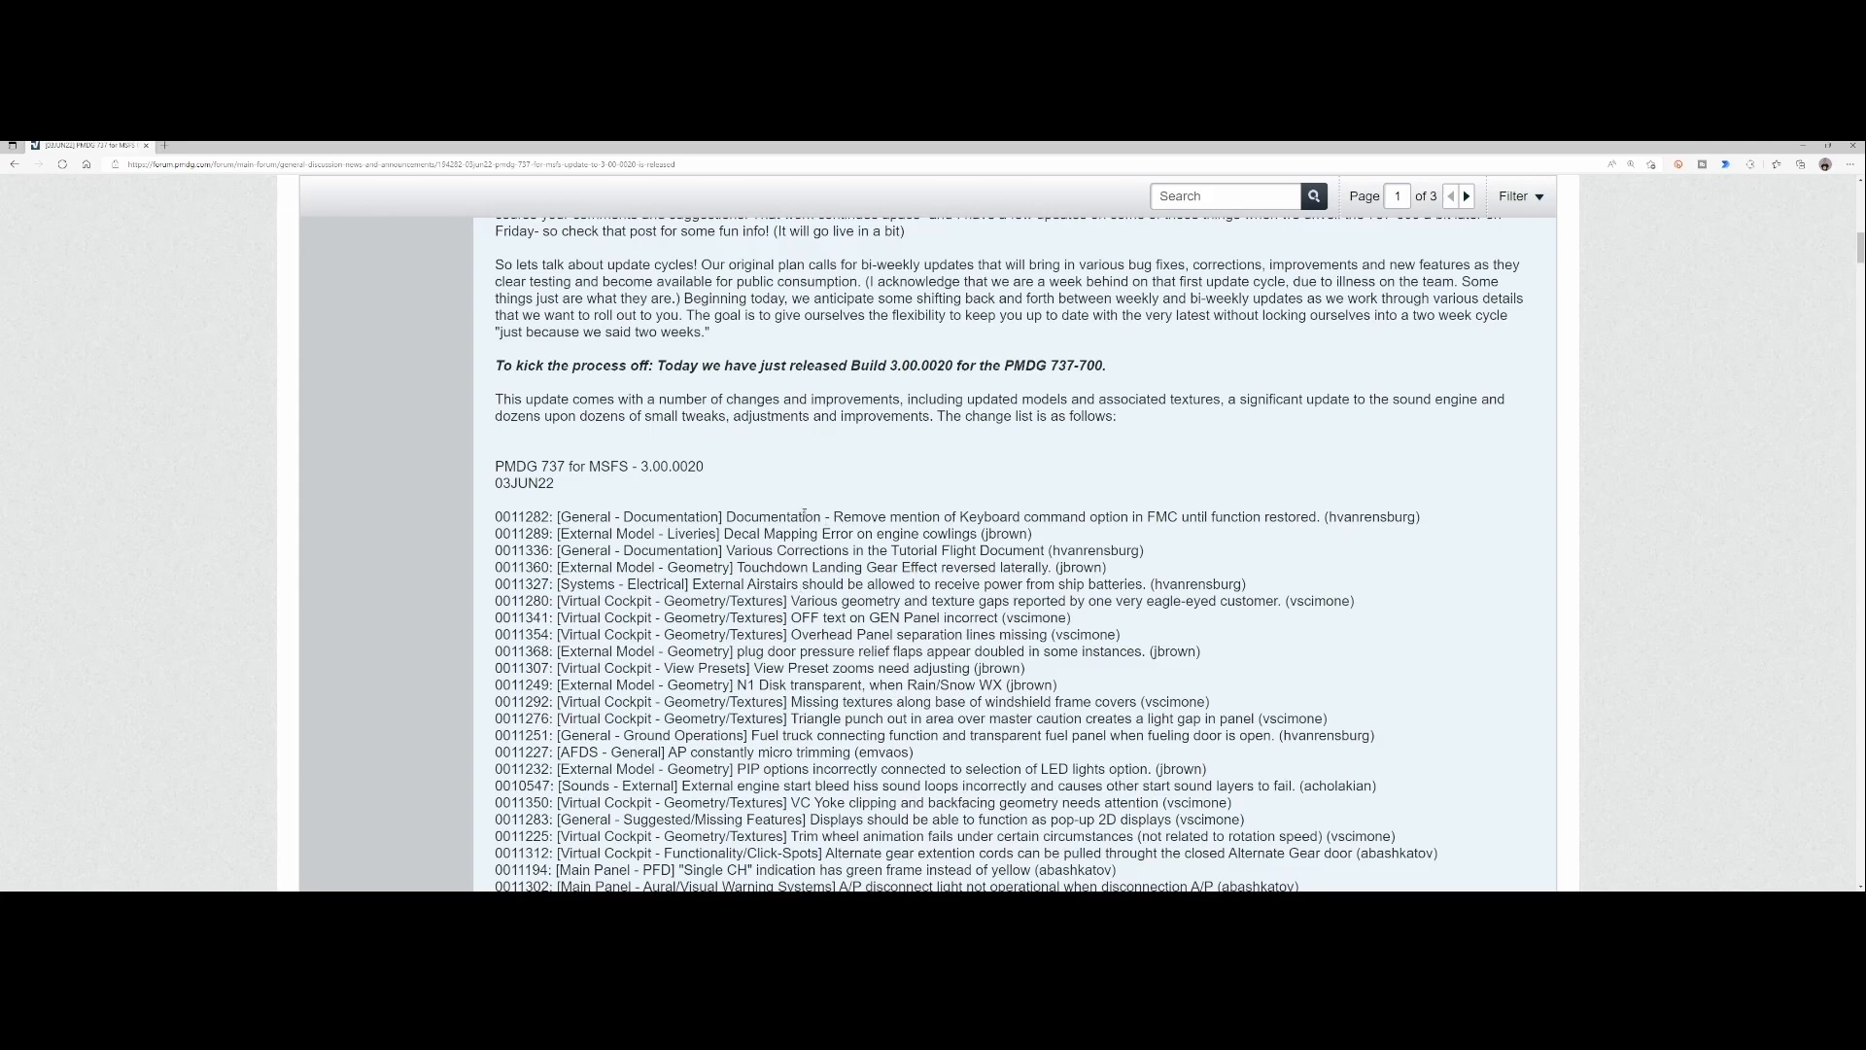
{"action": "scroll", "scroll_direction": "down", "scroll_amount": 3}
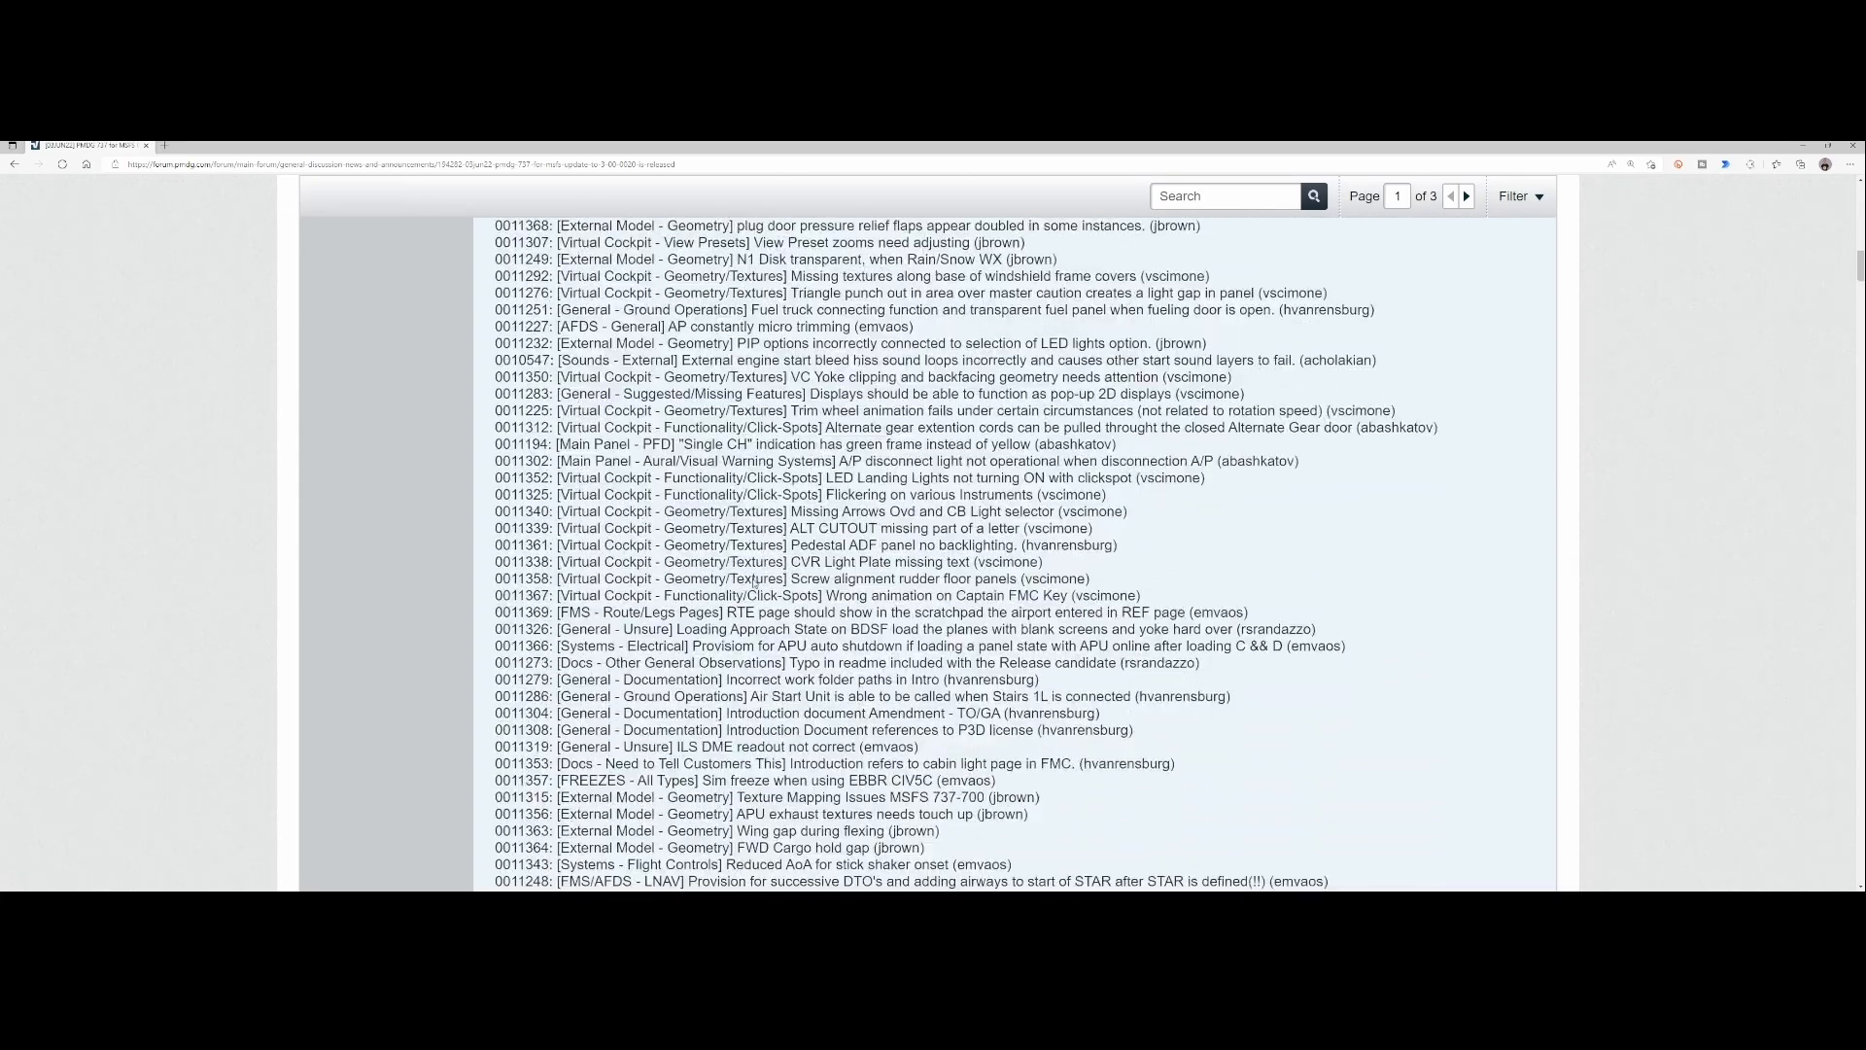
{"action": "scroll", "scroll_direction": "down", "scroll_amount": 3}
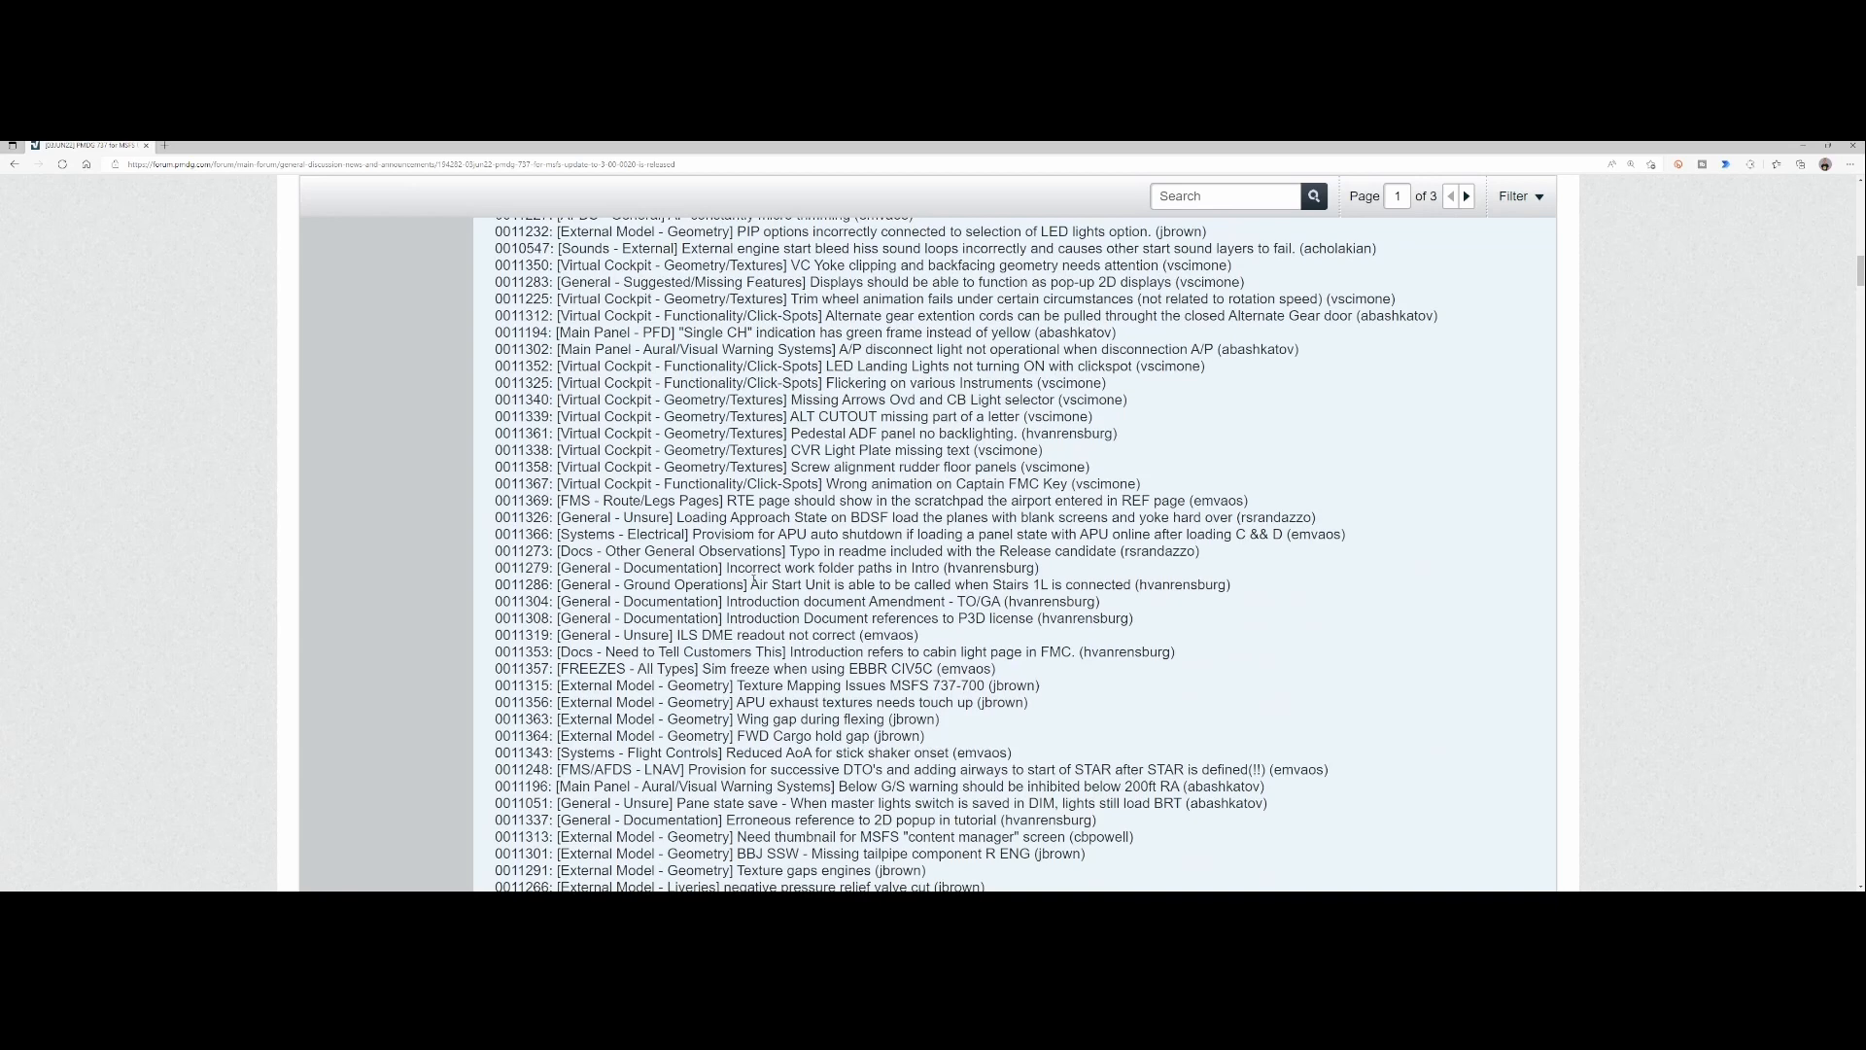